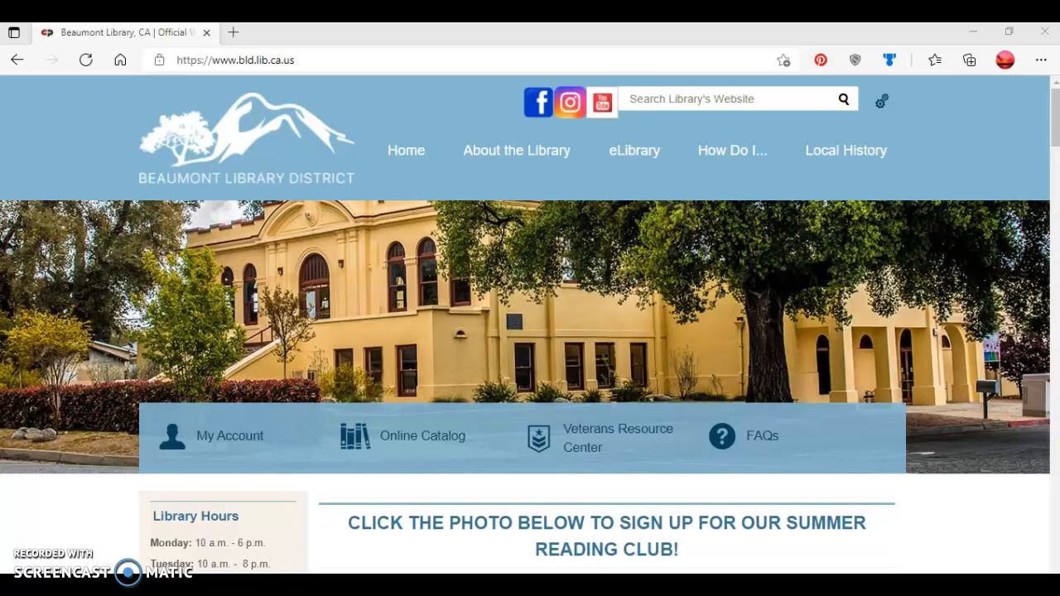
pyautogui.moveTo(58, 439)
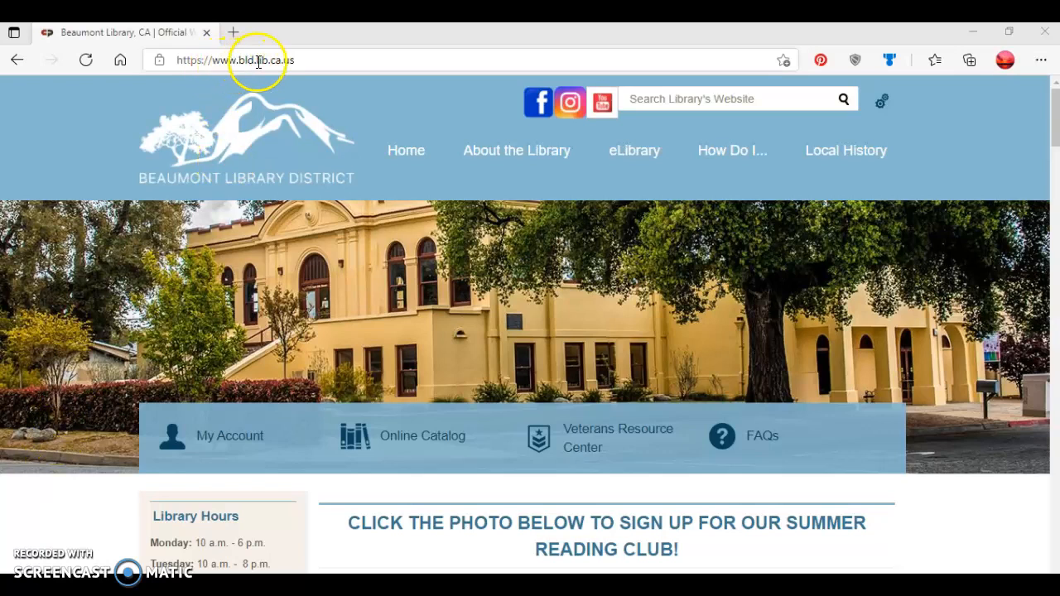
pyautogui.moveTo(301, 60)
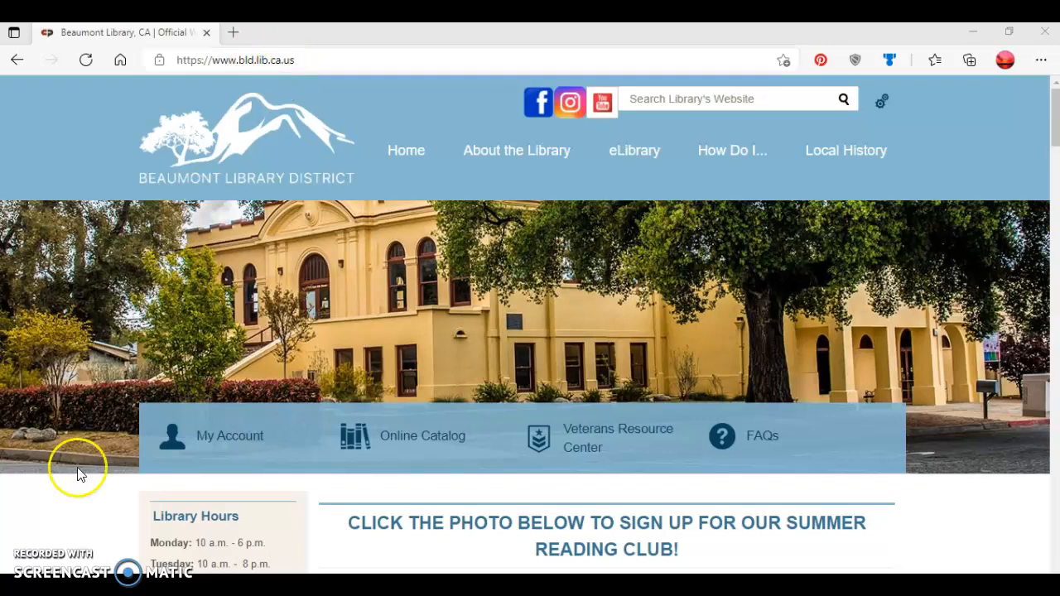
pyautogui.moveTo(863, 451)
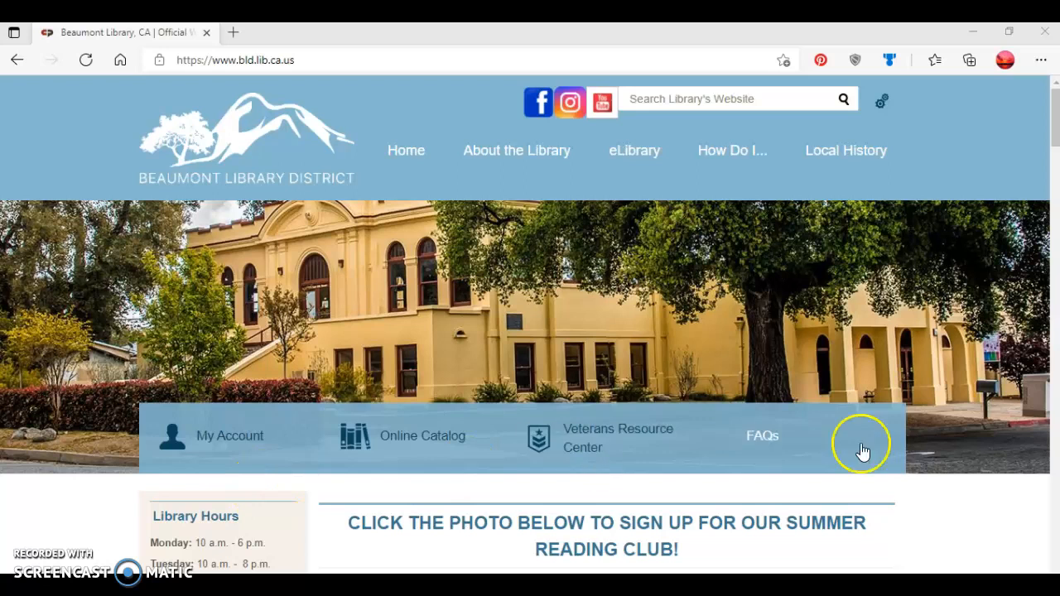
pyautogui.moveTo(945, 500)
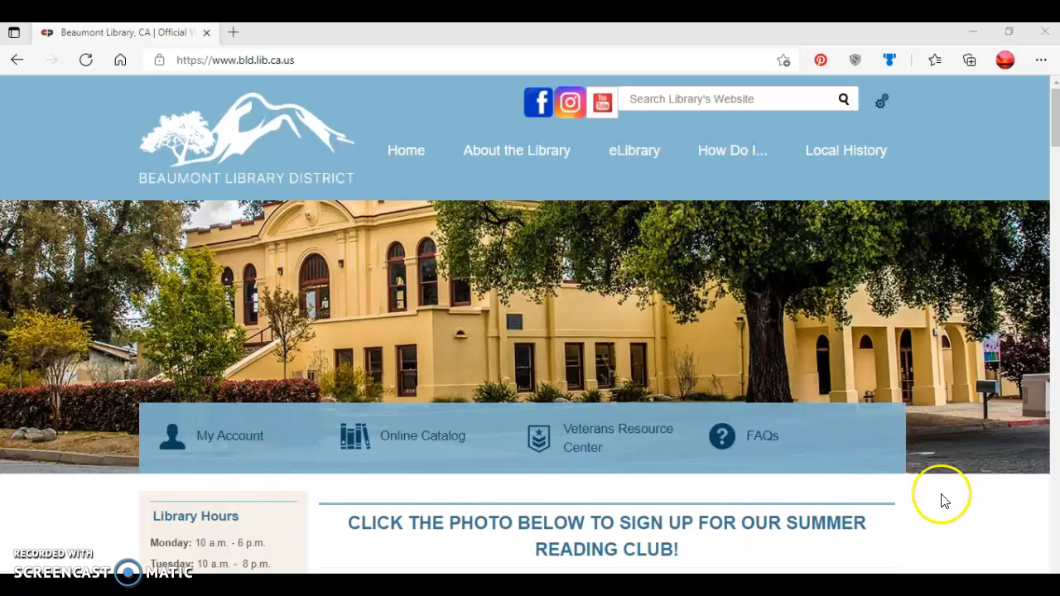
# Step: Scroll the Beaumont homepage to the Summer Reading Club sign-up photo and June–July dates
pyautogui.scroll(-3)
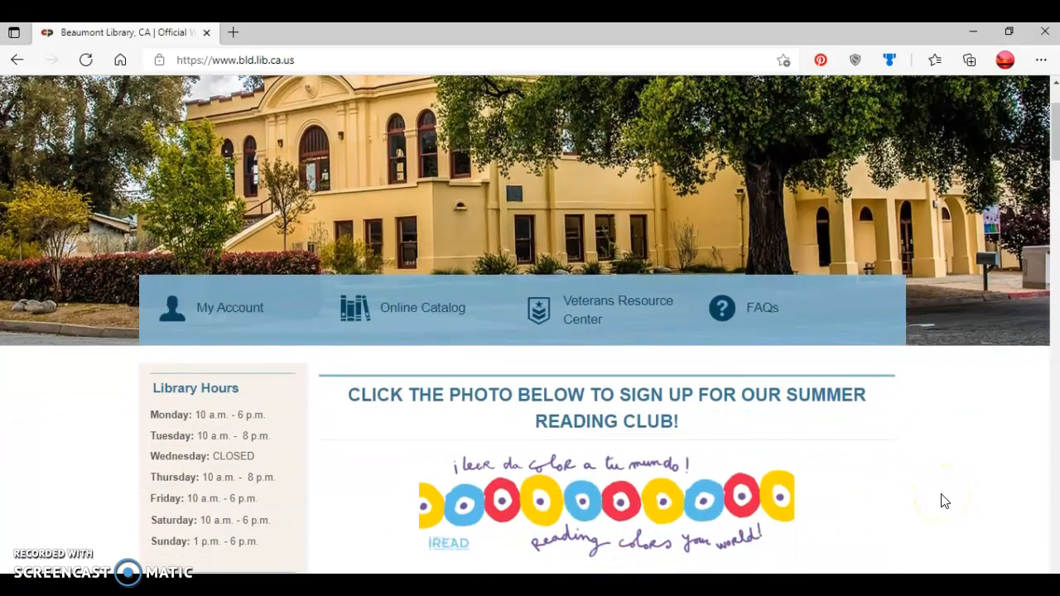
pyautogui.scroll(-3)
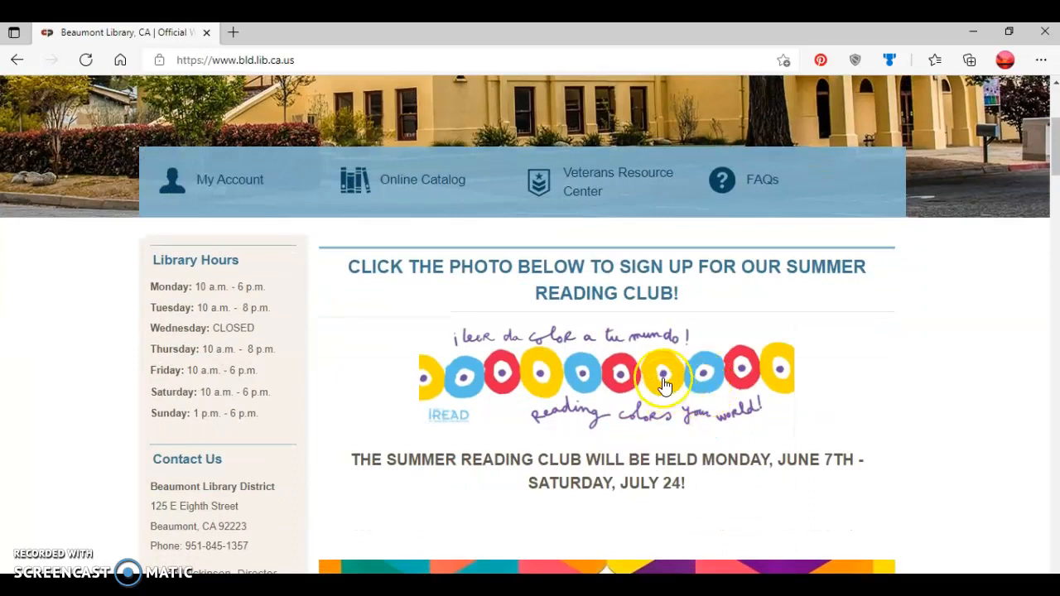
pyautogui.moveTo(880, 347)
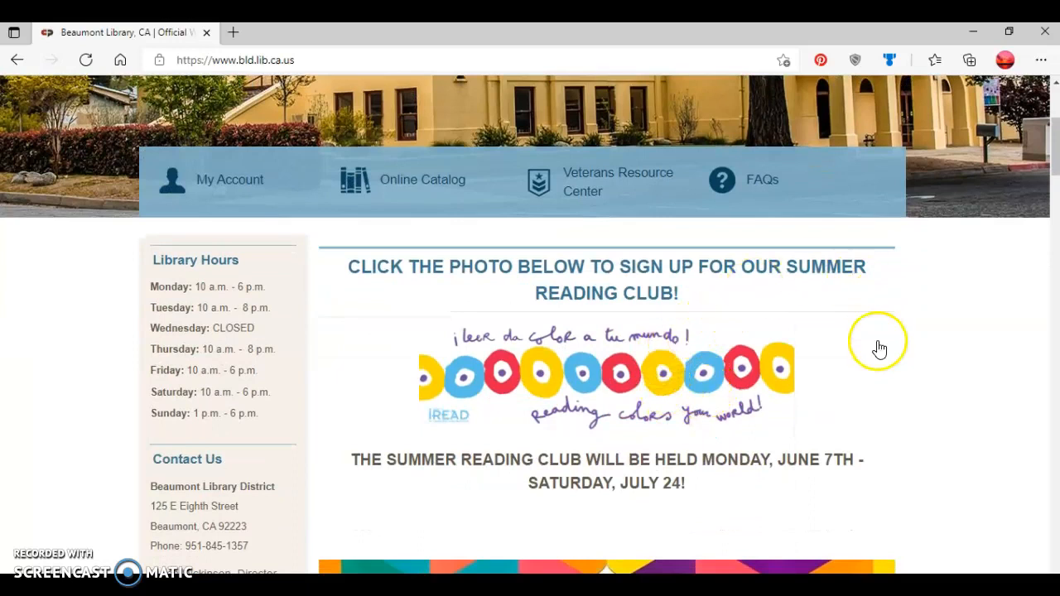
pyautogui.moveTo(749, 493)
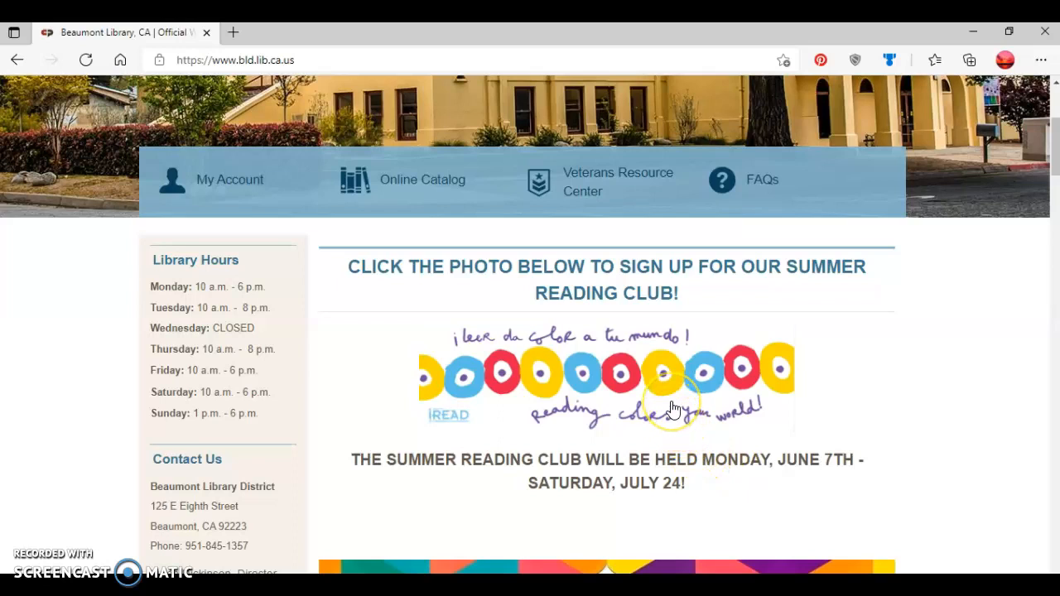
# Step: Open the iRead summer reading club photo, launching Beanstack's reader365 page in a new tab
pyautogui.click(605, 377)
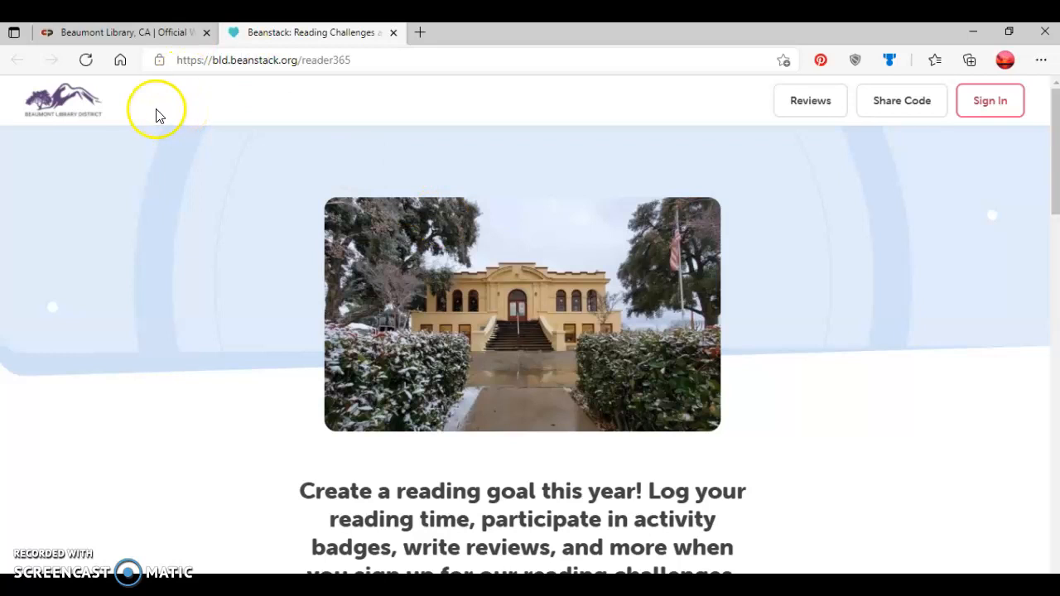
pyautogui.moveTo(66, 108)
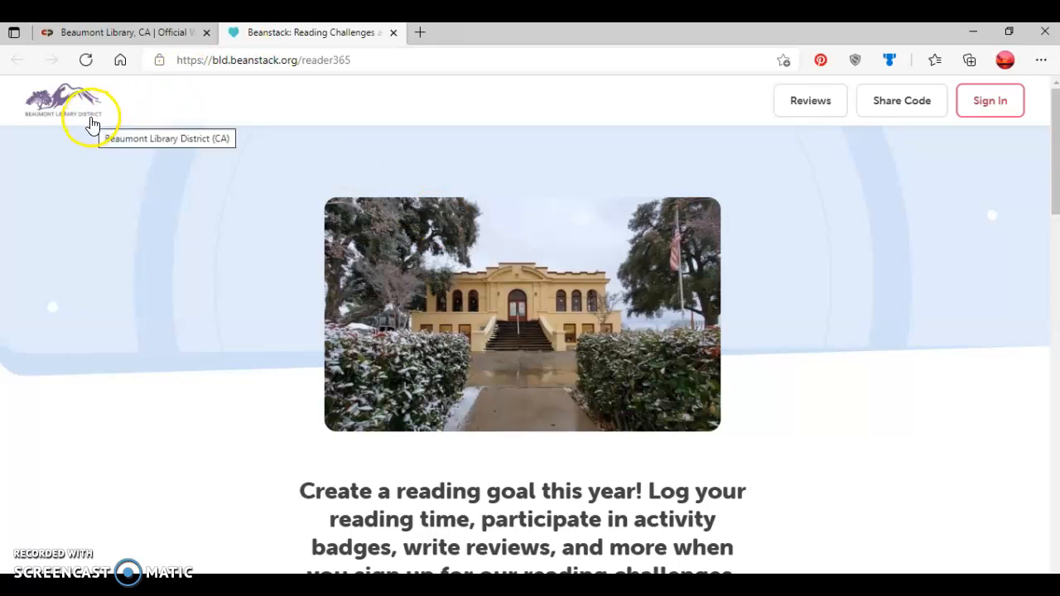
pyautogui.moveTo(129, 132)
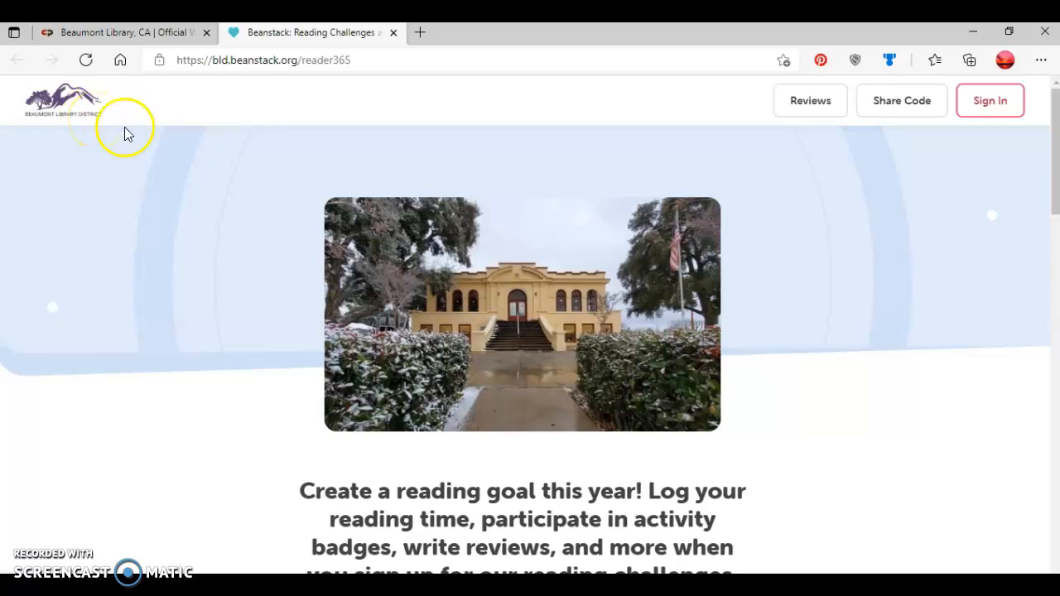
pyautogui.moveTo(567, 335)
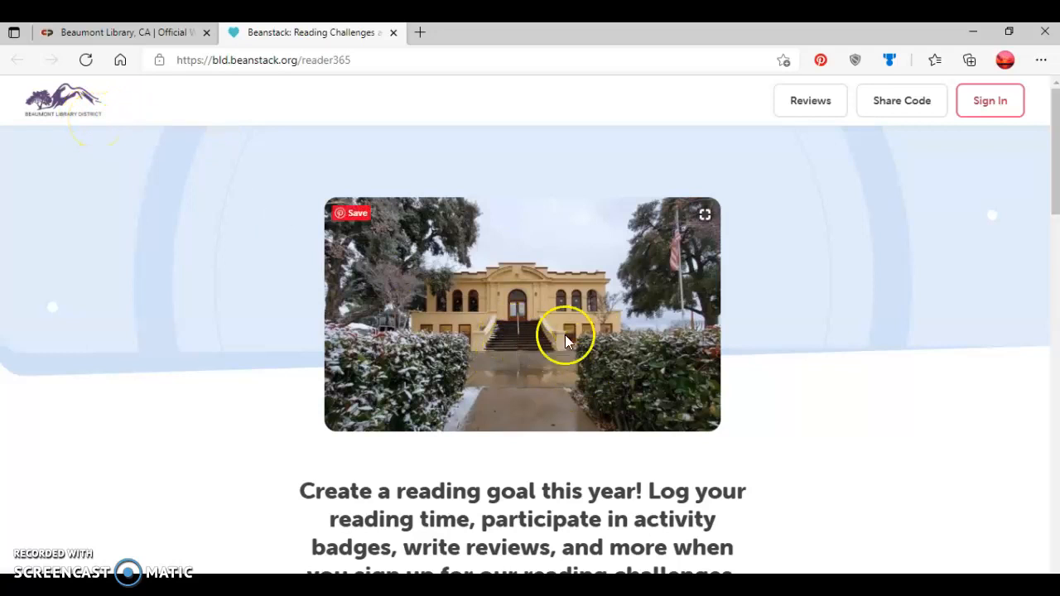
pyautogui.moveTo(999, 181)
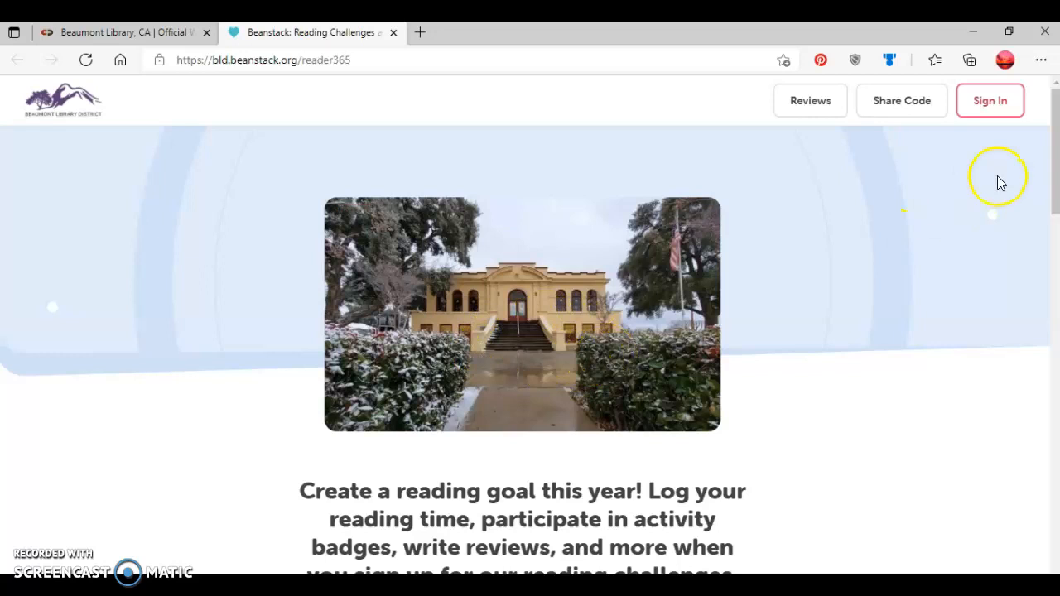
pyautogui.moveTo(917, 231)
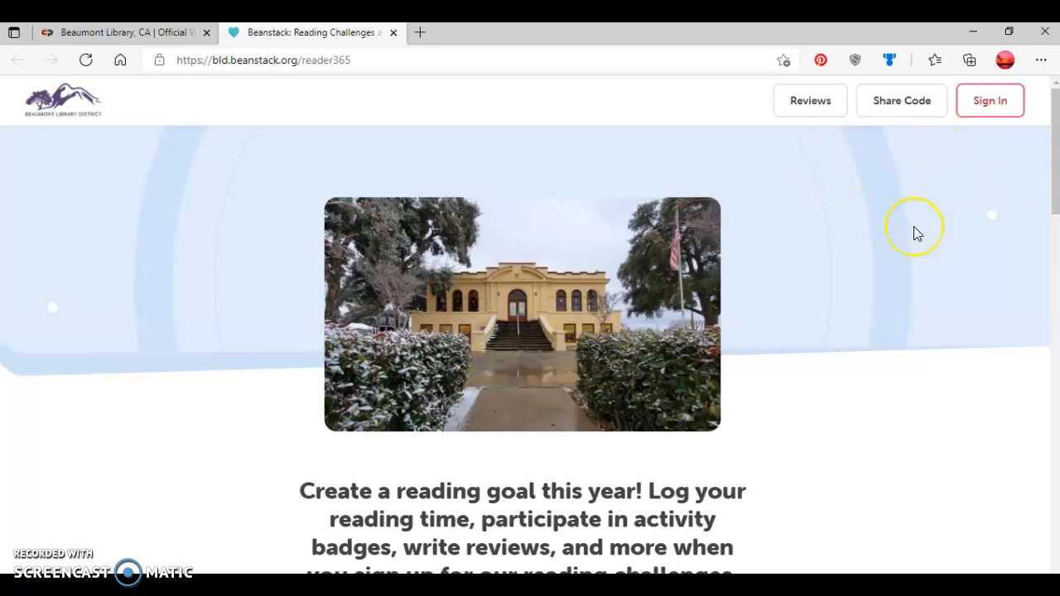
# Step: Scroll to the Challenges carousel and advance it to Adult Summer Reading Club 2021
pyautogui.scroll(-3)
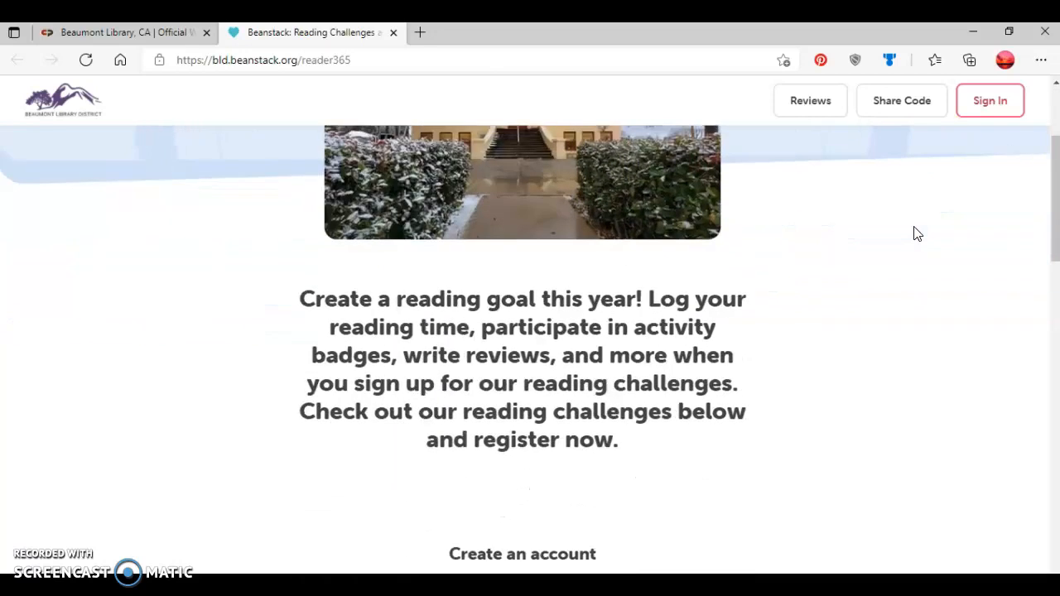
pyautogui.scroll(-3)
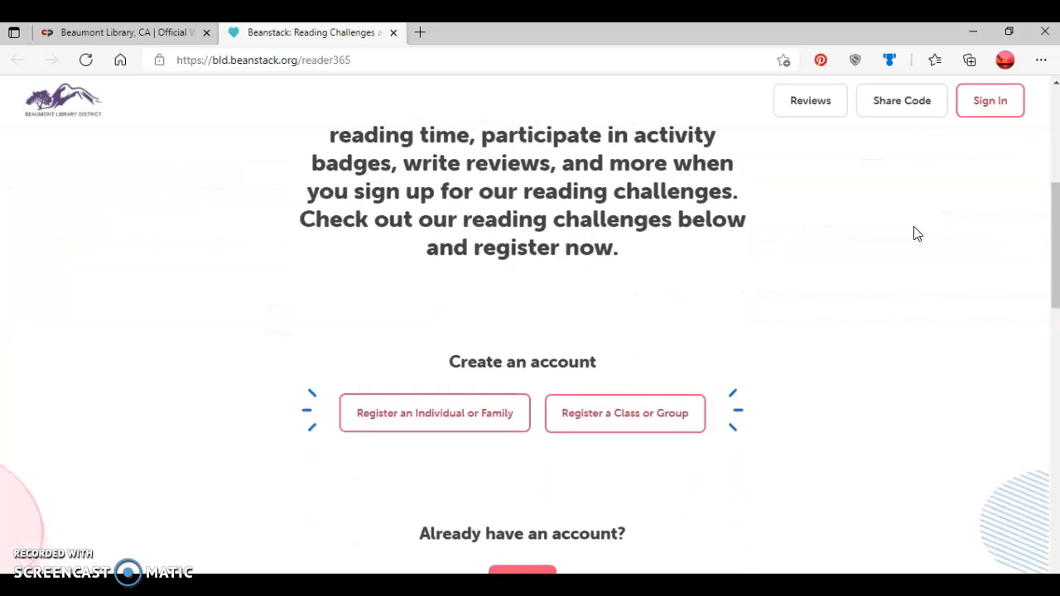
pyautogui.scroll(-3)
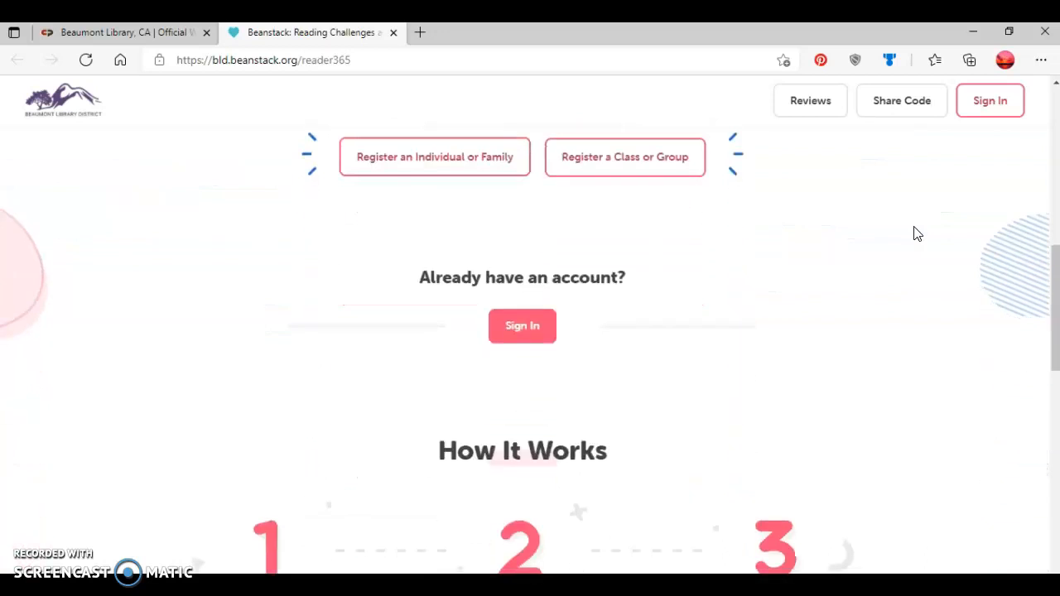
pyautogui.scroll(-3)
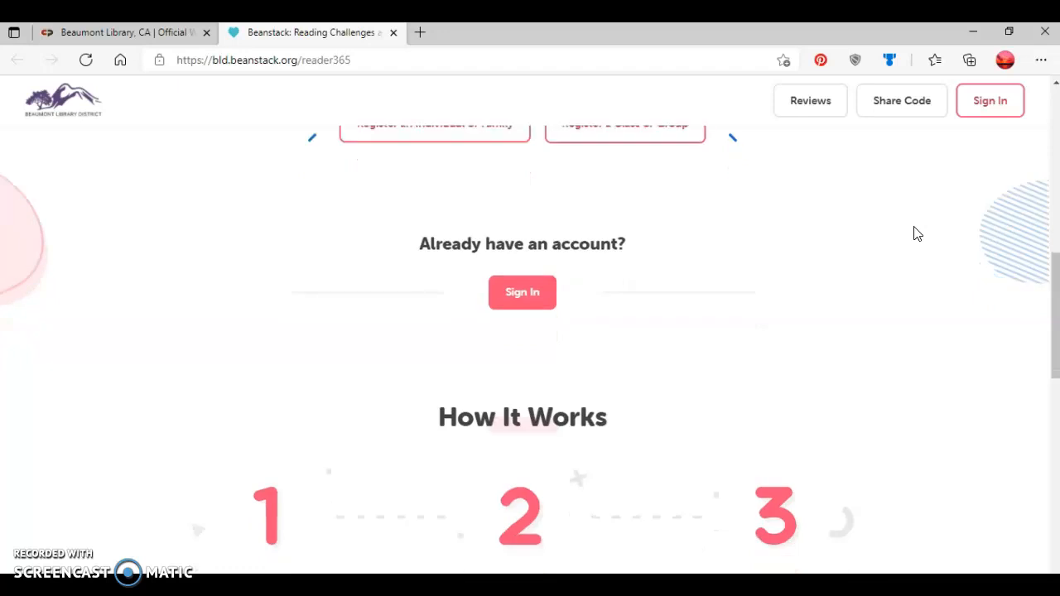
pyautogui.scroll(-3)
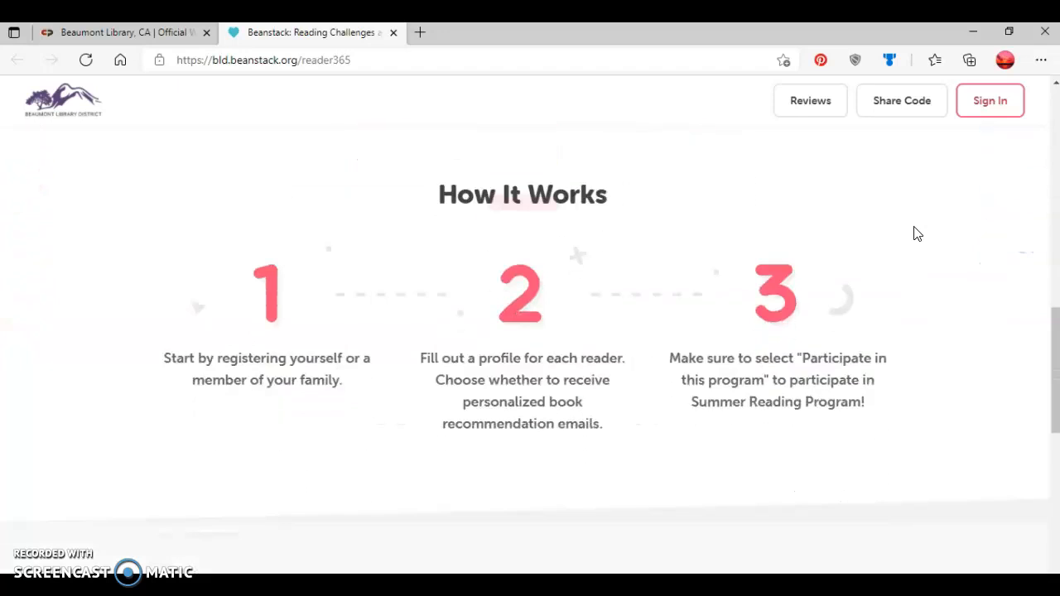
pyautogui.scroll(-3)
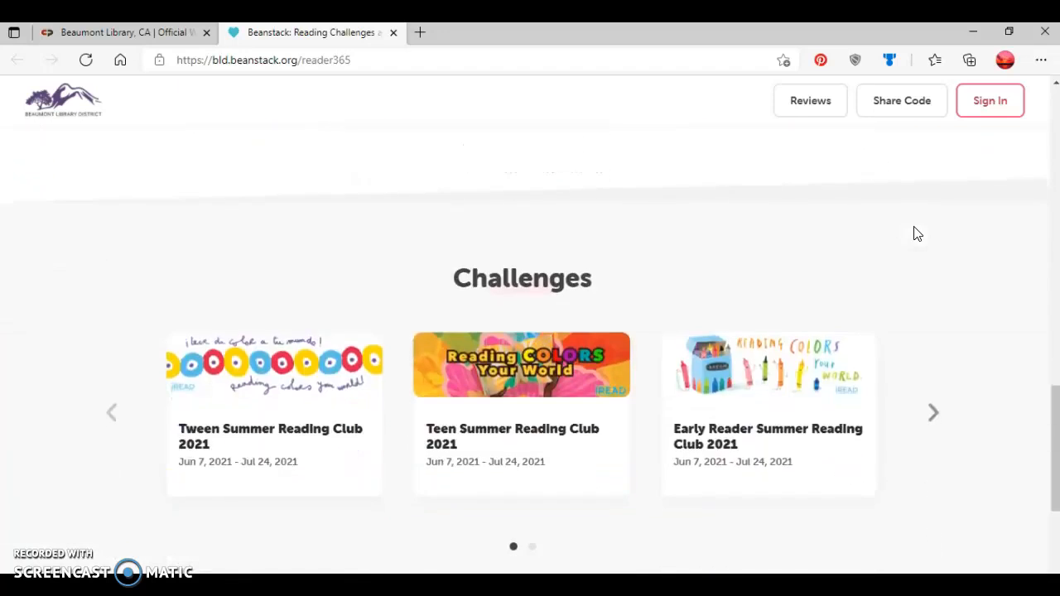
pyautogui.moveTo(933, 413)
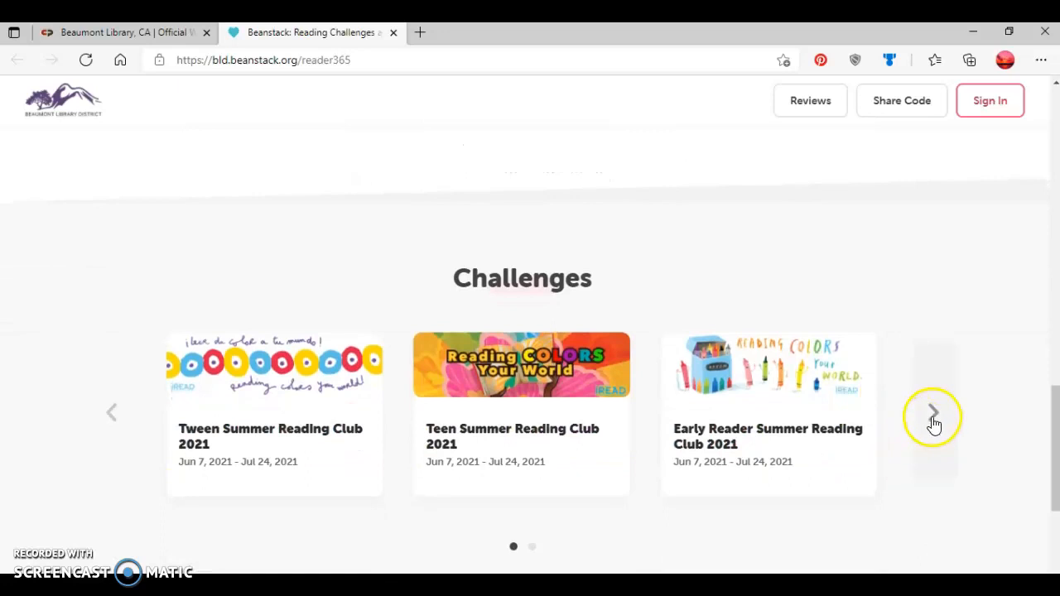
pyautogui.moveTo(326, 532)
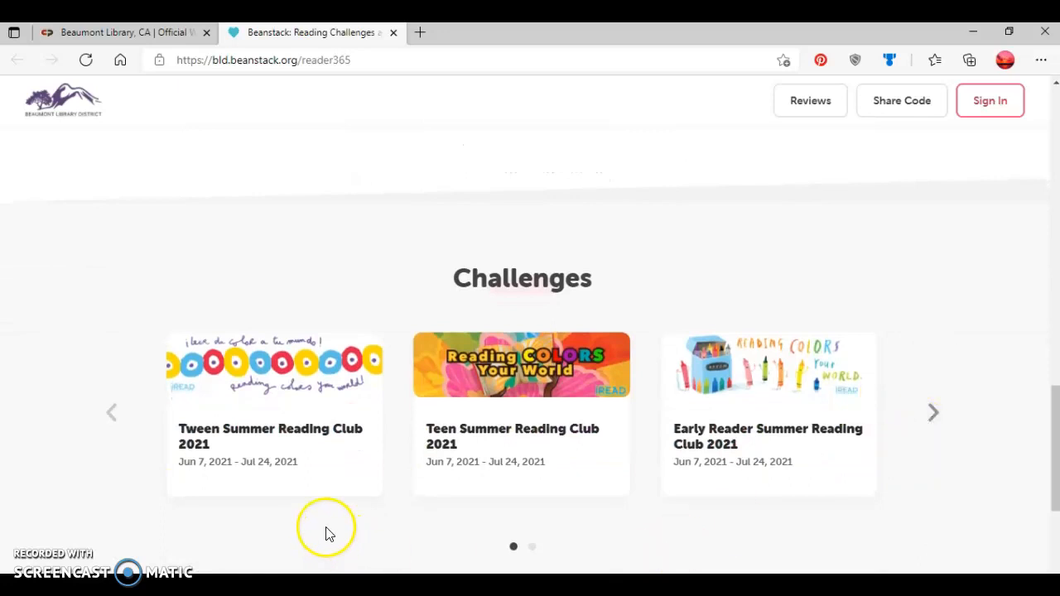
pyautogui.moveTo(455, 526)
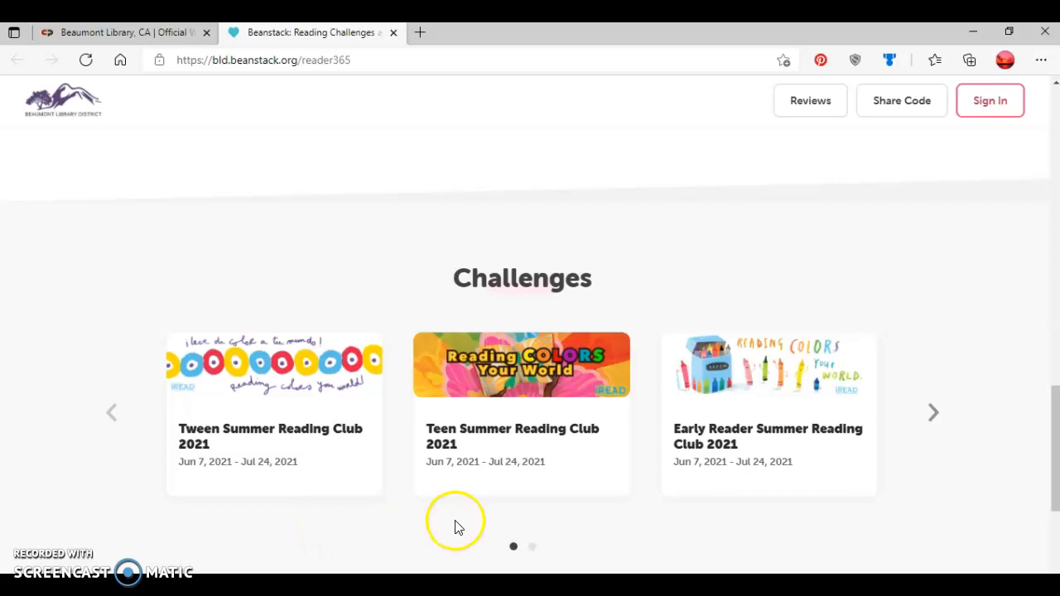
pyautogui.moveTo(791, 522)
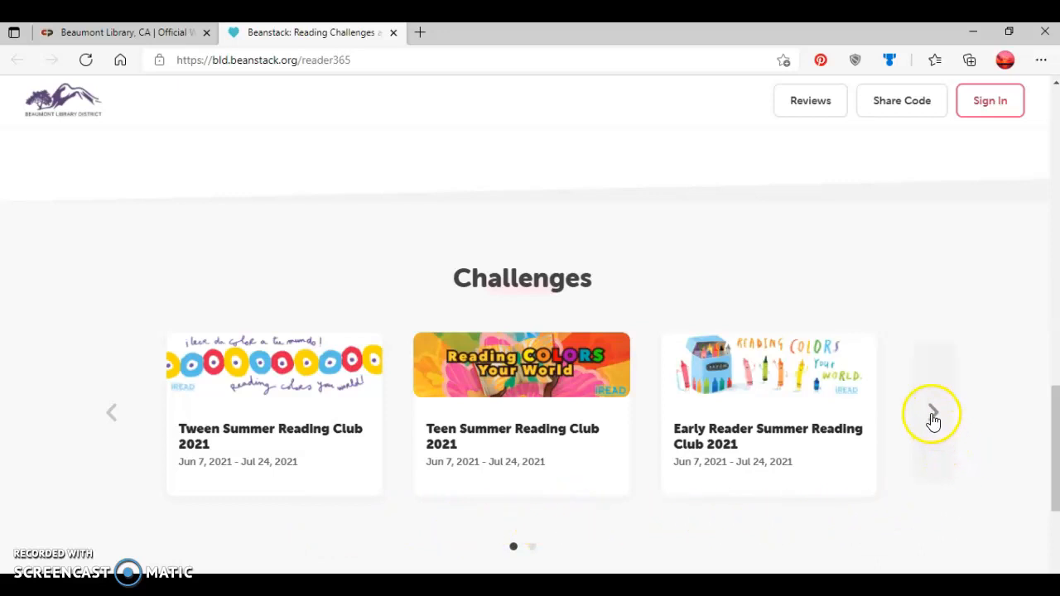
pyautogui.click(933, 412)
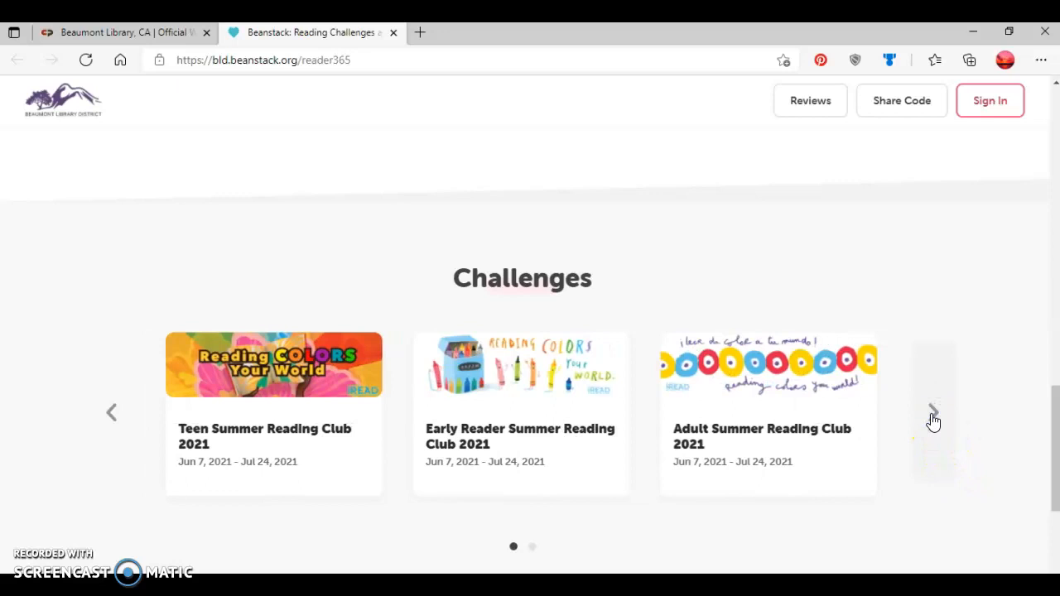
pyautogui.moveTo(1009, 223)
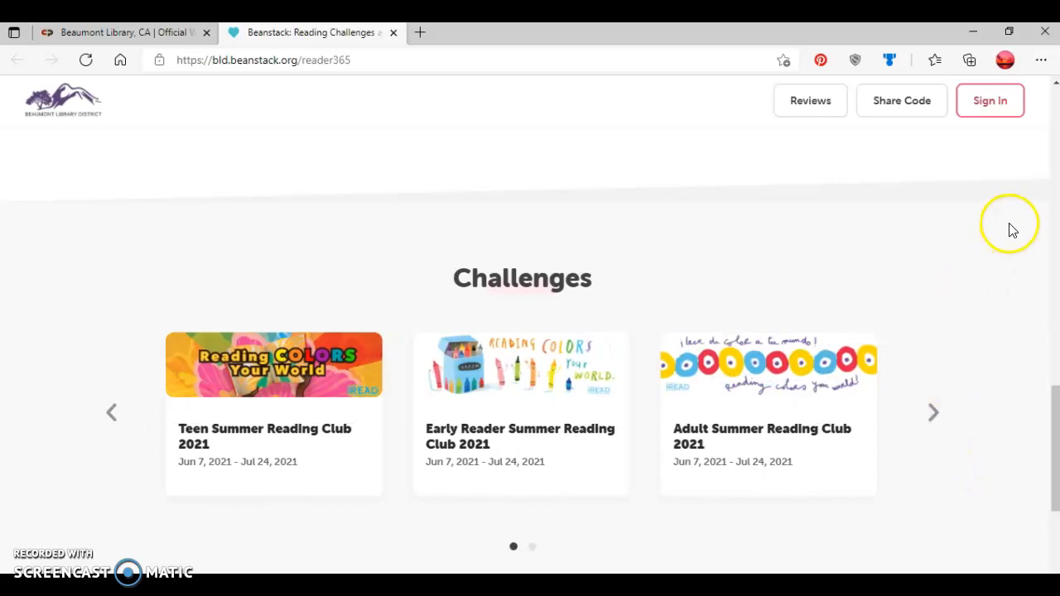
pyautogui.moveTo(994, 182)
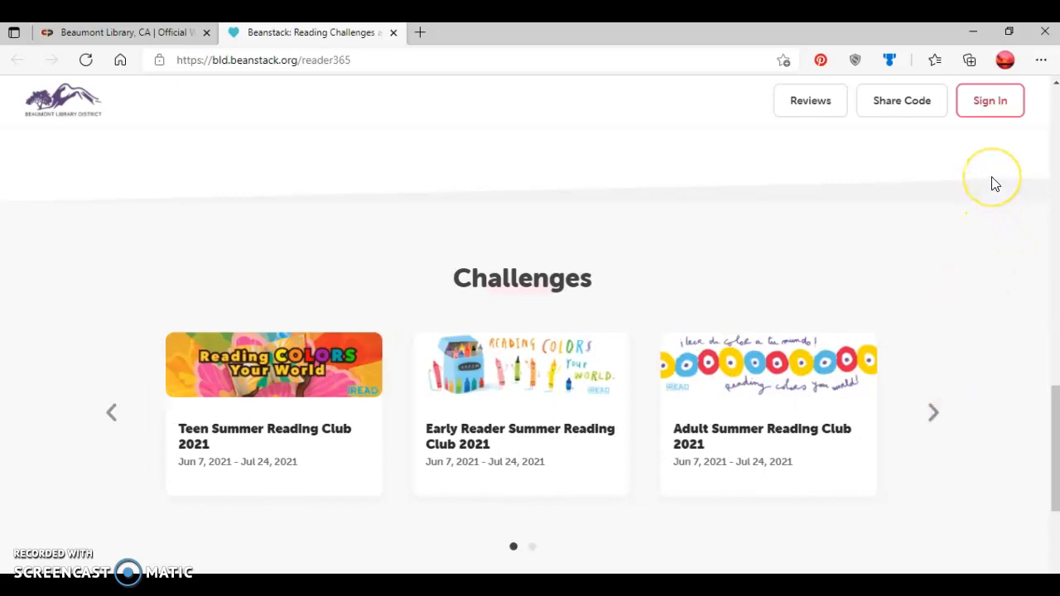
pyautogui.moveTo(990, 100)
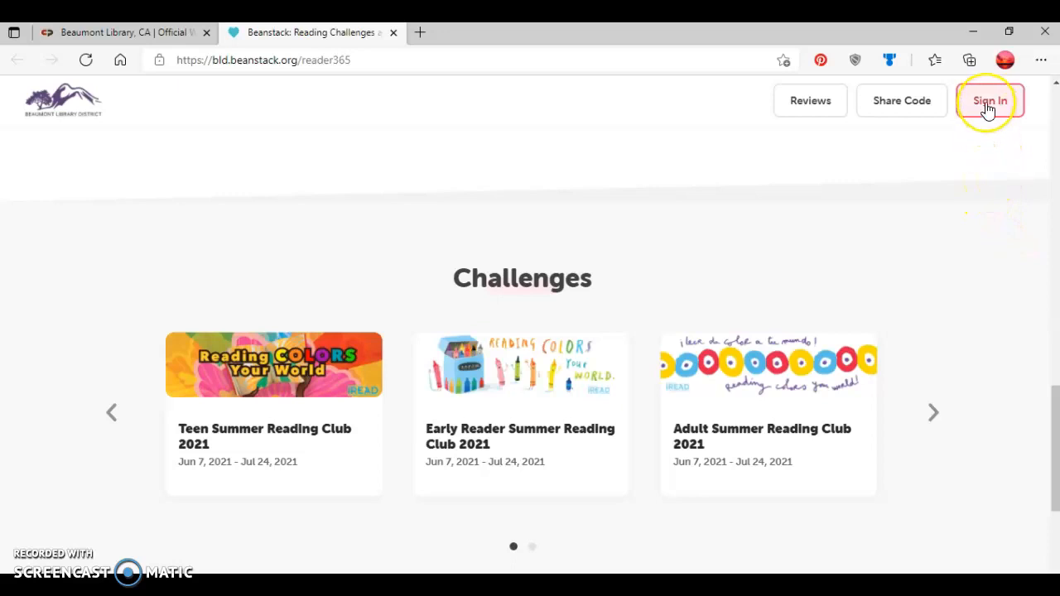
# Step: Go to the Beanstack Sign In page and follow the 'Sign up for free' link
pyautogui.click(990, 100)
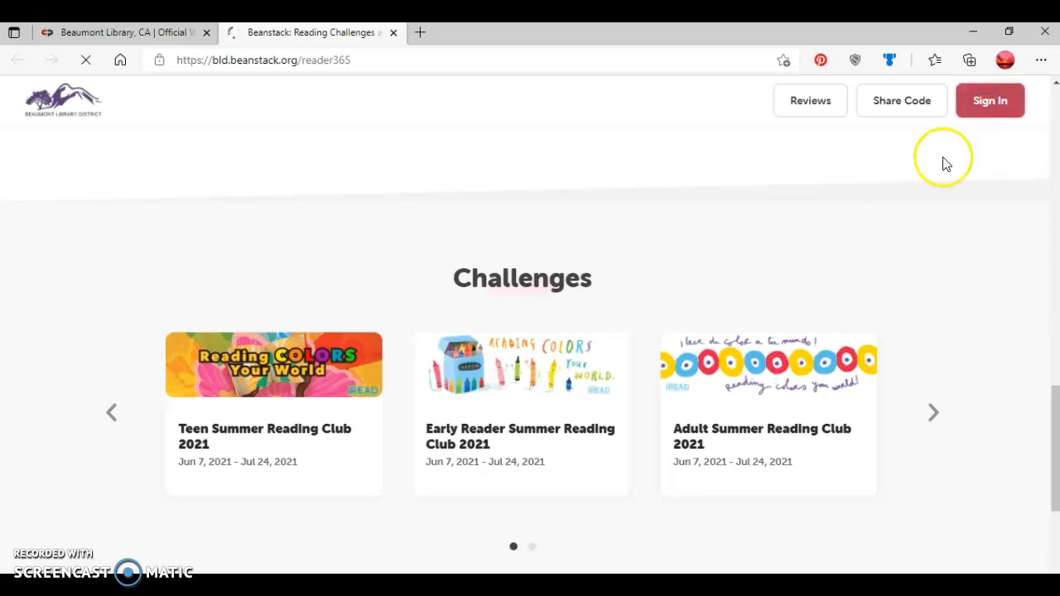
pyautogui.click(990, 100)
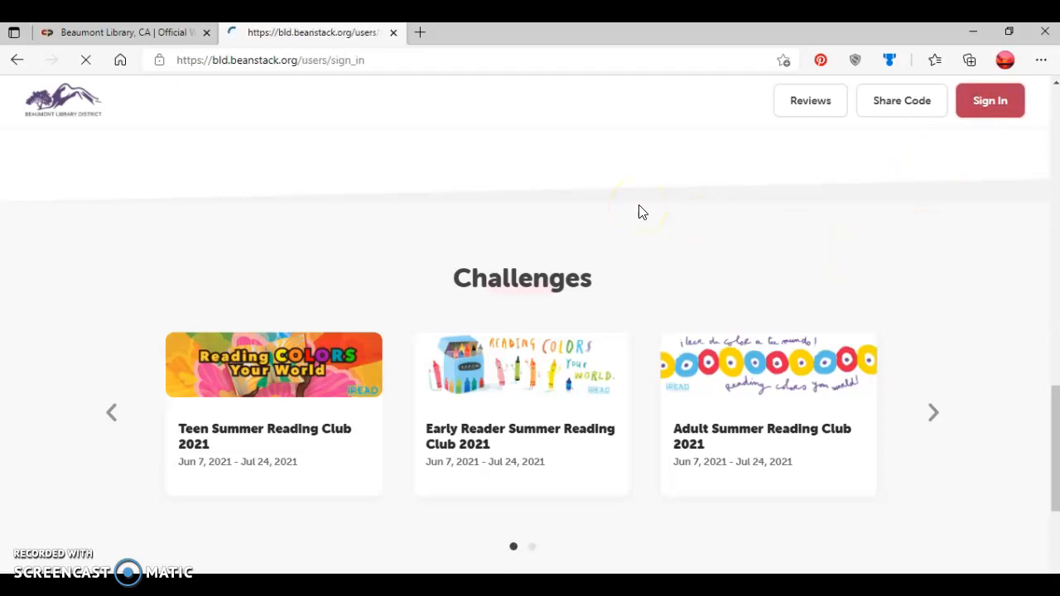
pyautogui.click(990, 100)
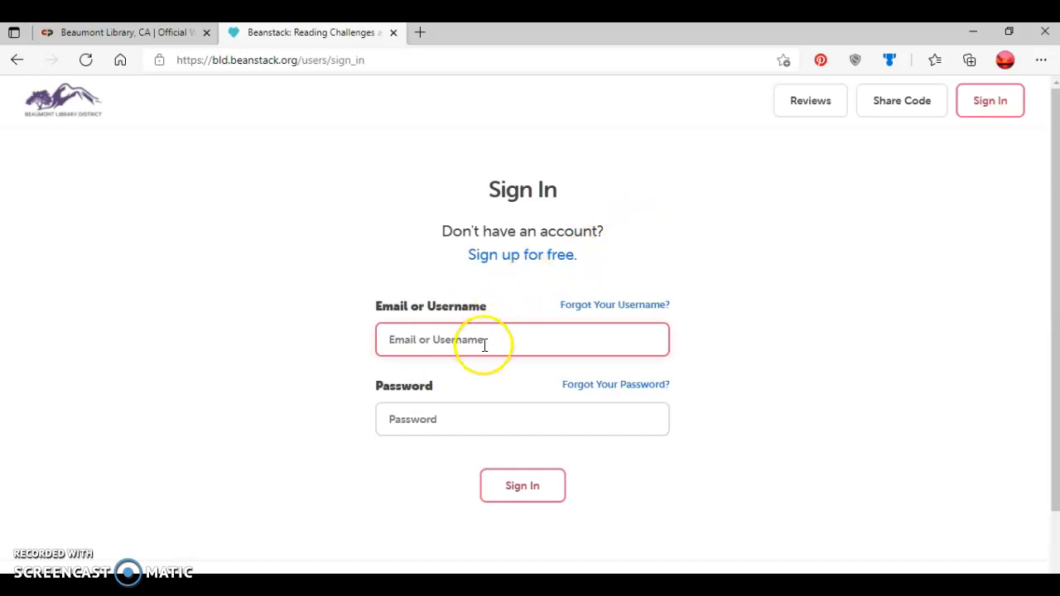
pyautogui.moveTo(478, 398)
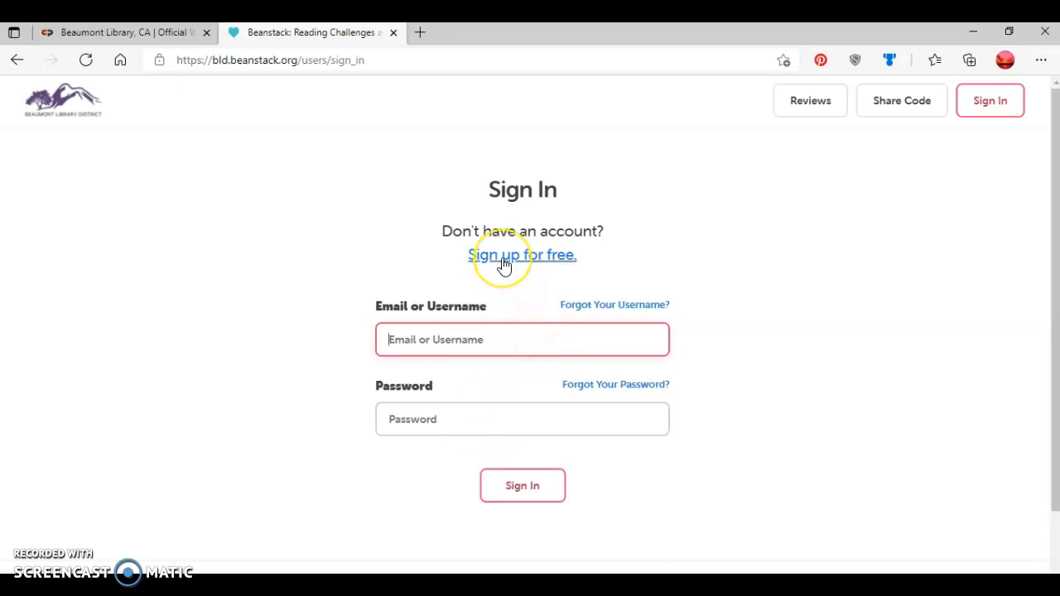
pyautogui.click(522, 255)
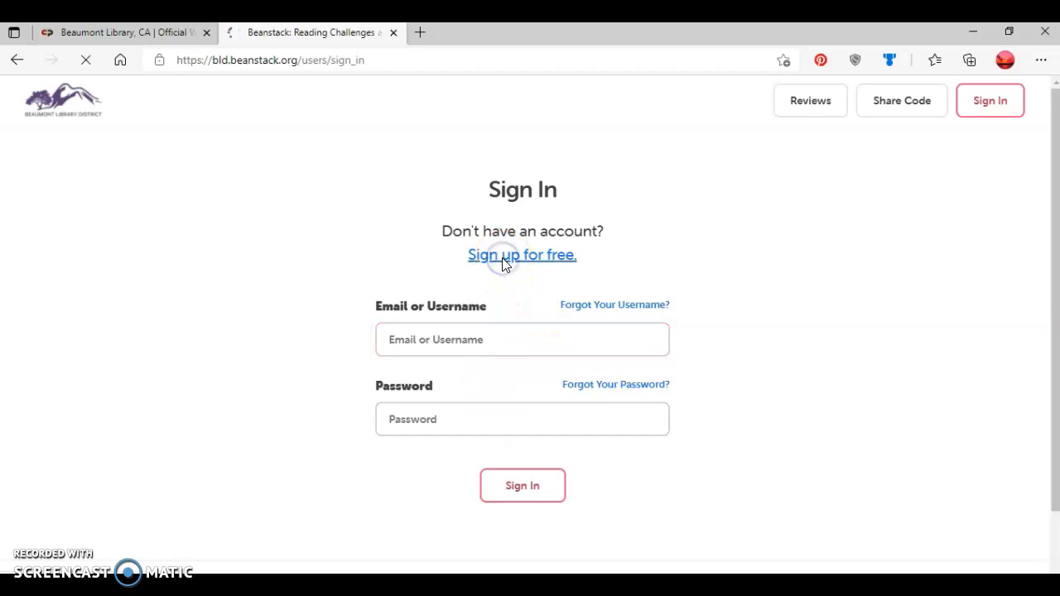
# Step: Load the summer_reading page and scroll down to the Create an account options
pyautogui.click(522, 254)
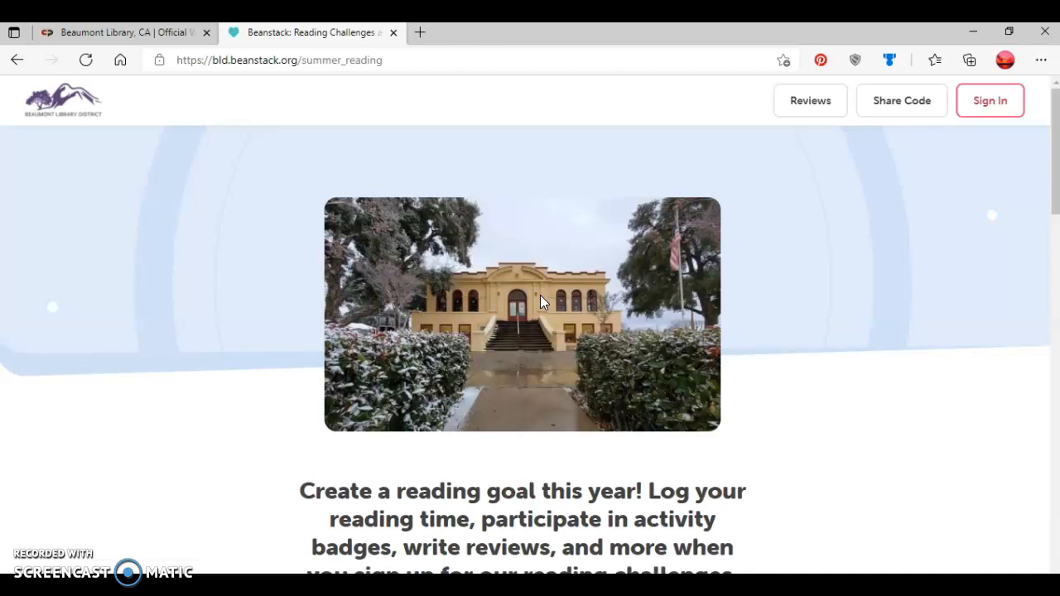
pyautogui.scroll(-3)
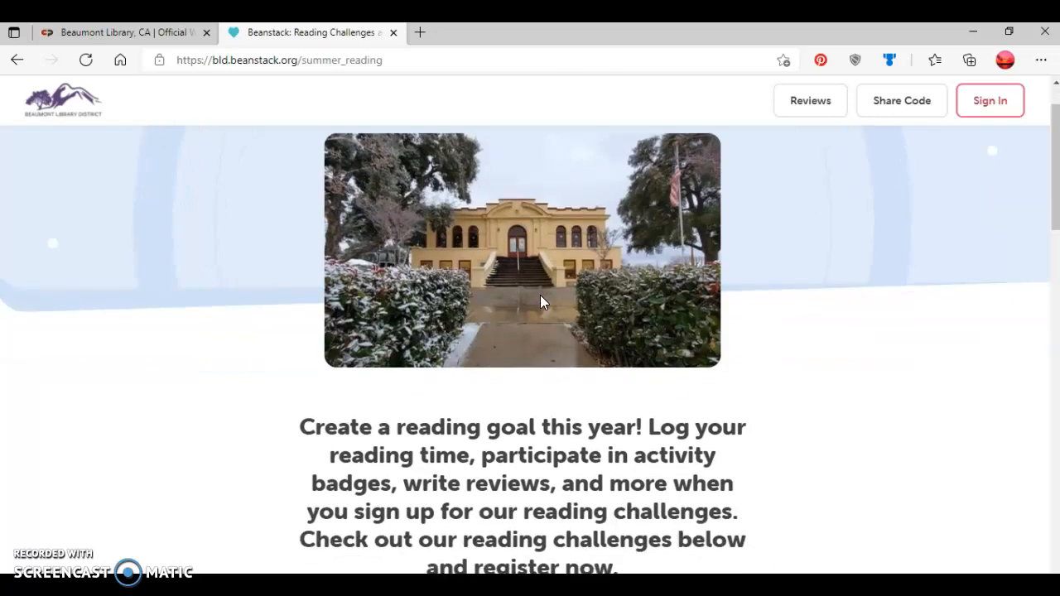
pyautogui.scroll(-3)
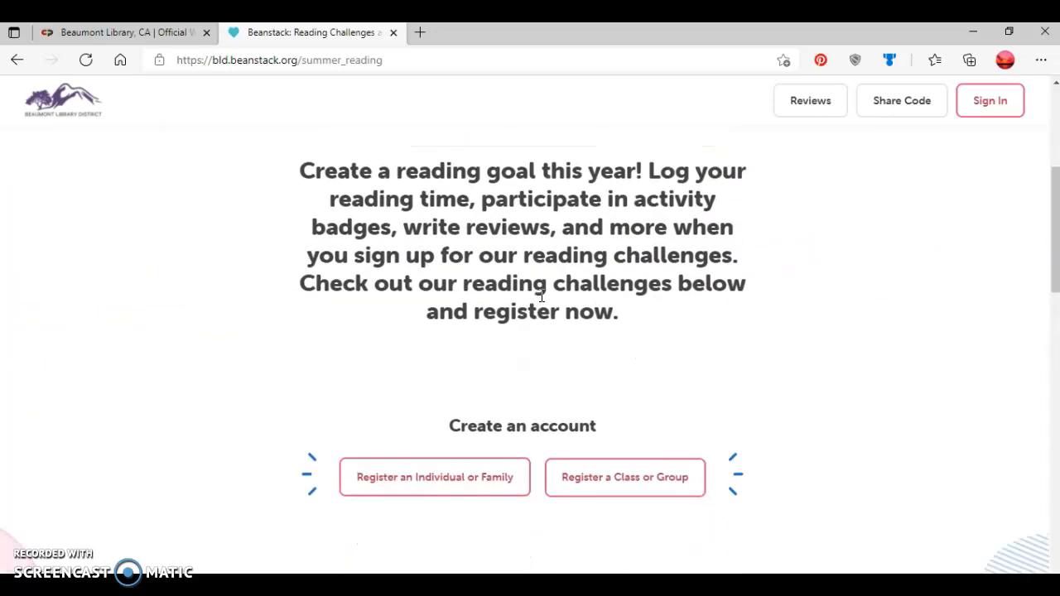
pyautogui.scroll(-3)
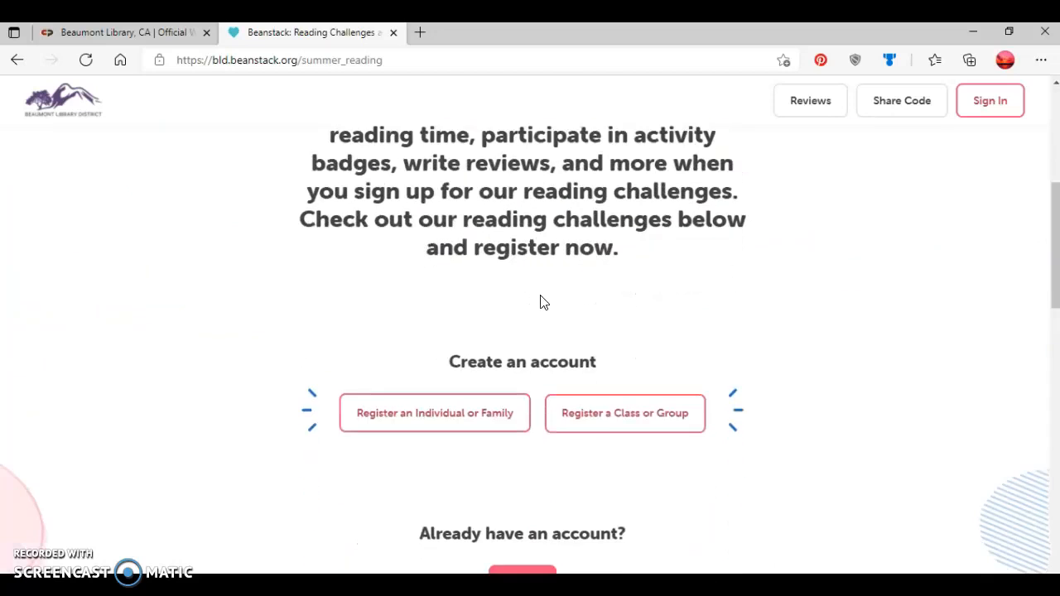
pyautogui.moveTo(500, 462)
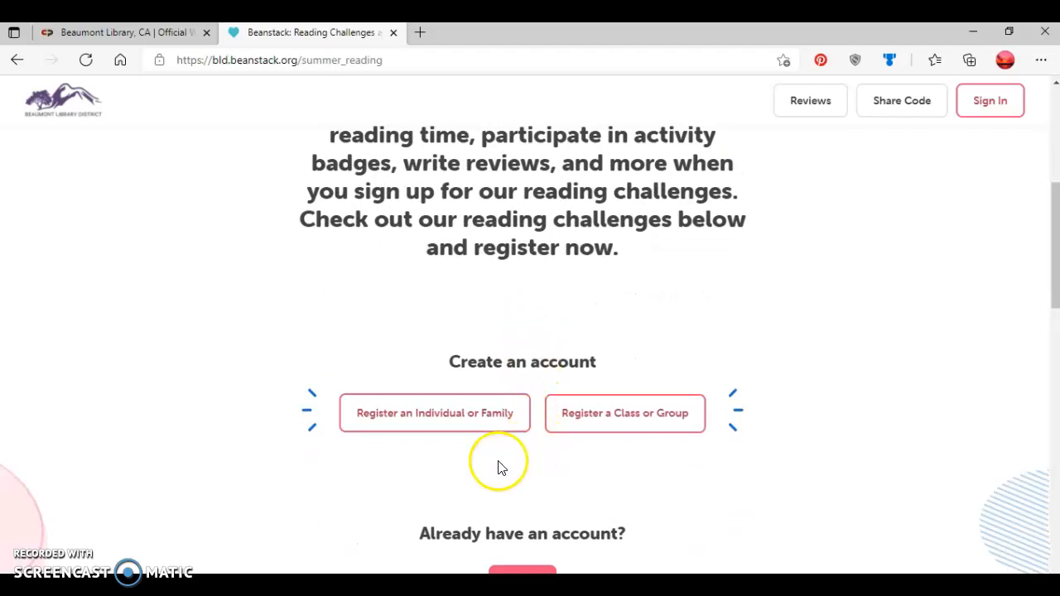
pyautogui.moveTo(434, 435)
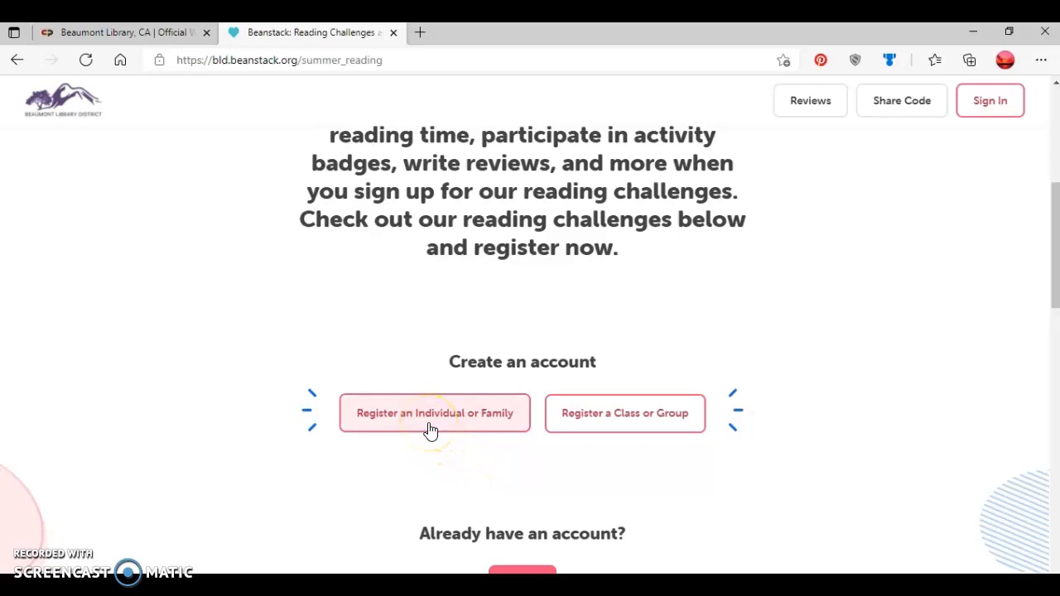
pyautogui.moveTo(611, 430)
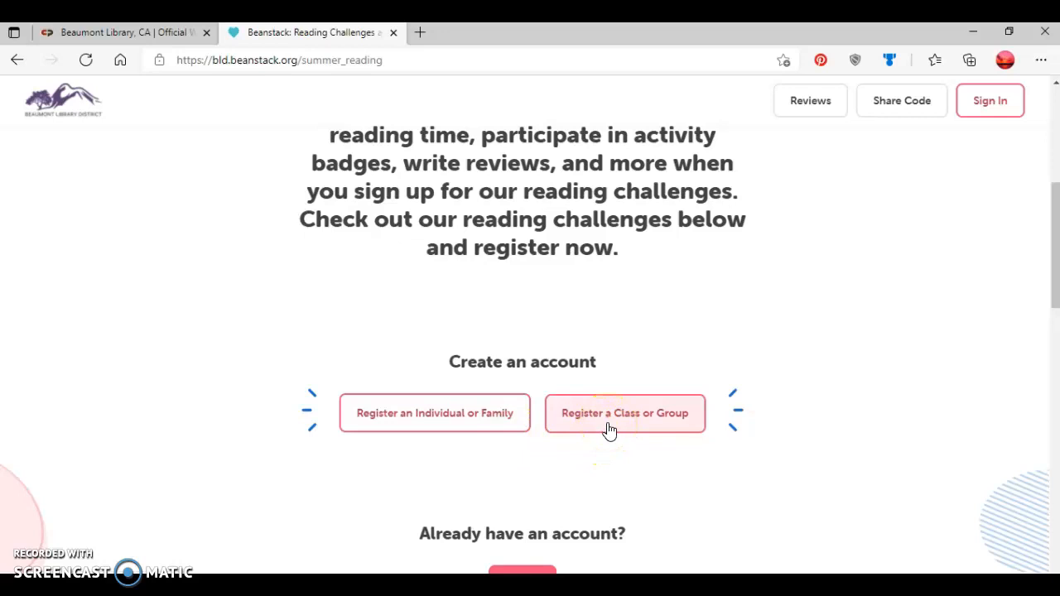
pyautogui.moveTo(423, 443)
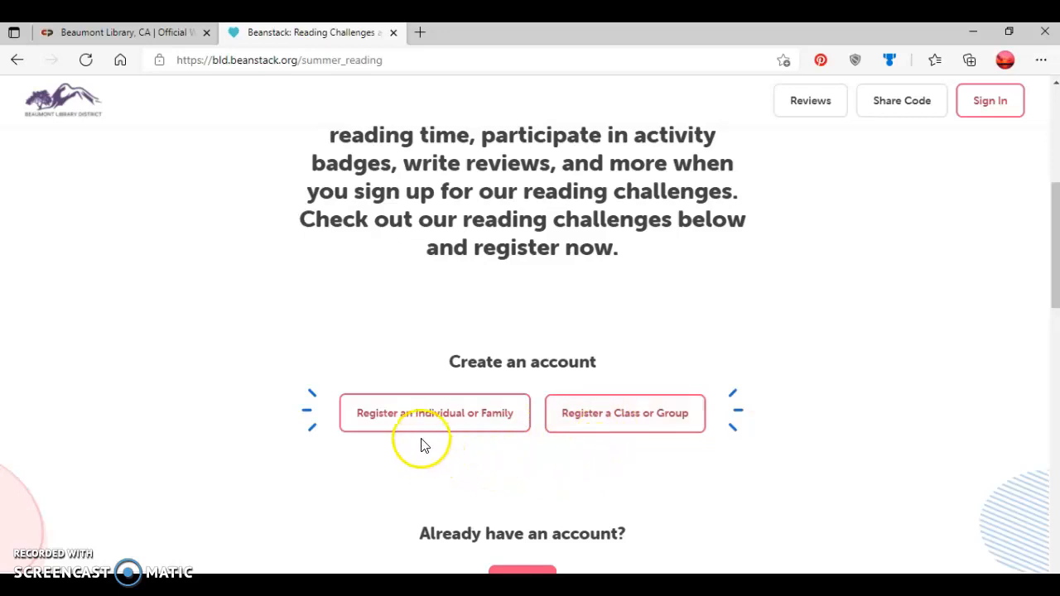
pyautogui.moveTo(435, 413)
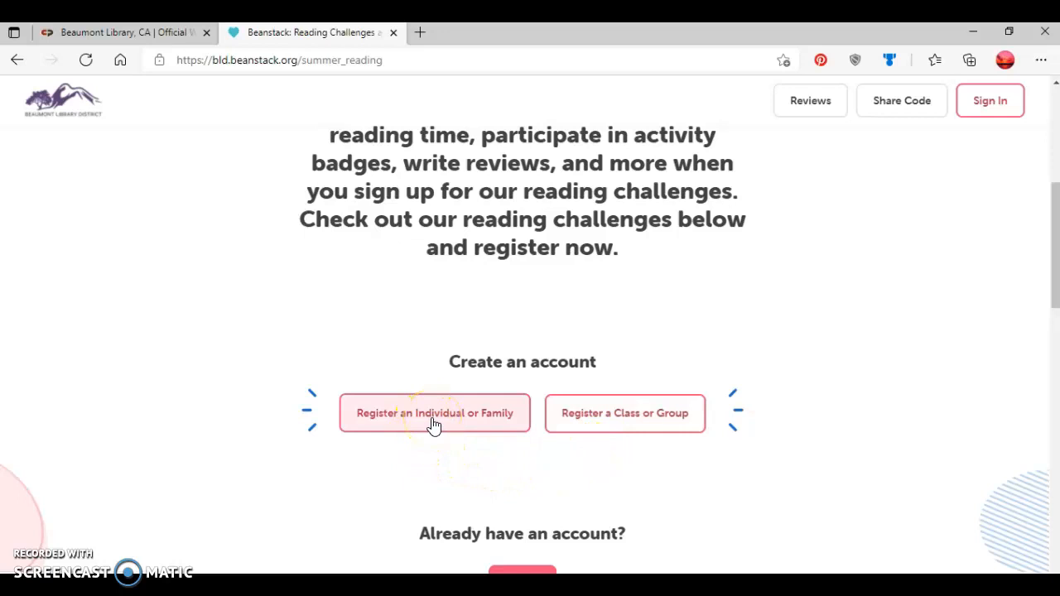
# Step: Choose Register an Individual or Family and answer No to previous Beanstack use
pyautogui.click(434, 413)
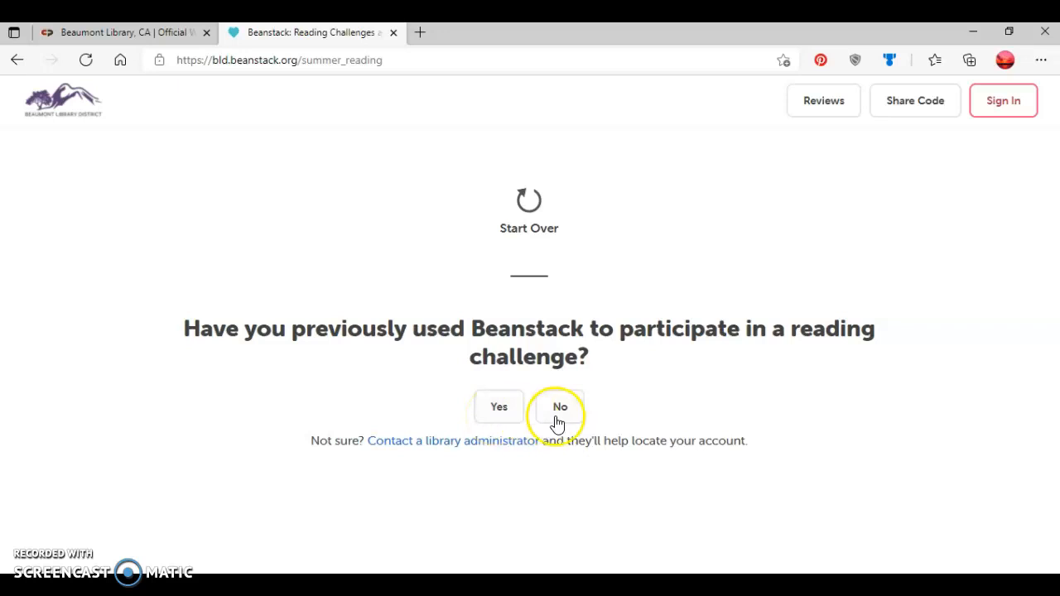
pyautogui.click(560, 407)
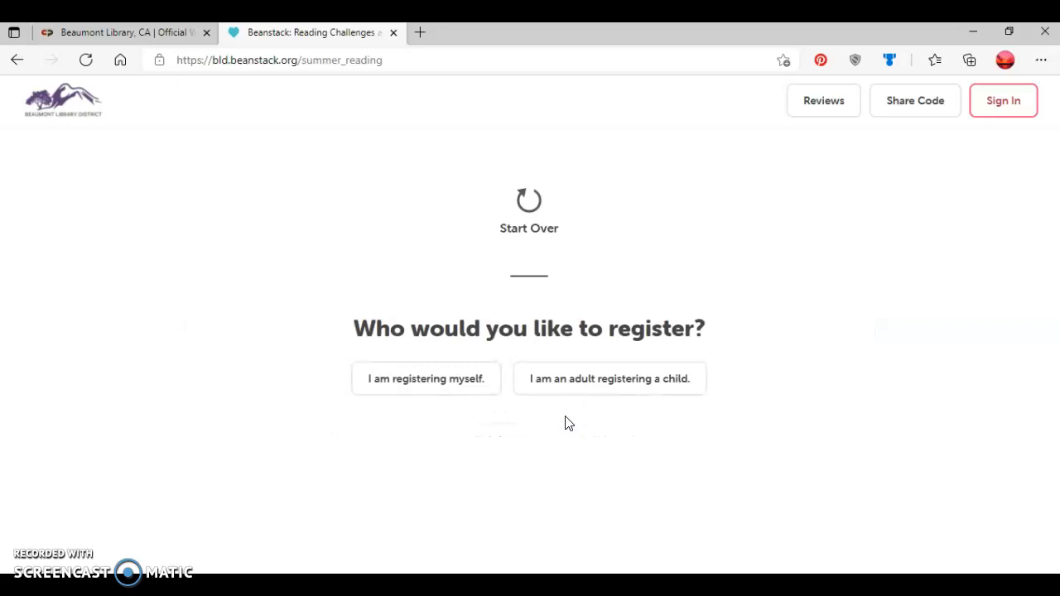
pyautogui.moveTo(415, 448)
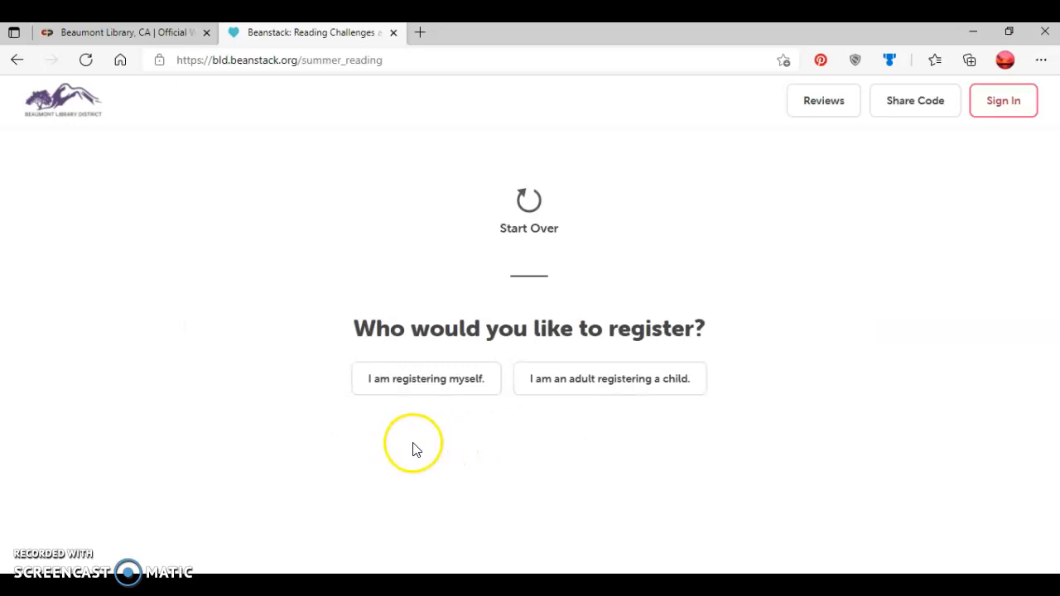
pyautogui.moveTo(414, 449)
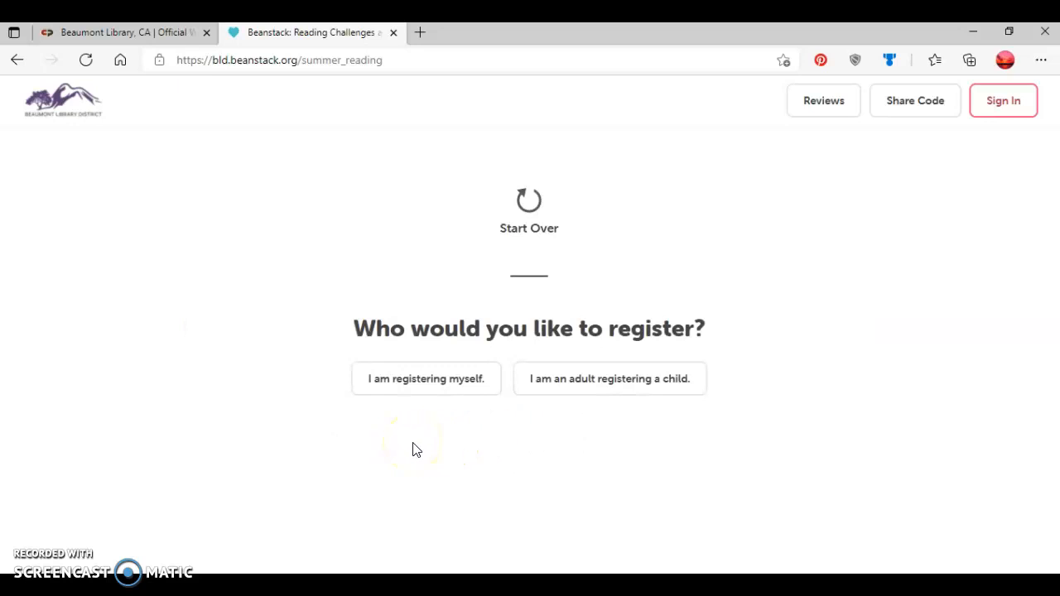
pyautogui.moveTo(412, 400)
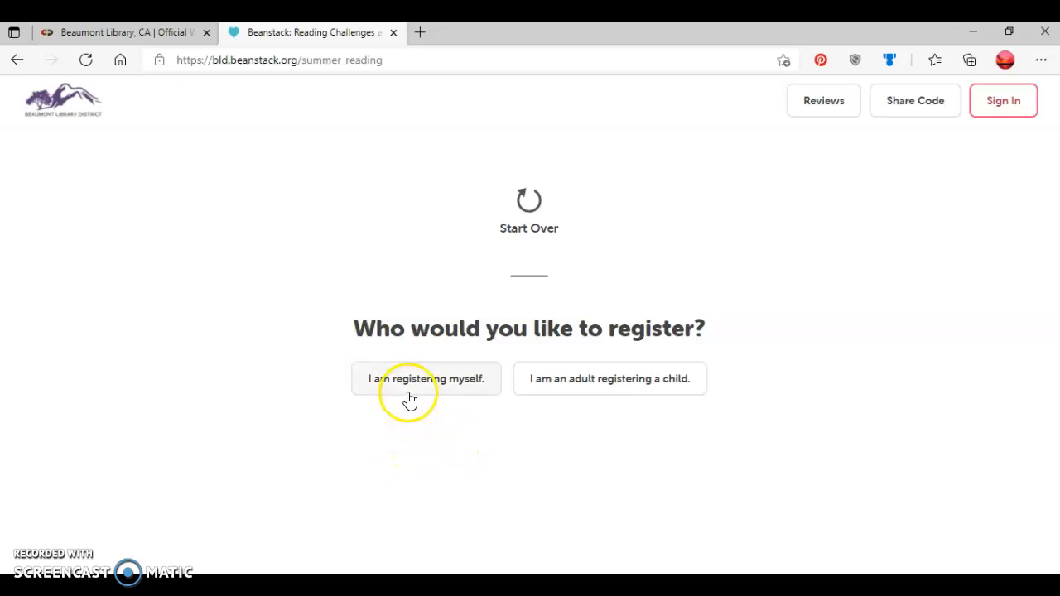
pyautogui.moveTo(574, 388)
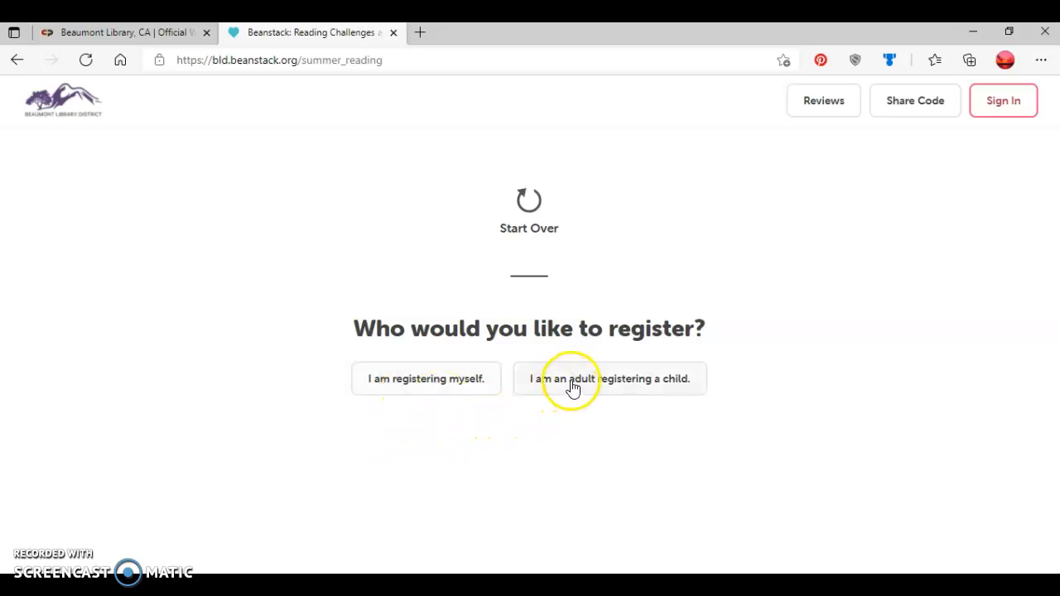
pyautogui.moveTo(584, 387)
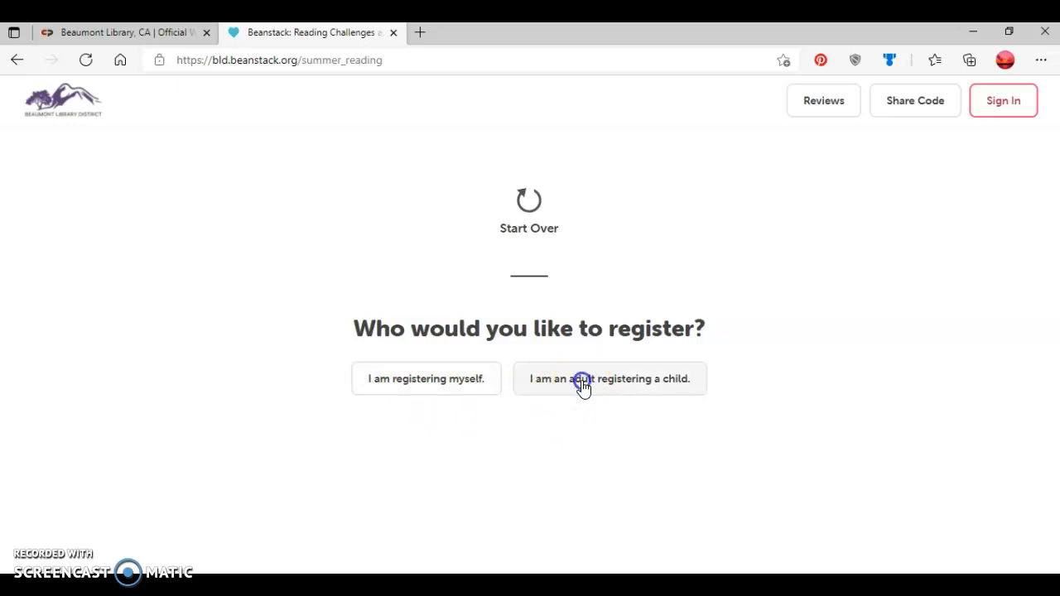
pyautogui.click(609, 379)
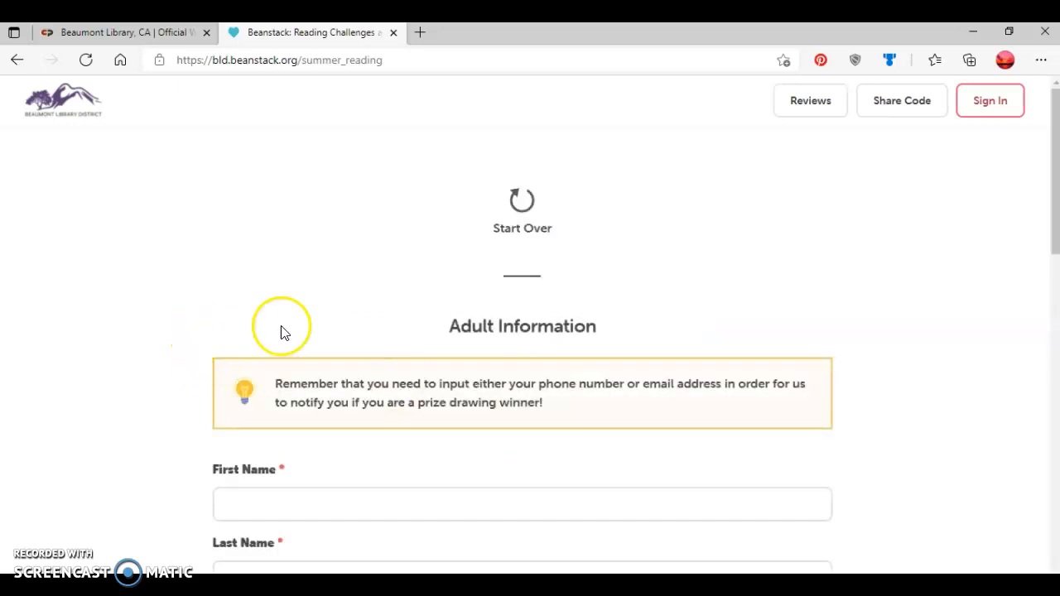
pyautogui.scroll(-3)
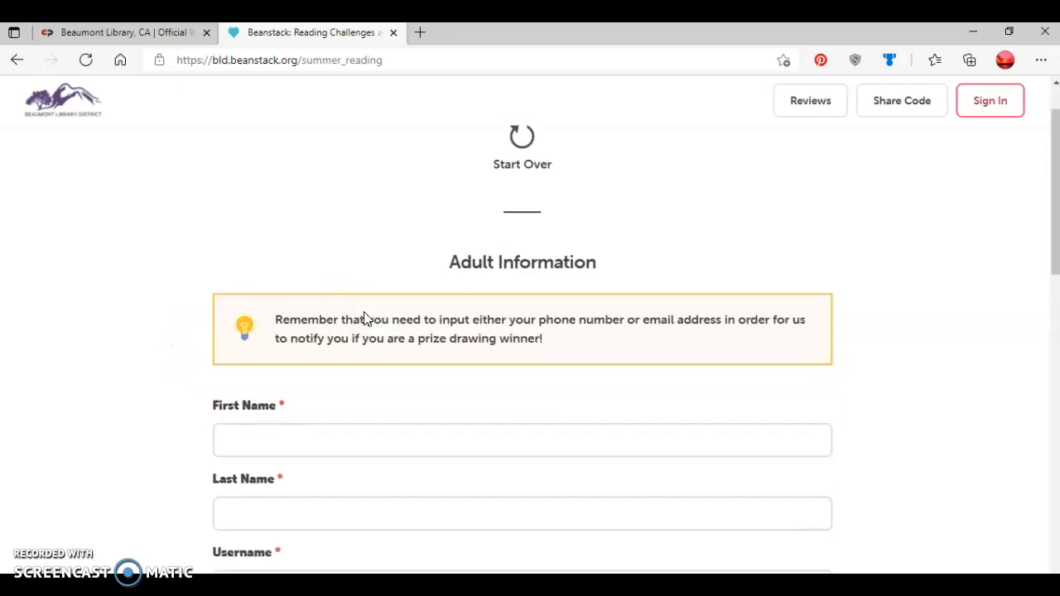
pyautogui.scroll(-3)
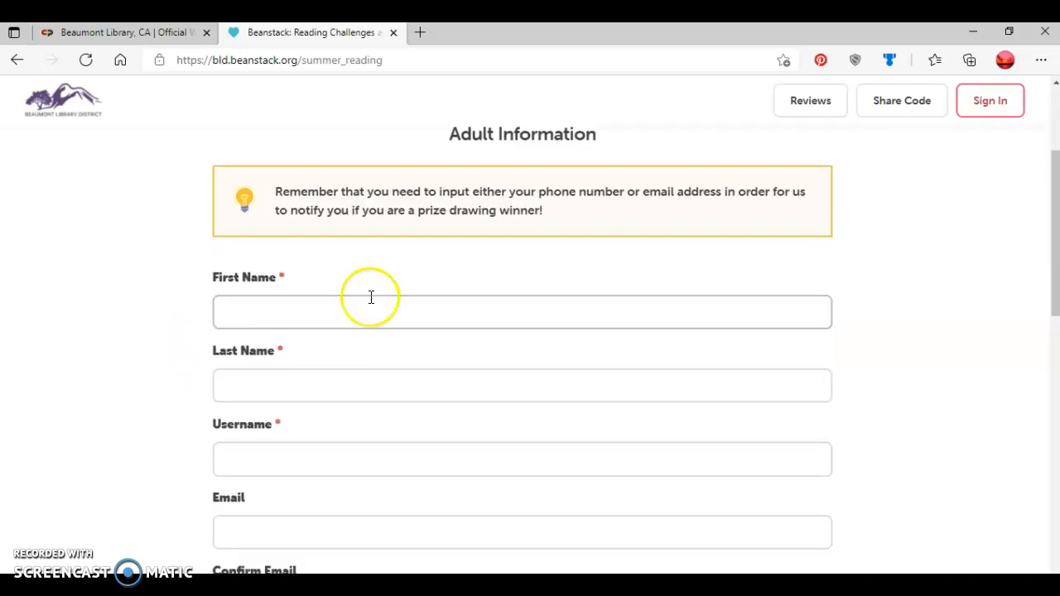
pyautogui.moveTo(559, 273)
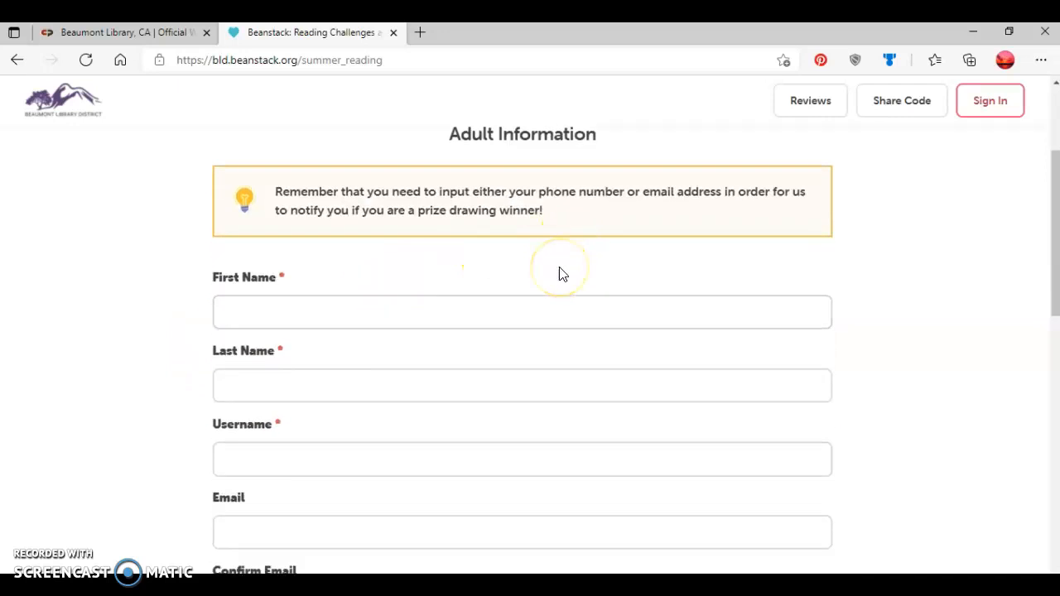
pyautogui.moveTo(546, 261)
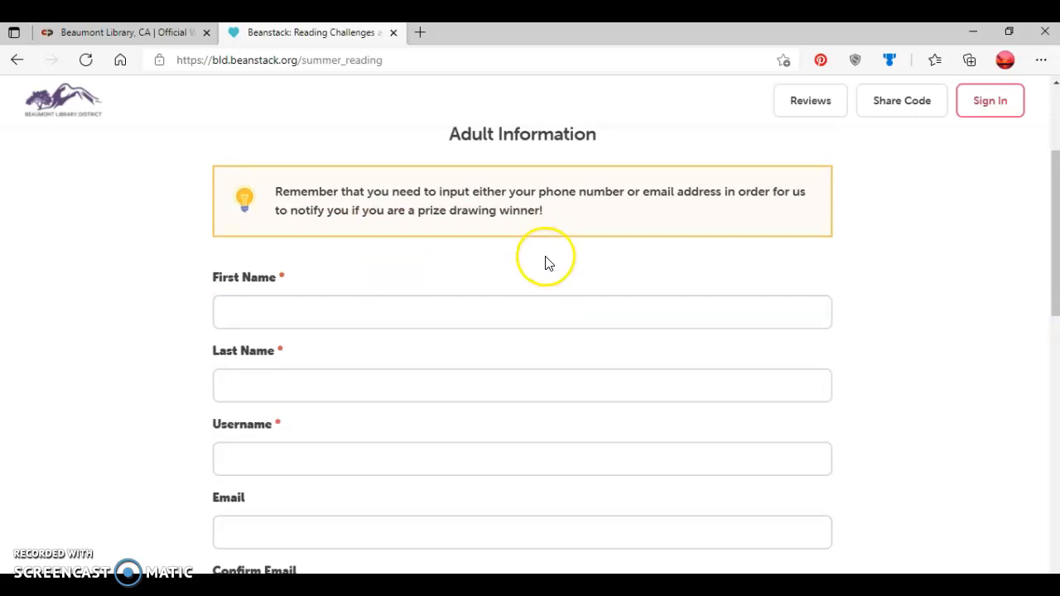
pyautogui.moveTo(546, 263)
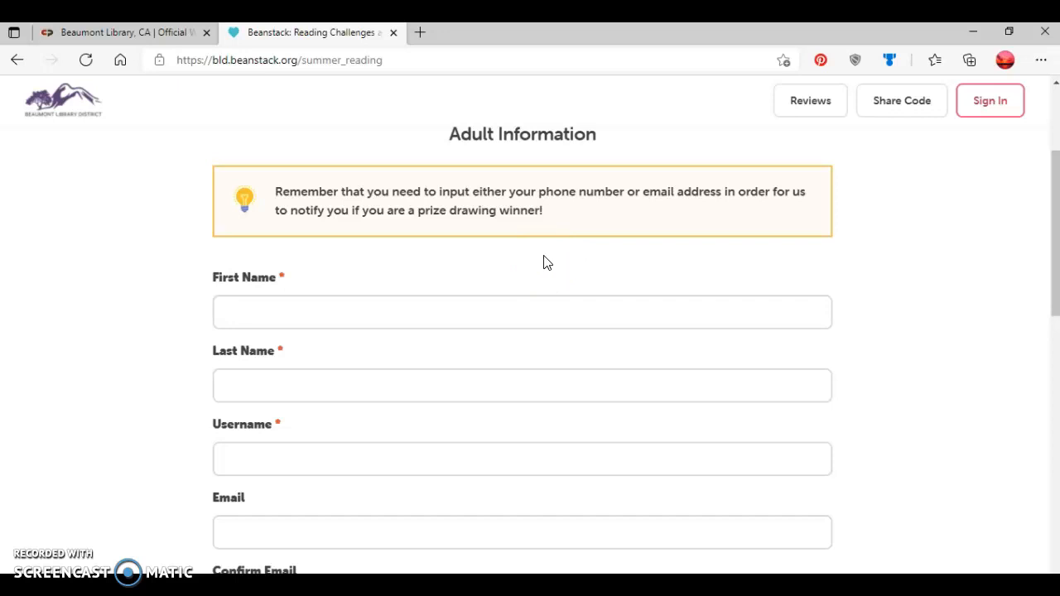
pyautogui.moveTo(313, 281)
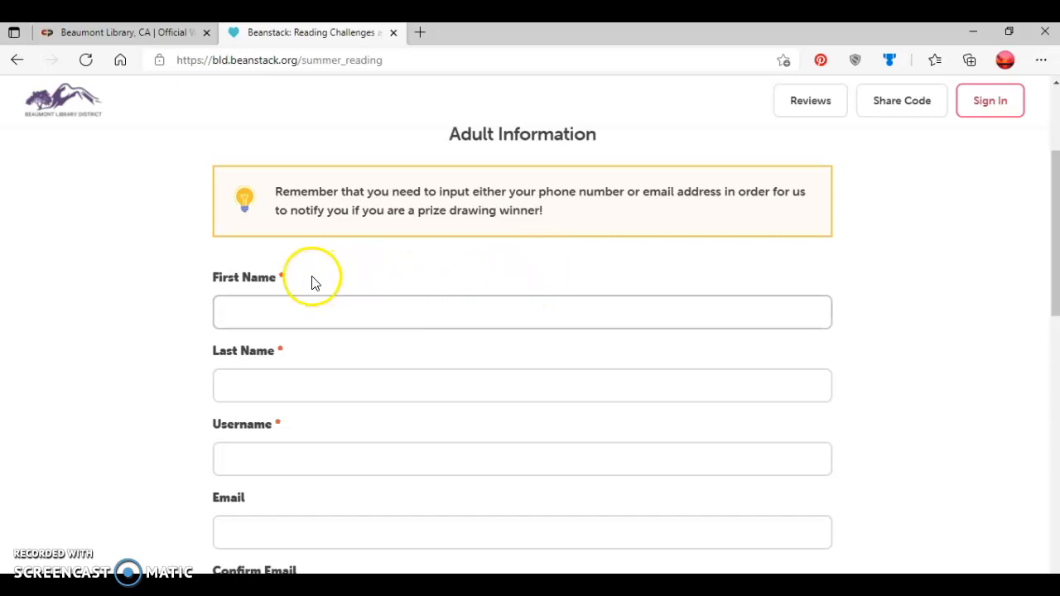
pyautogui.moveTo(294, 339)
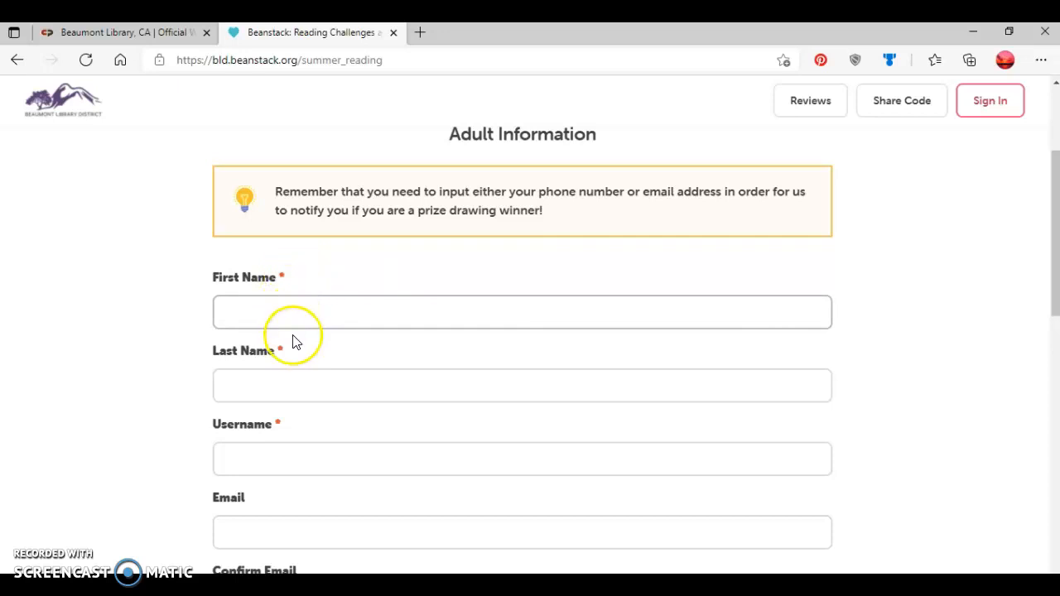
pyautogui.moveTo(295, 434)
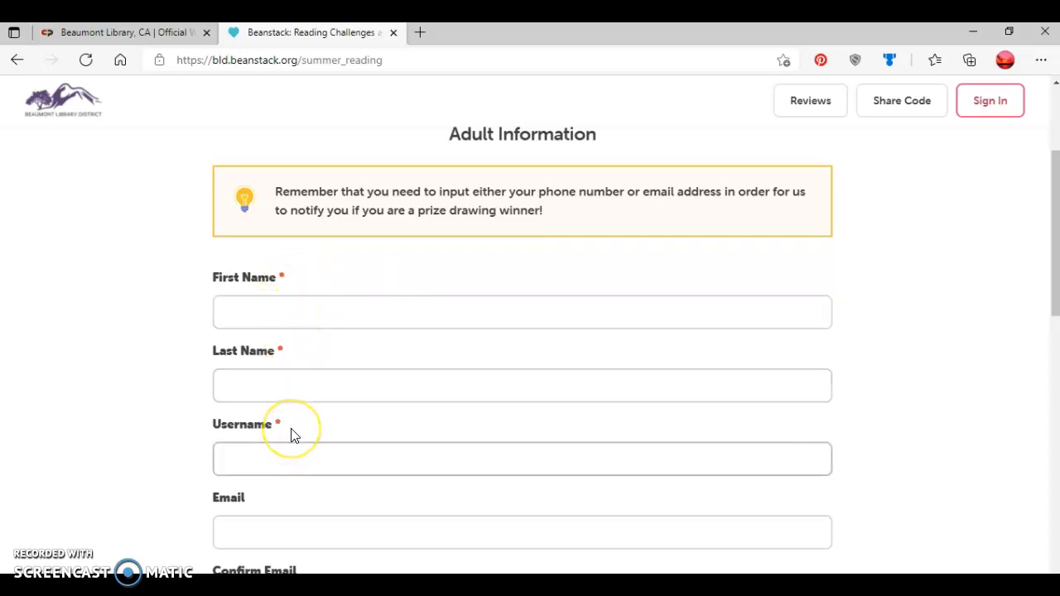
pyautogui.scroll(-3)
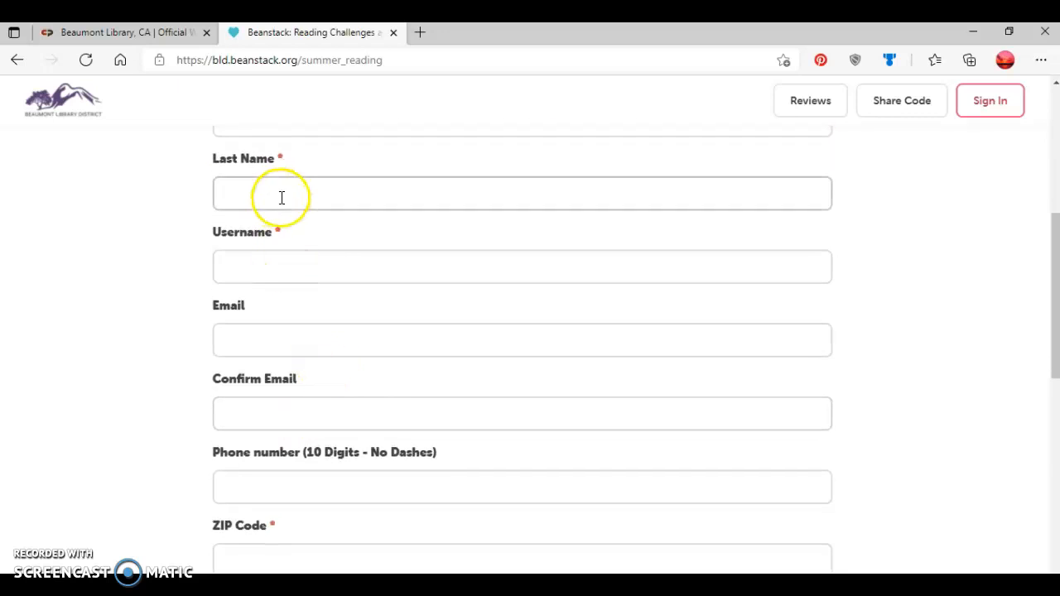
pyautogui.moveTo(282, 240)
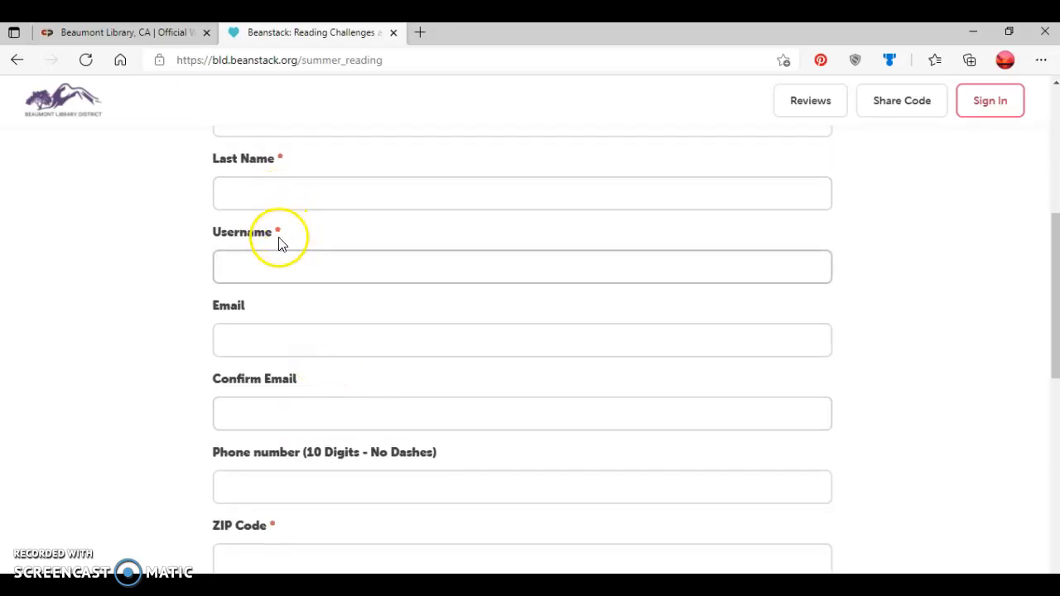
pyautogui.moveTo(43, 530)
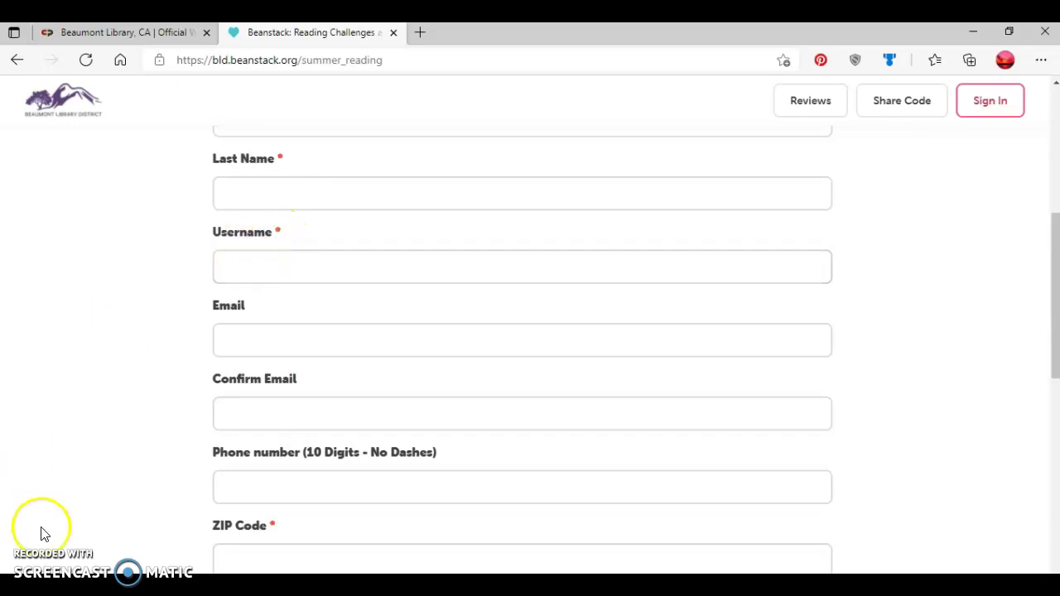
pyautogui.scroll(3)
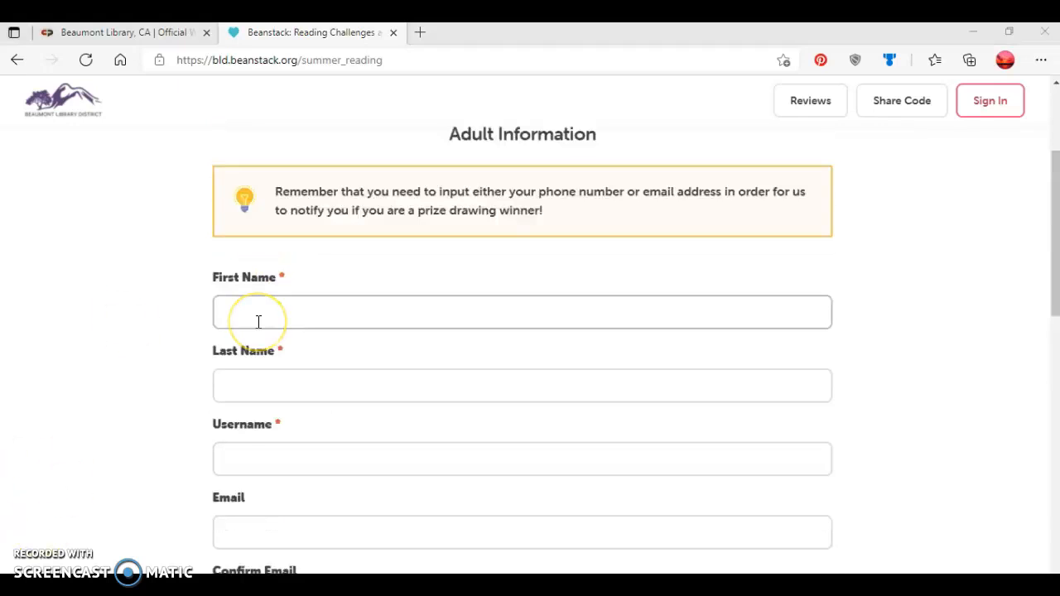
# Step: Enter adult name Rits Reader, username ritareader, a phone number and ZIP code 92223
pyautogui.click(521, 312)
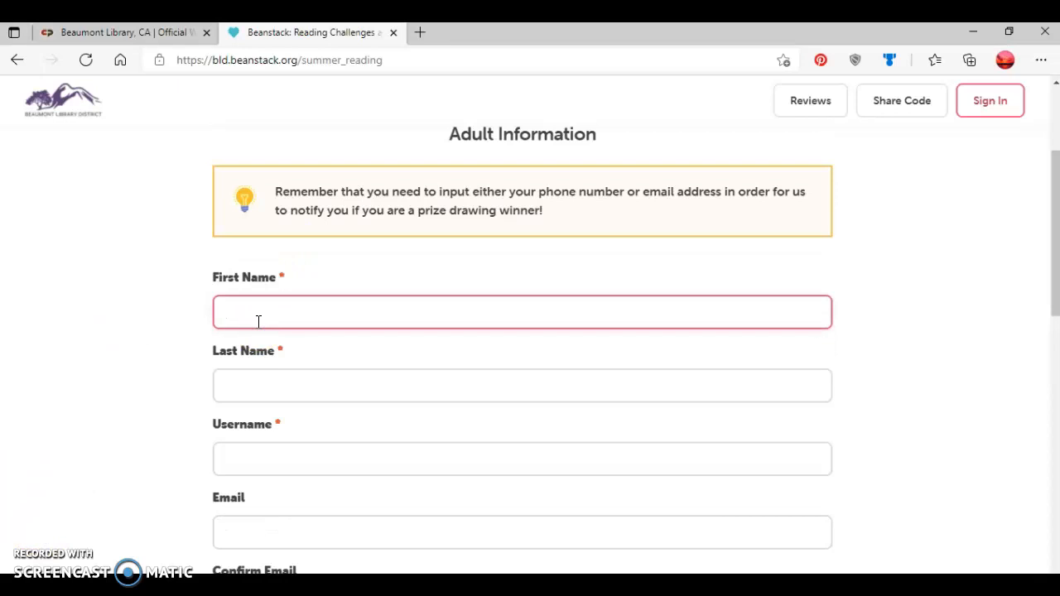
pyautogui.write('Rits')
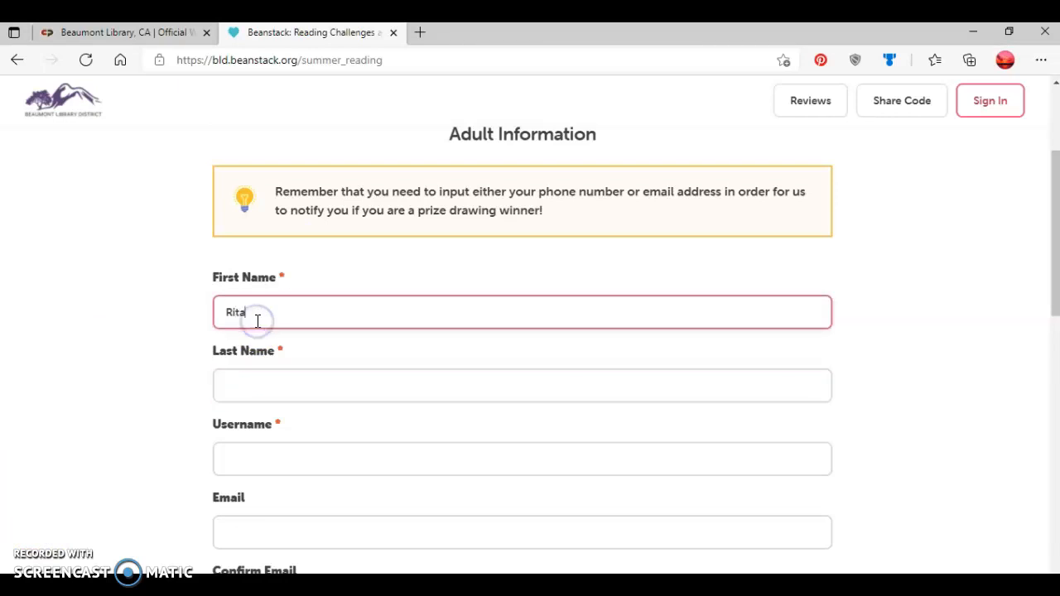
pyautogui.write('Reader')
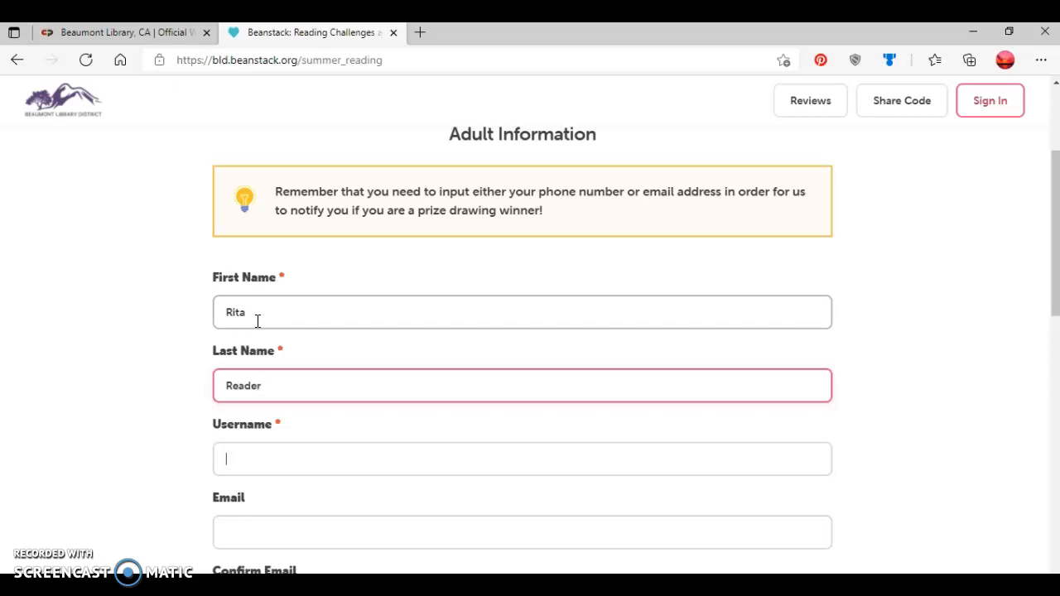
pyautogui.write('rit')
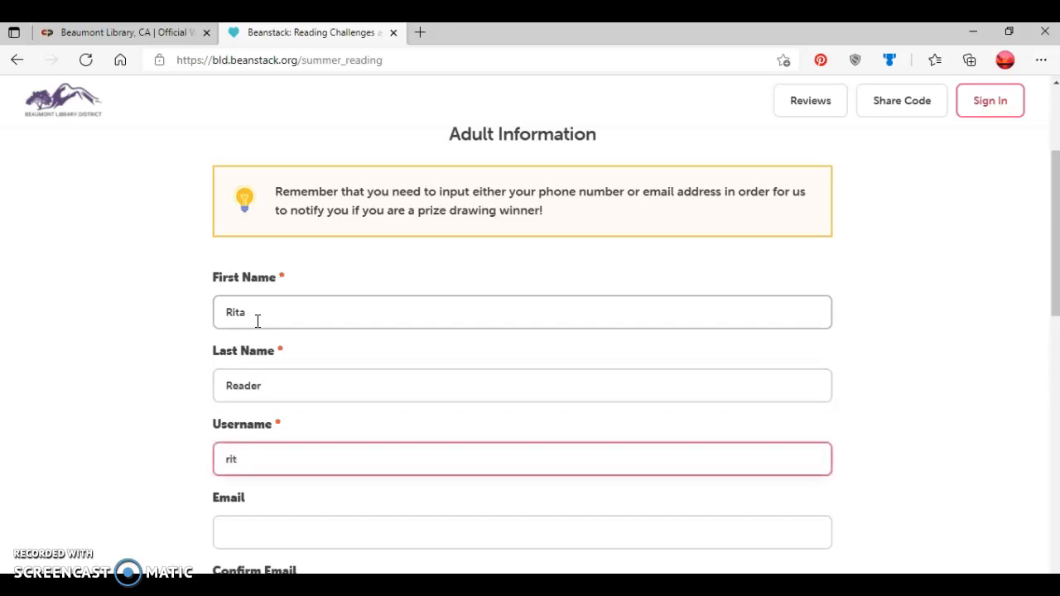
pyautogui.write('areader')
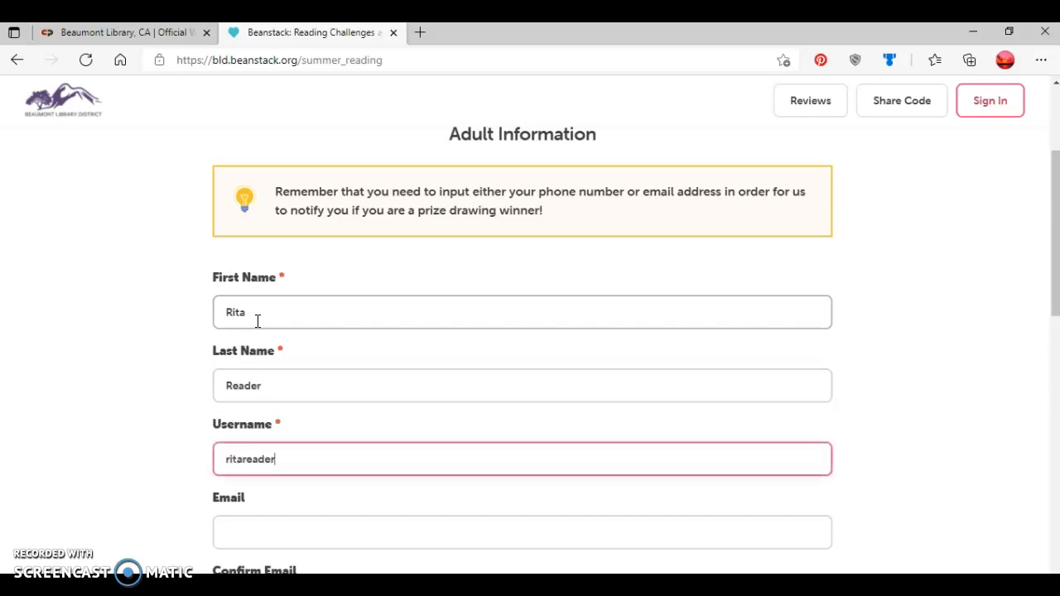
pyautogui.click(522, 531)
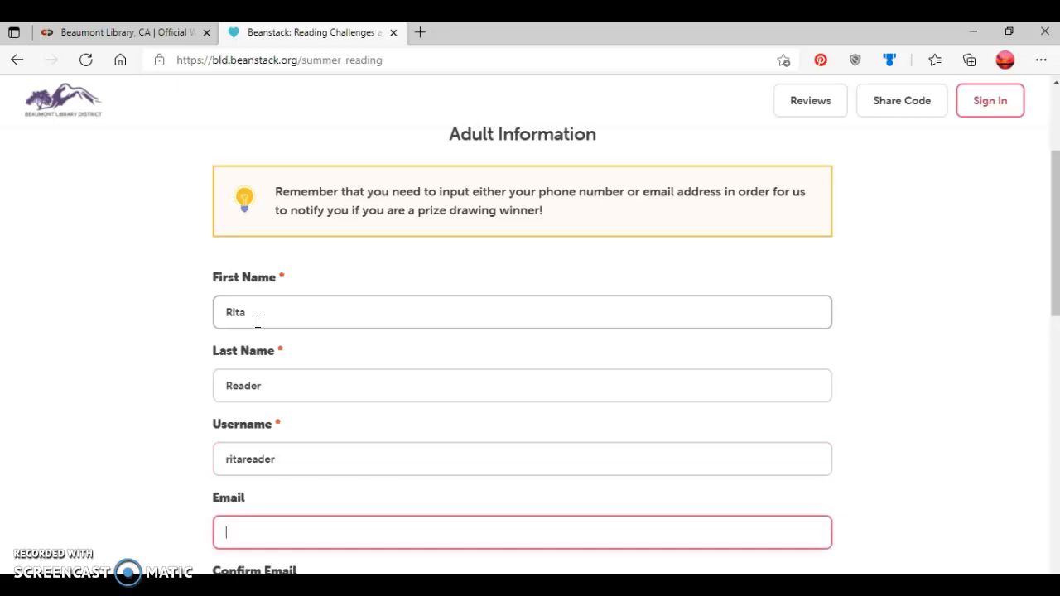
pyautogui.moveTo(348, 228)
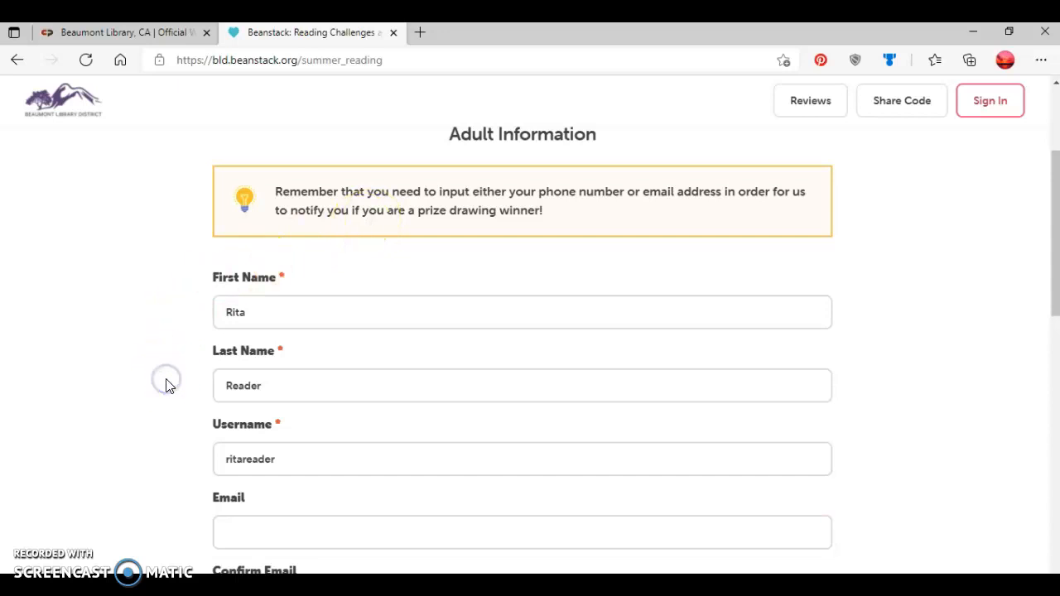
pyautogui.scroll(-3)
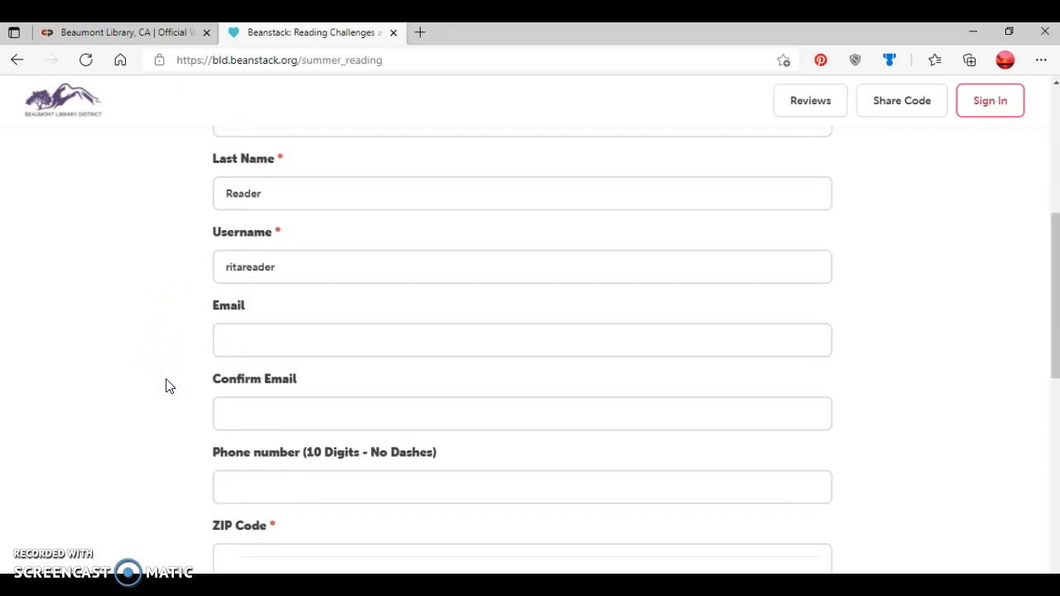
pyautogui.moveTo(251, 512)
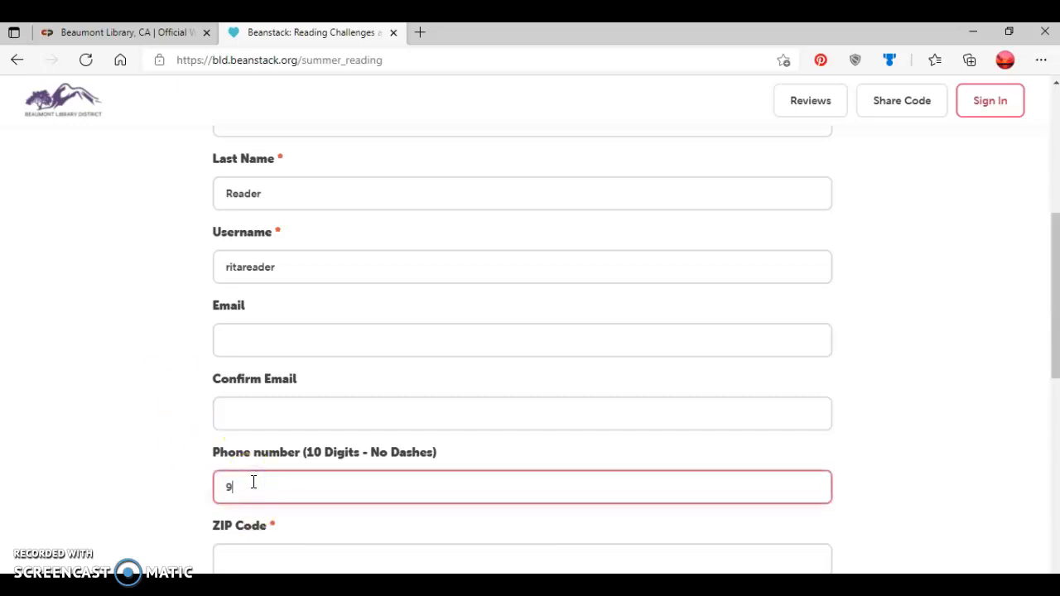
pyautogui.write('511234567')
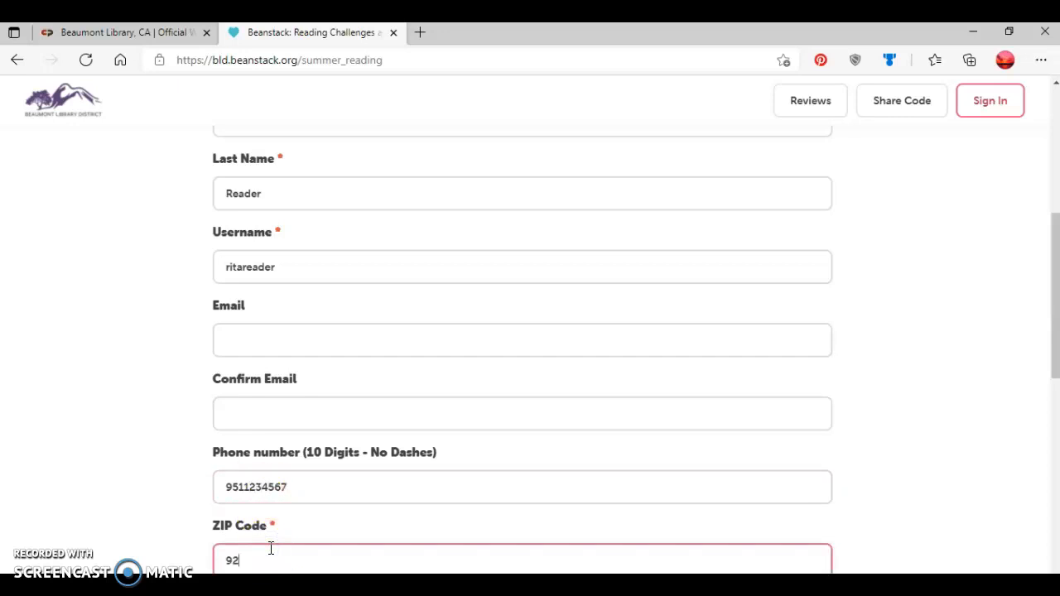
pyautogui.write('223')
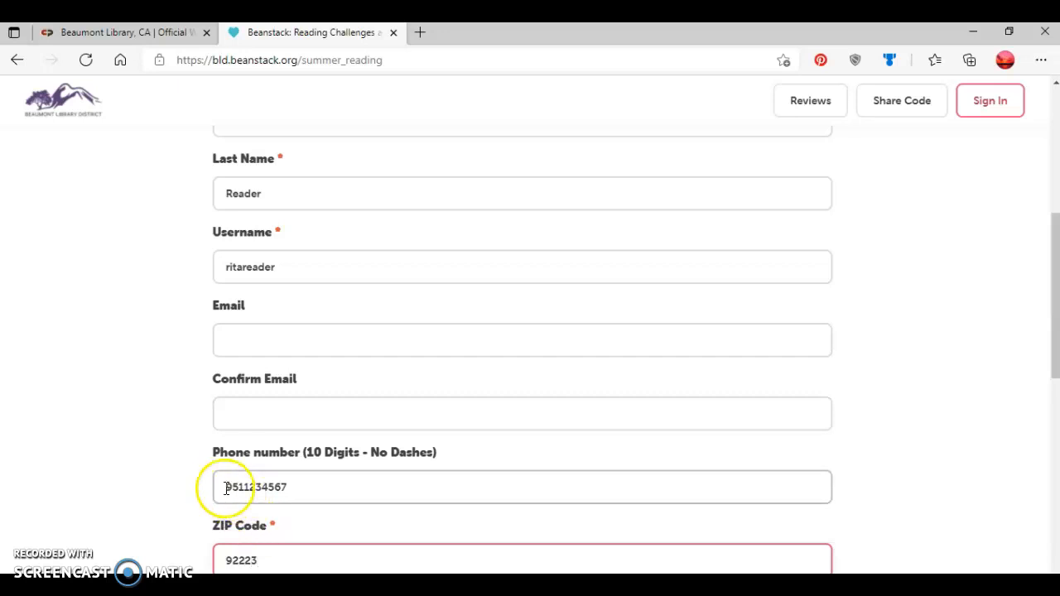
# Step: Confirm the password and set Beaumont Library District as primary library
pyautogui.scroll(-3)
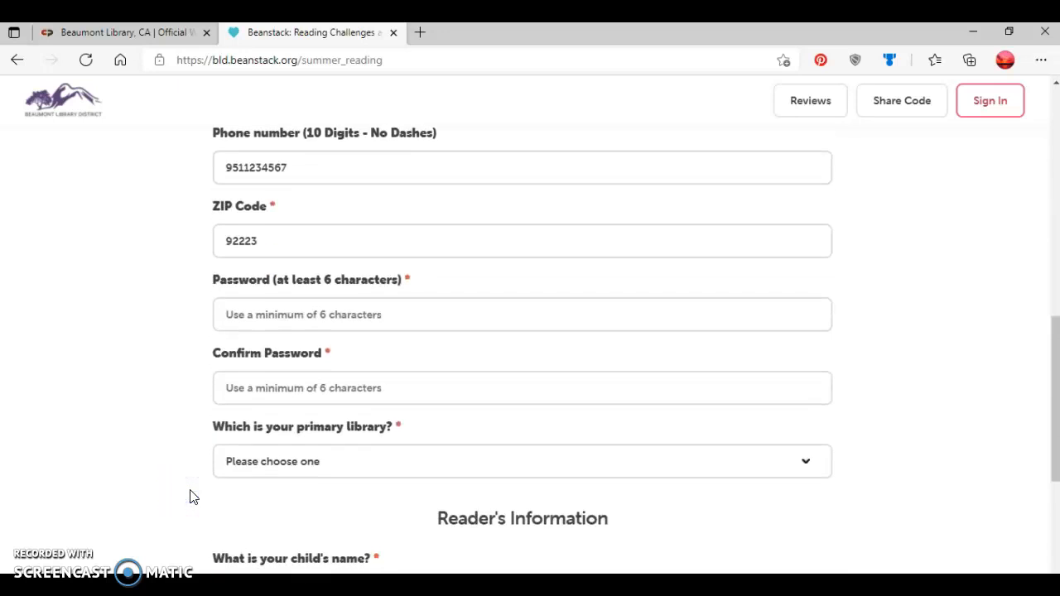
pyautogui.scroll(-3)
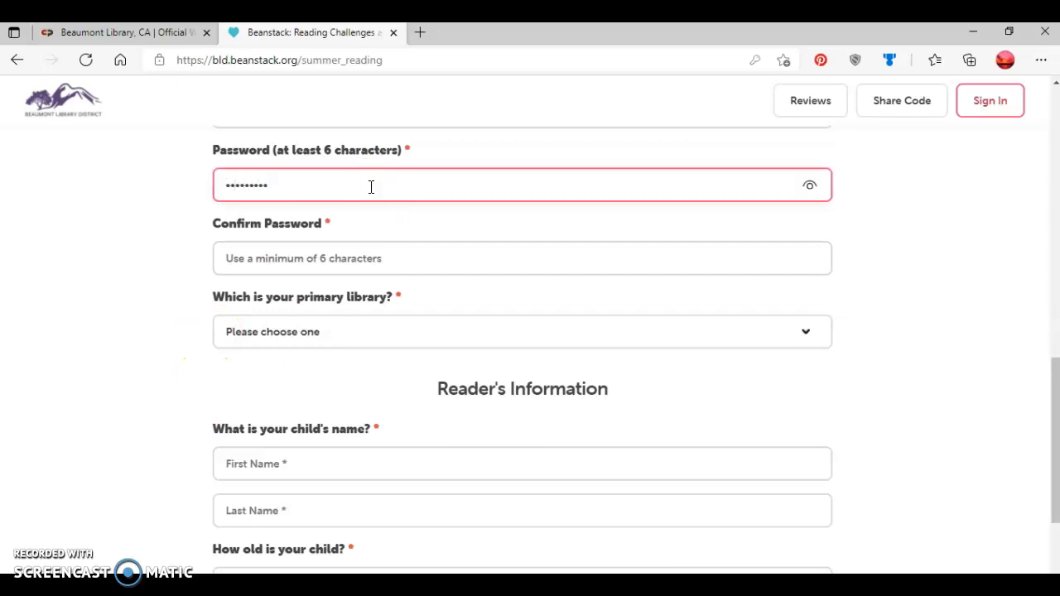
pyautogui.click(371, 258)
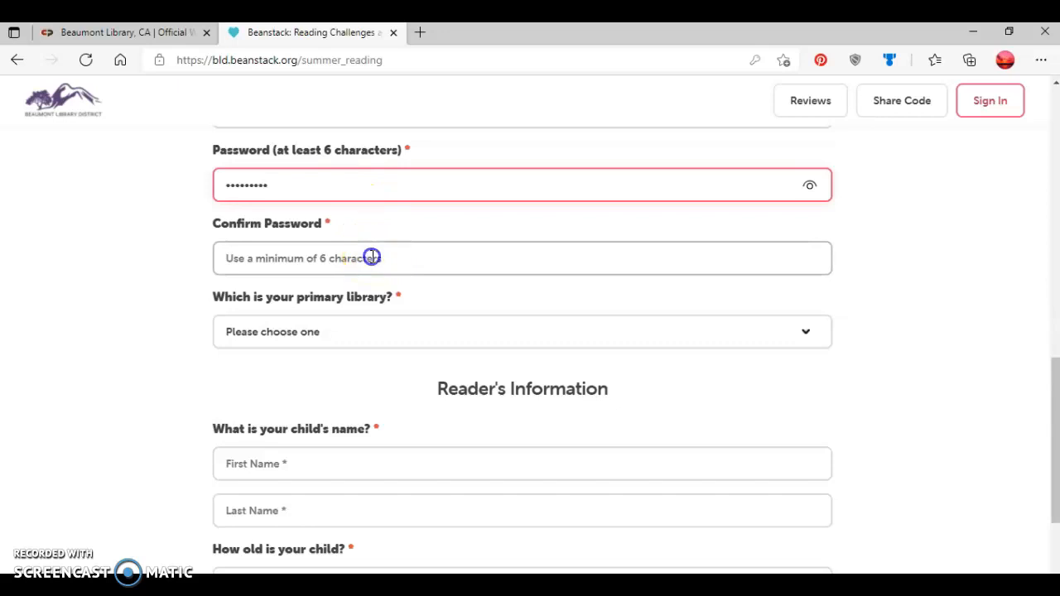
pyautogui.write('••••')
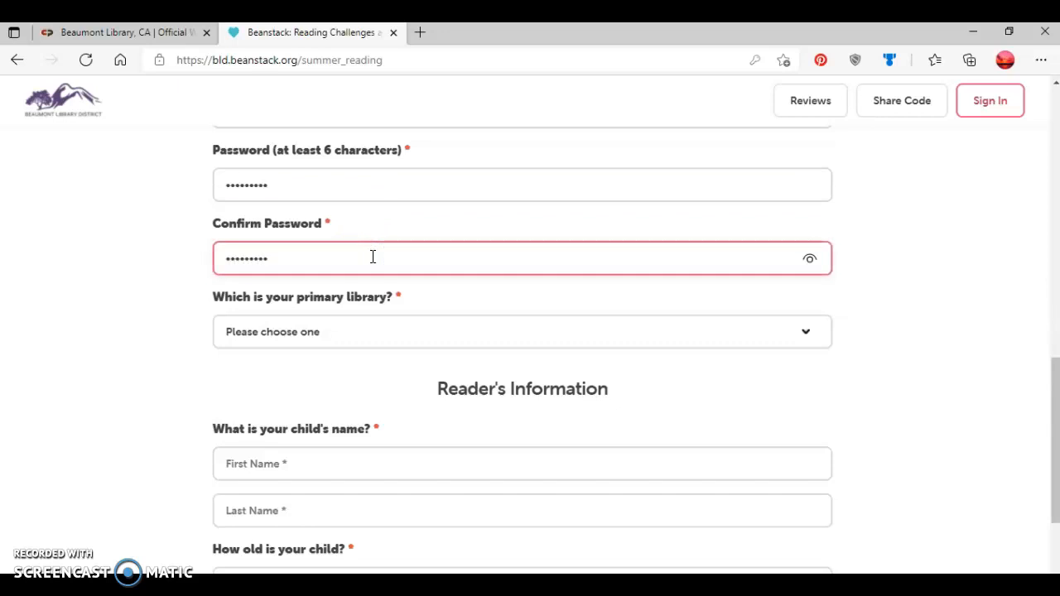
pyautogui.click(522, 332)
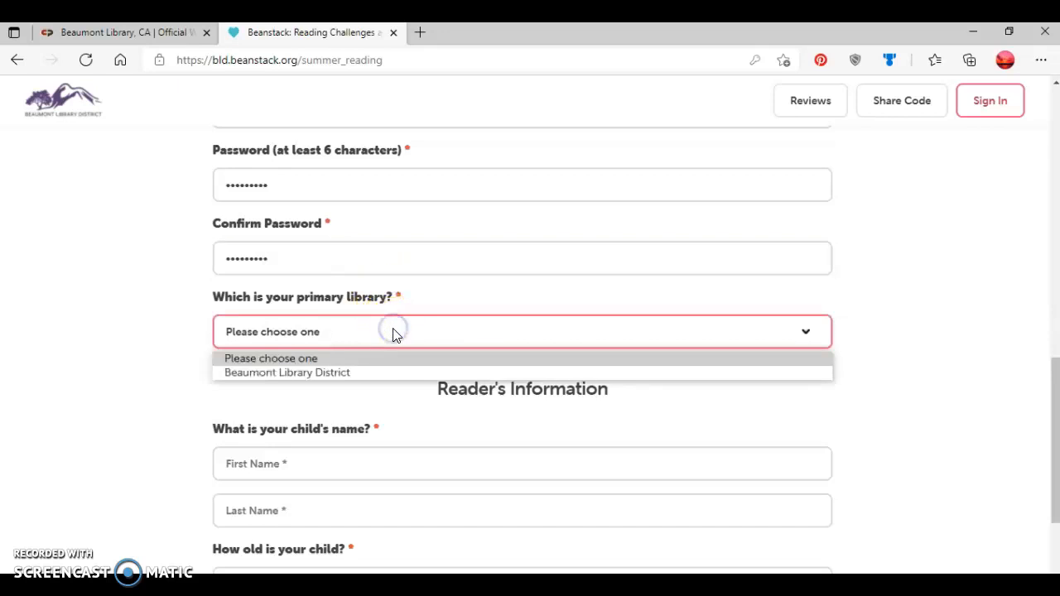
pyautogui.moveTo(369, 373)
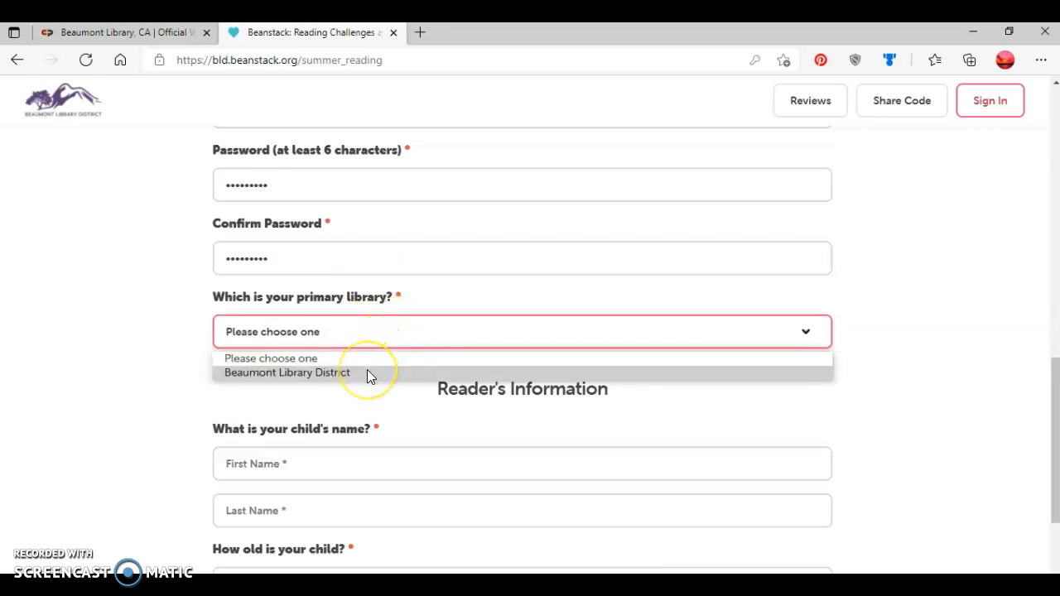
pyautogui.click(287, 372)
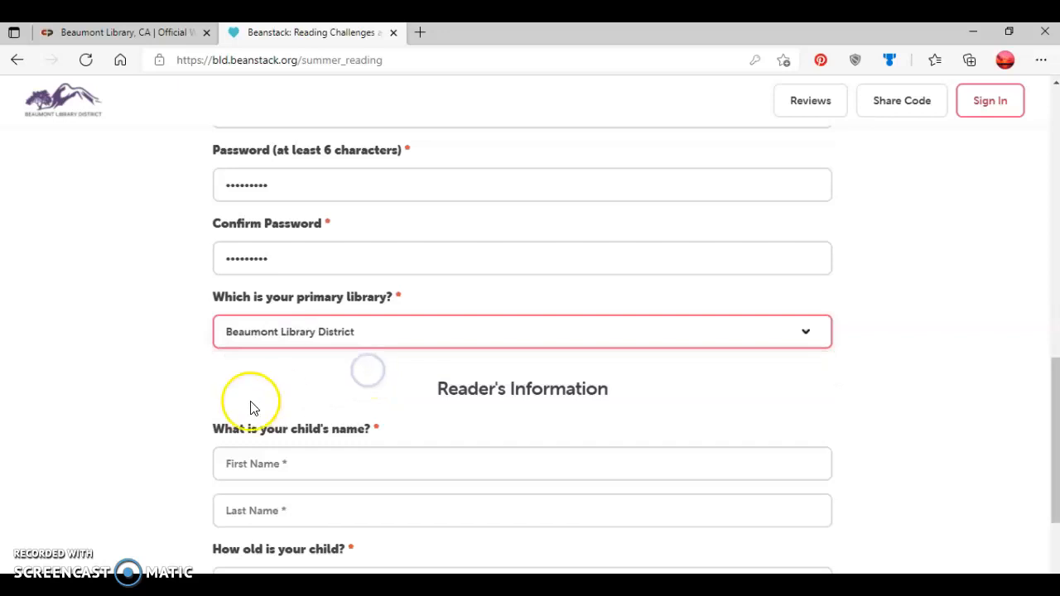
# Step: Add child Ryan Reader, age 12, and submit the reader's information
pyautogui.scroll(-3)
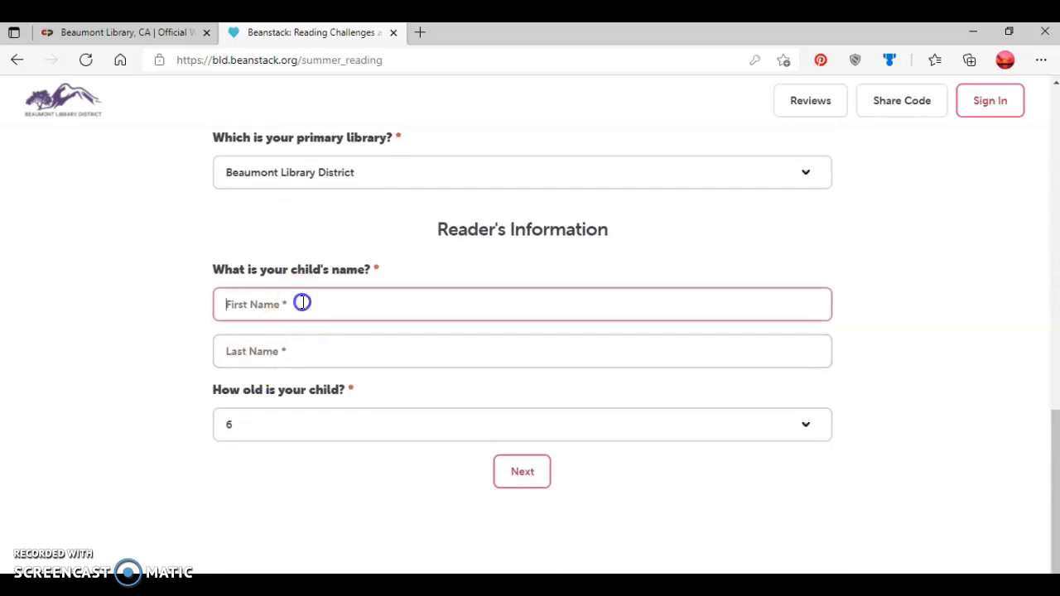
pyautogui.write('Ryan')
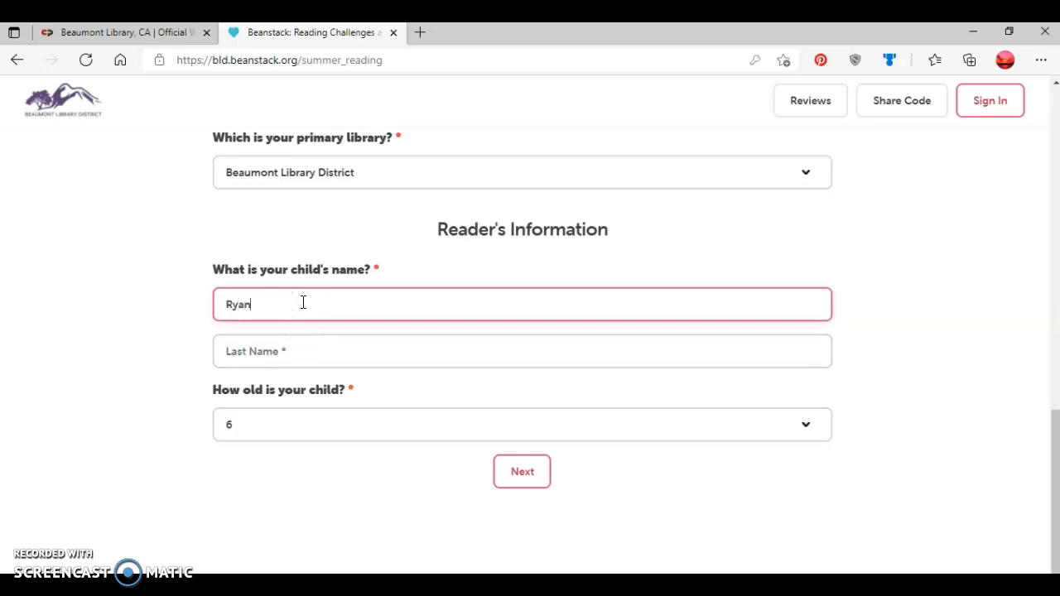
pyautogui.write('Reade')
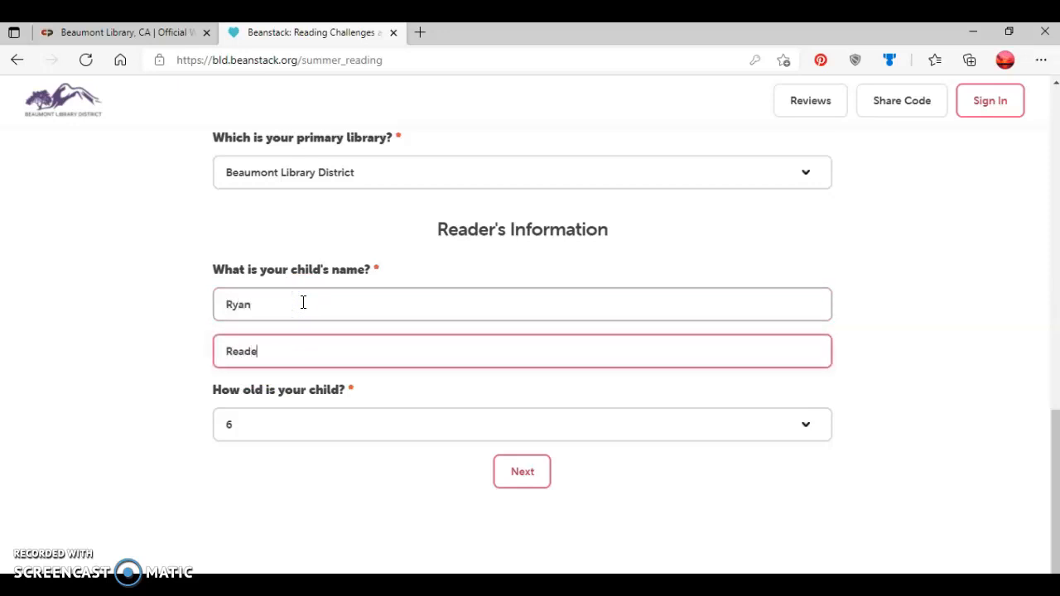
pyautogui.write('r')
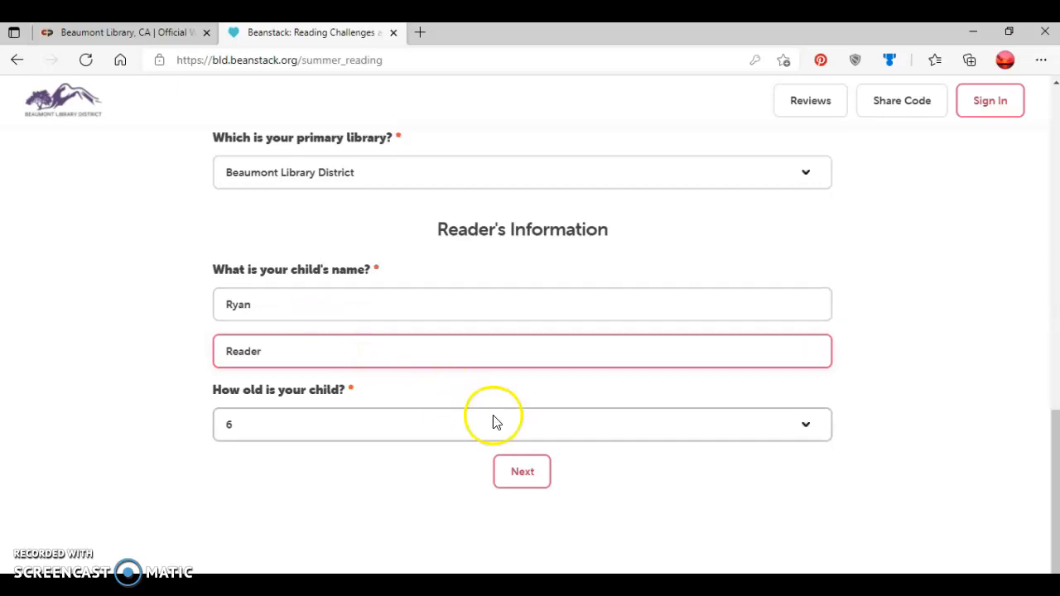
pyautogui.moveTo(806, 425)
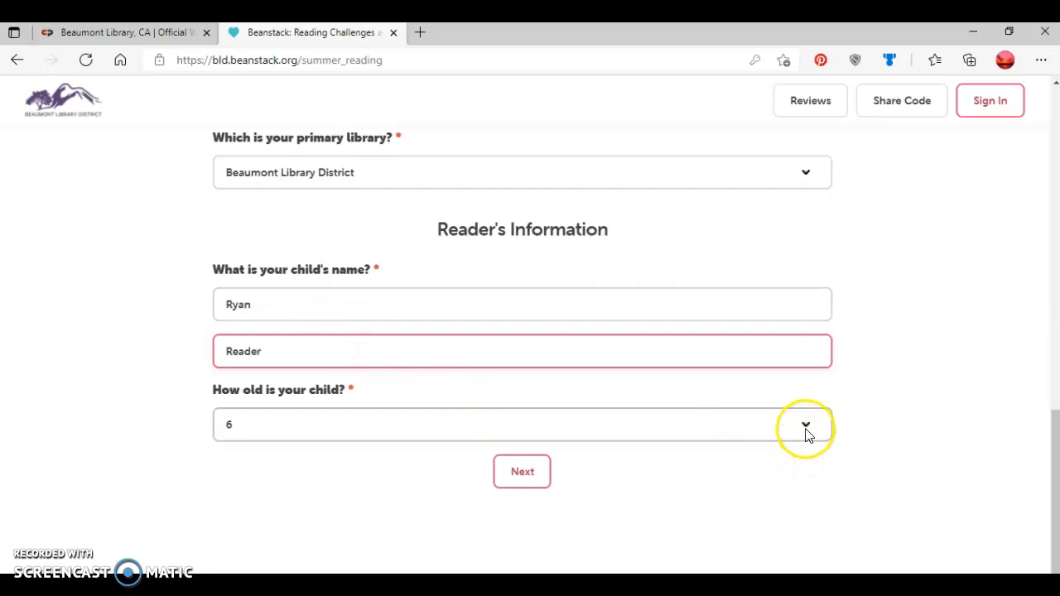
pyautogui.click(805, 424)
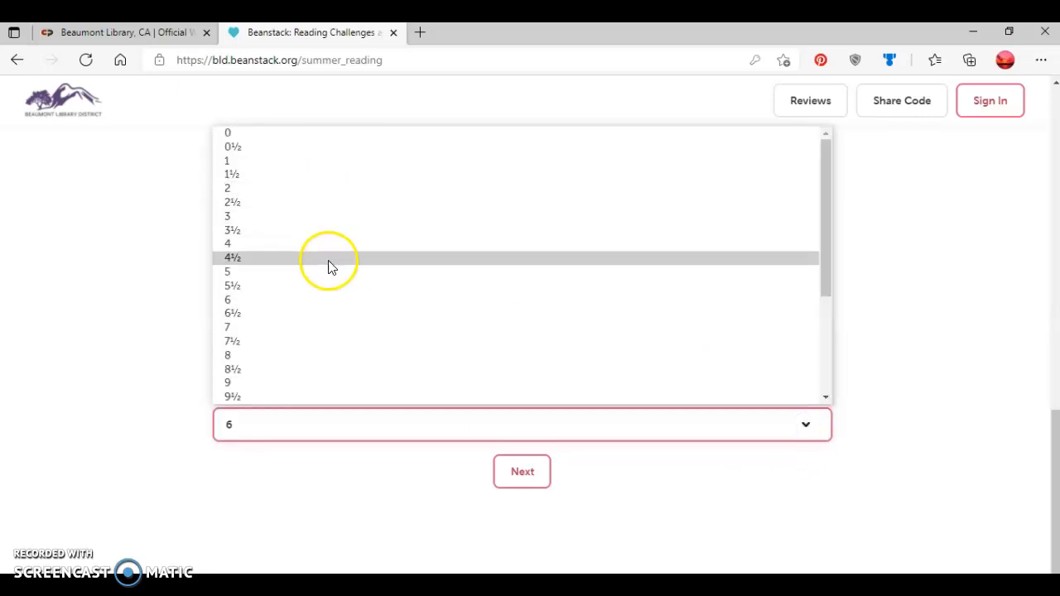
pyautogui.moveTo(327, 327)
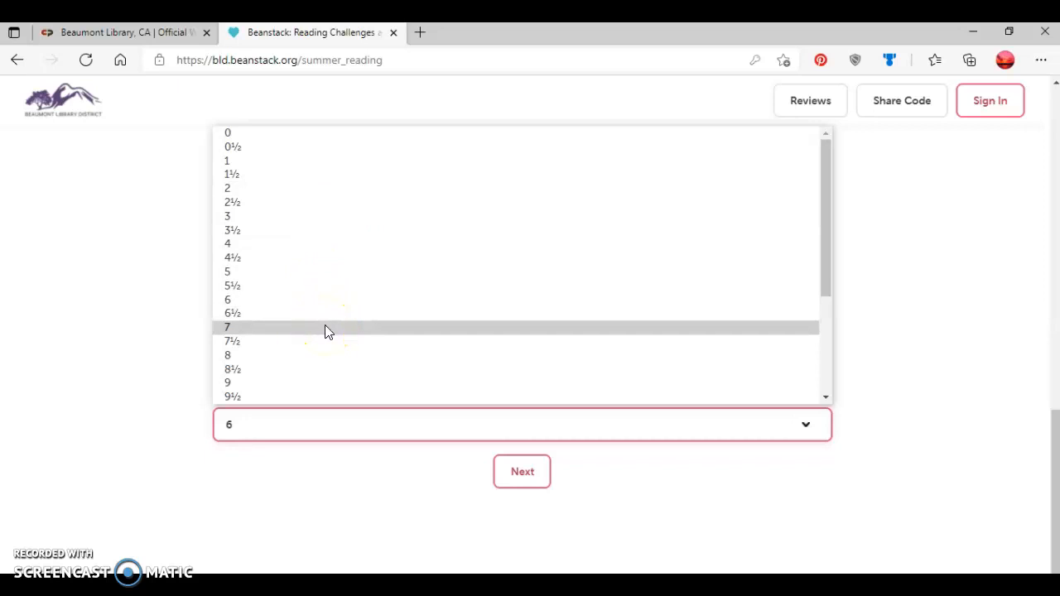
pyautogui.moveTo(291, 313)
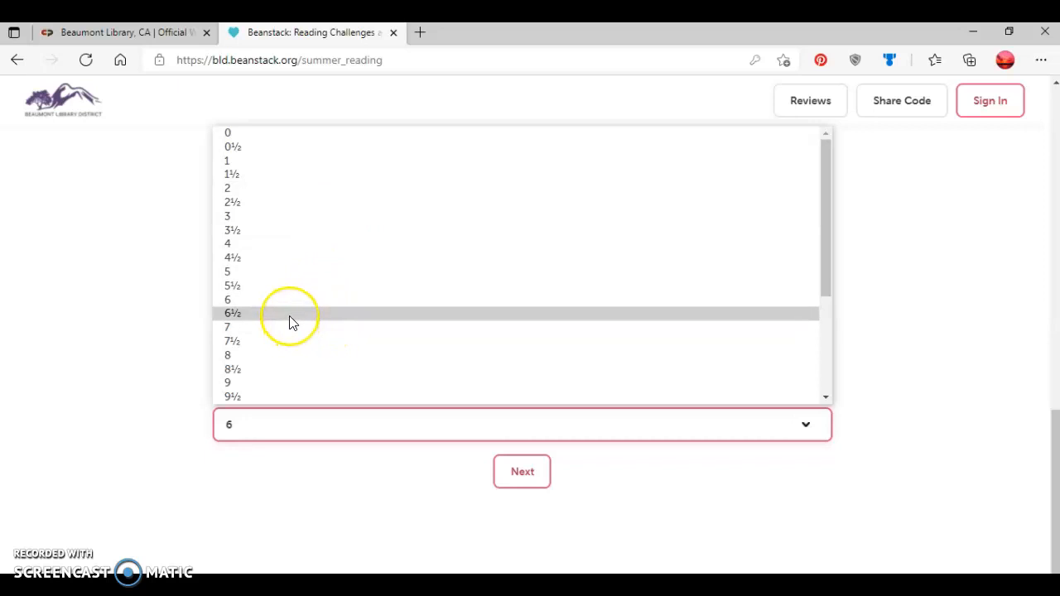
pyautogui.moveTo(289, 327)
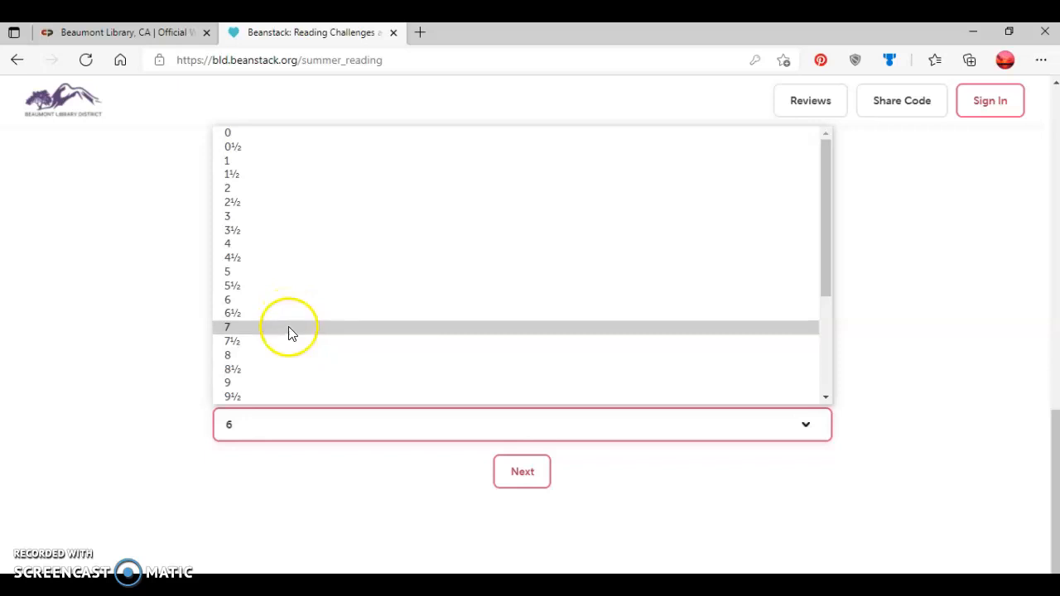
pyautogui.moveTo(414, 382)
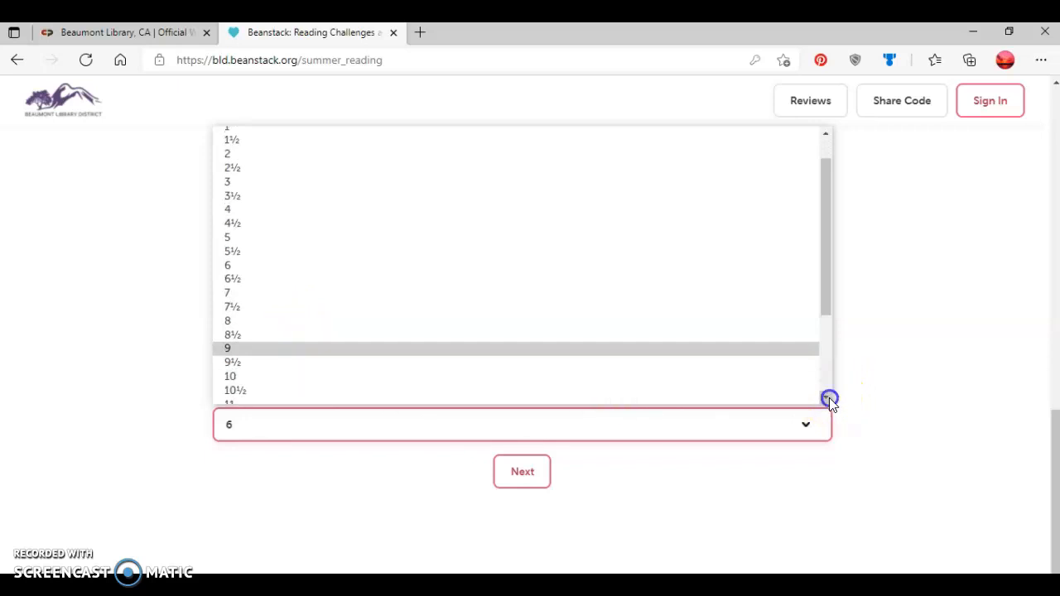
pyautogui.scroll(-3)
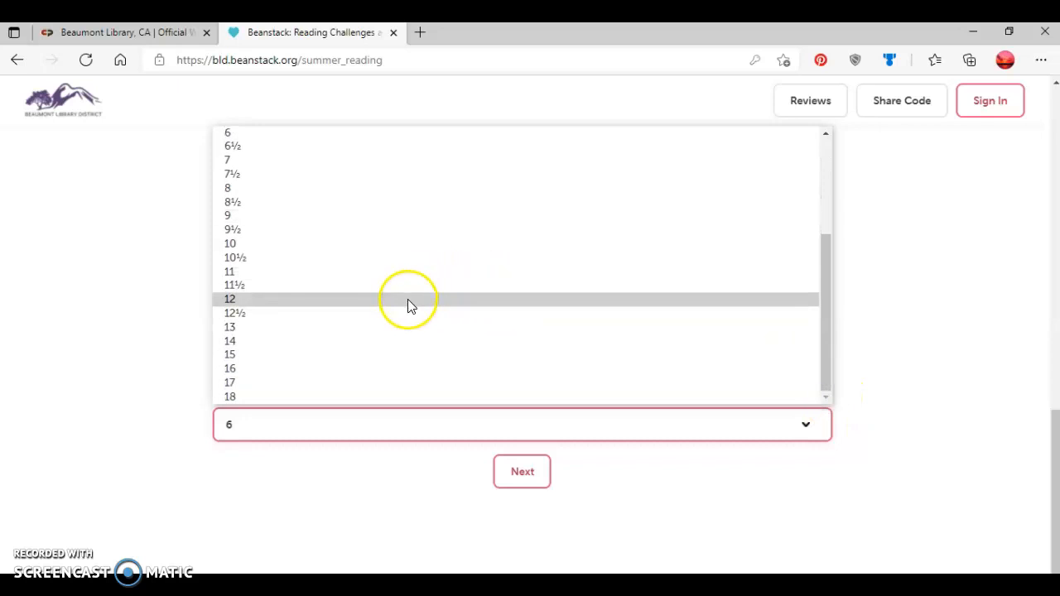
pyautogui.click(229, 299)
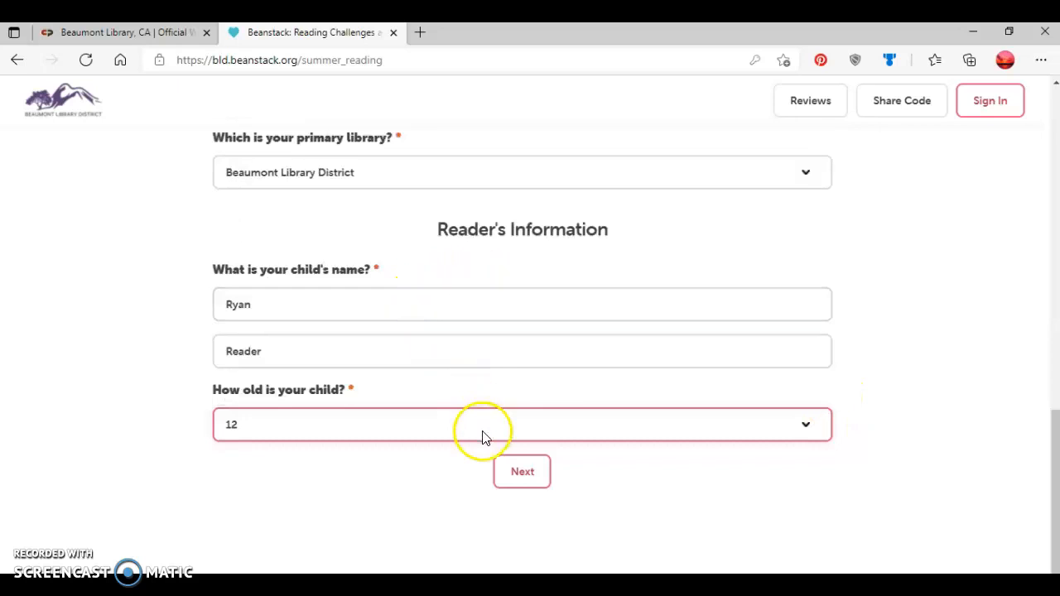
pyautogui.click(522, 471)
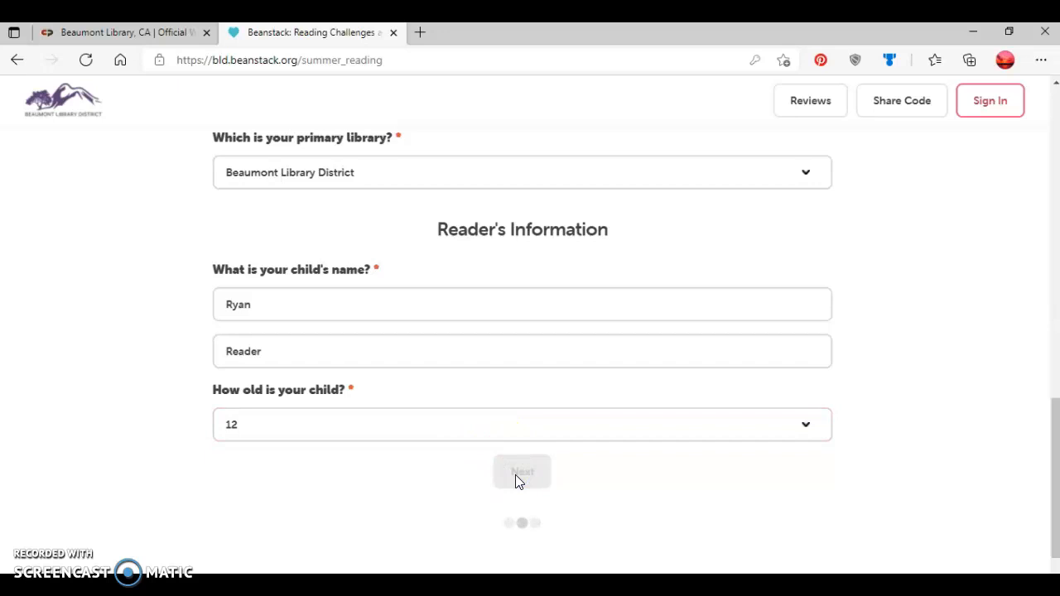
# Step: Register Ryan for Tween Summer Reading Club 2021 with 6th Grade as fall grade
pyautogui.click(522, 471)
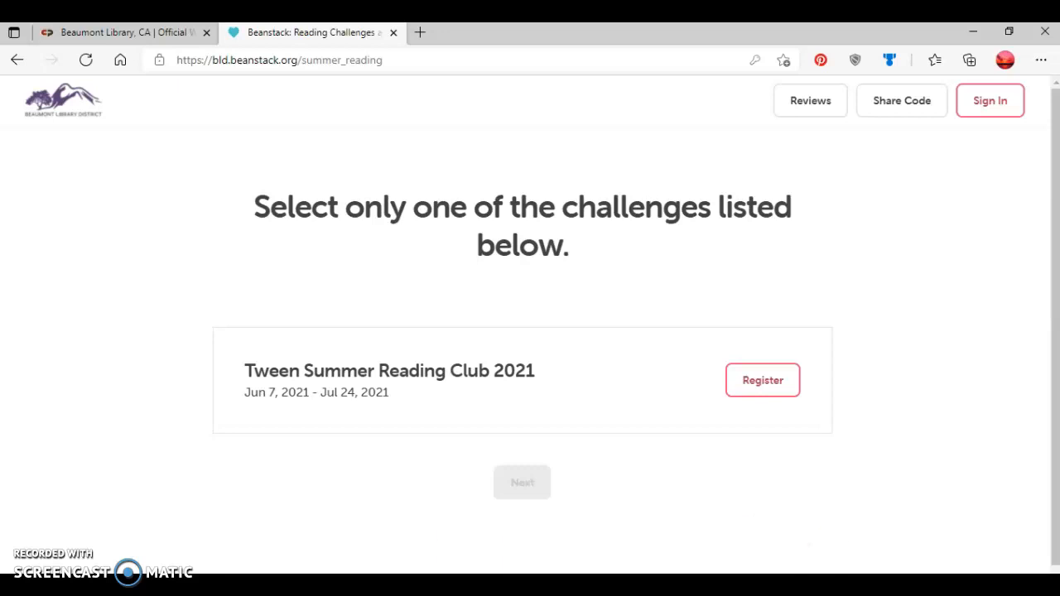
pyautogui.moveTo(748, 367)
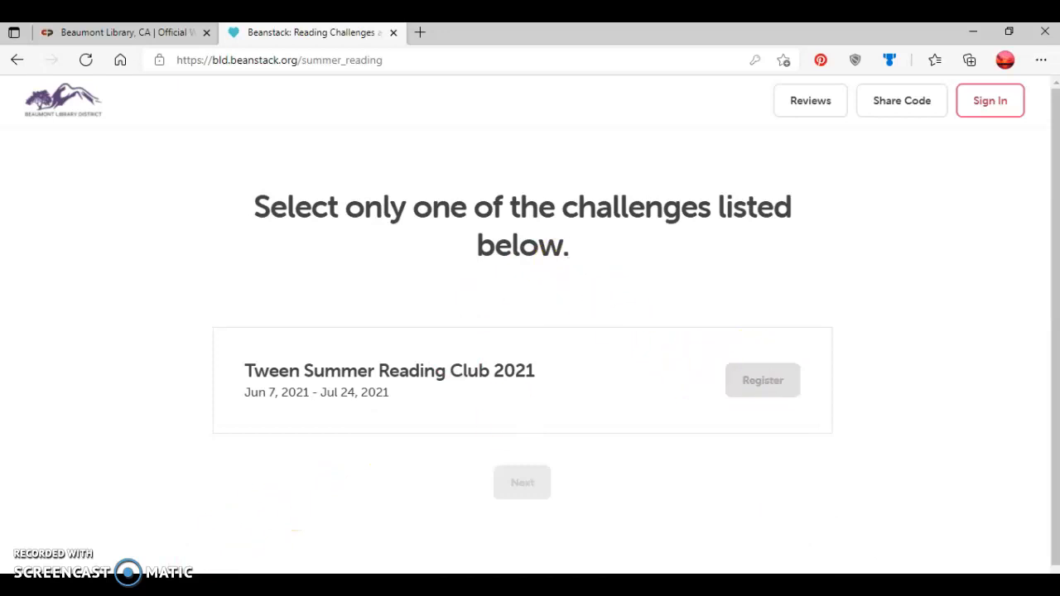
pyautogui.click(761, 380)
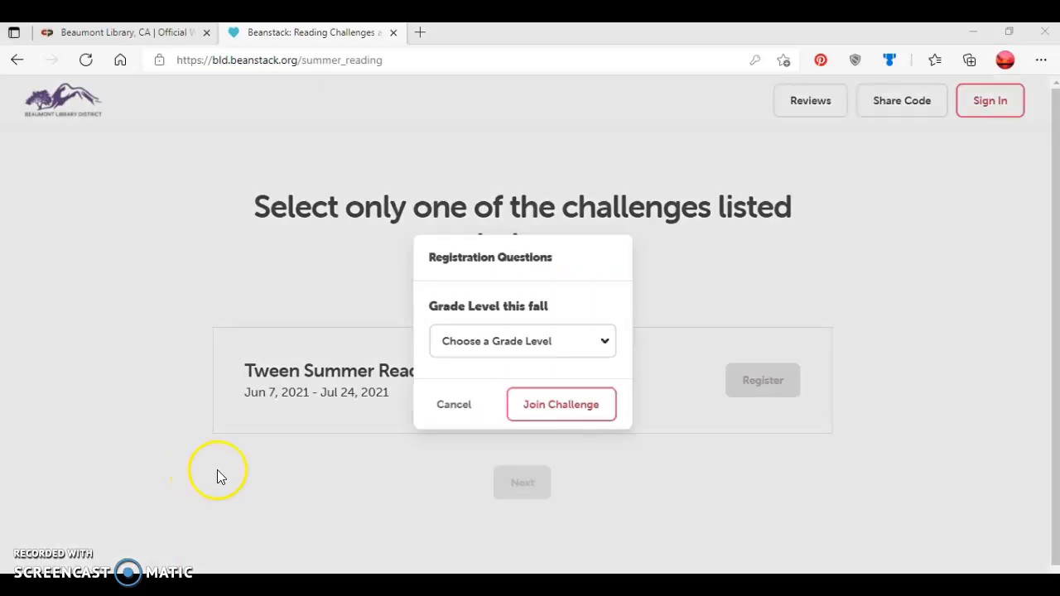
pyautogui.moveTo(522, 340)
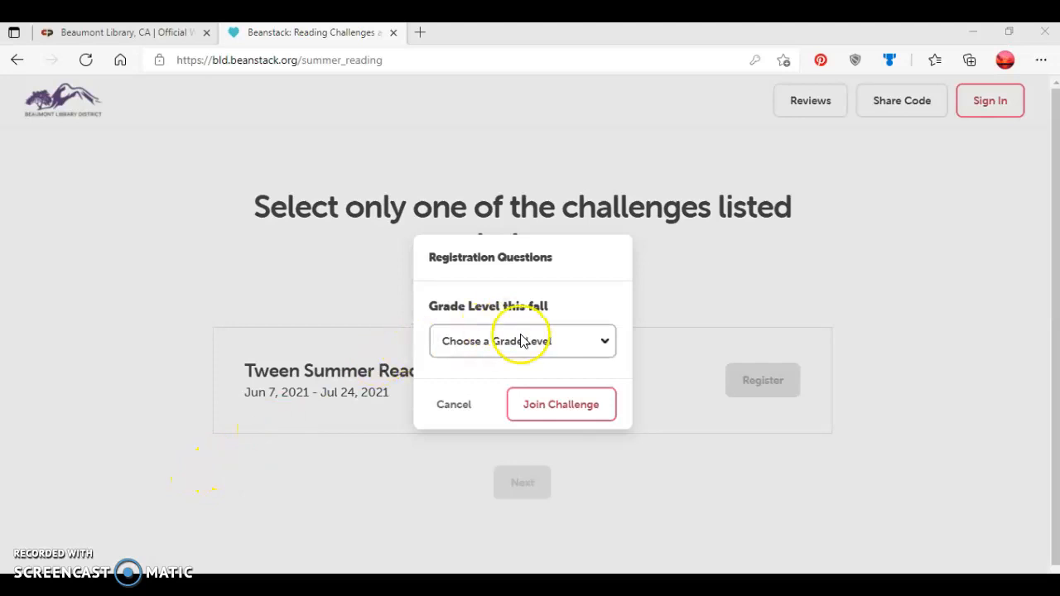
pyautogui.click(522, 340)
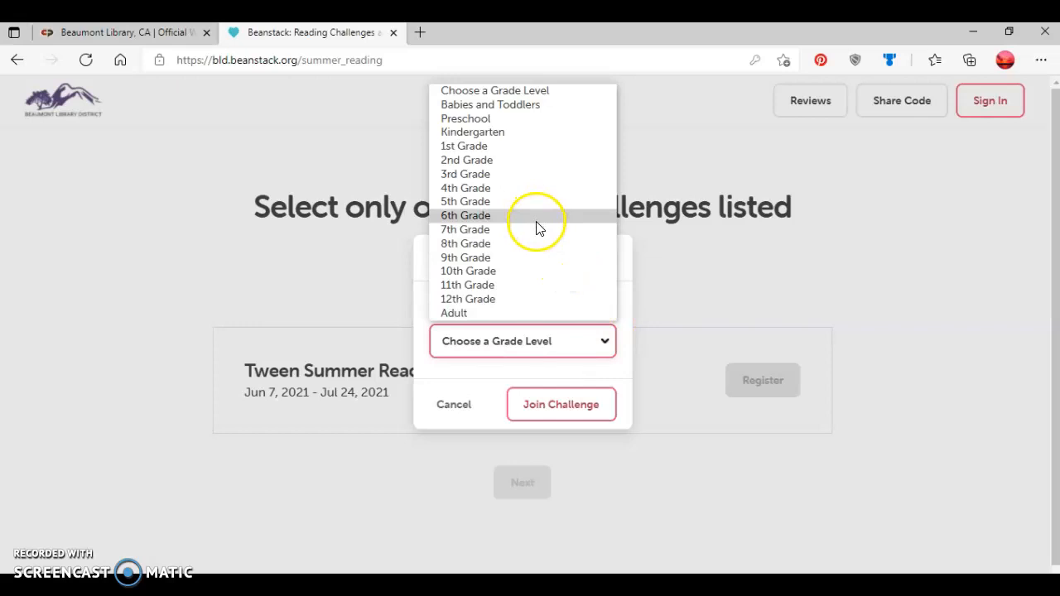
pyautogui.click(465, 216)
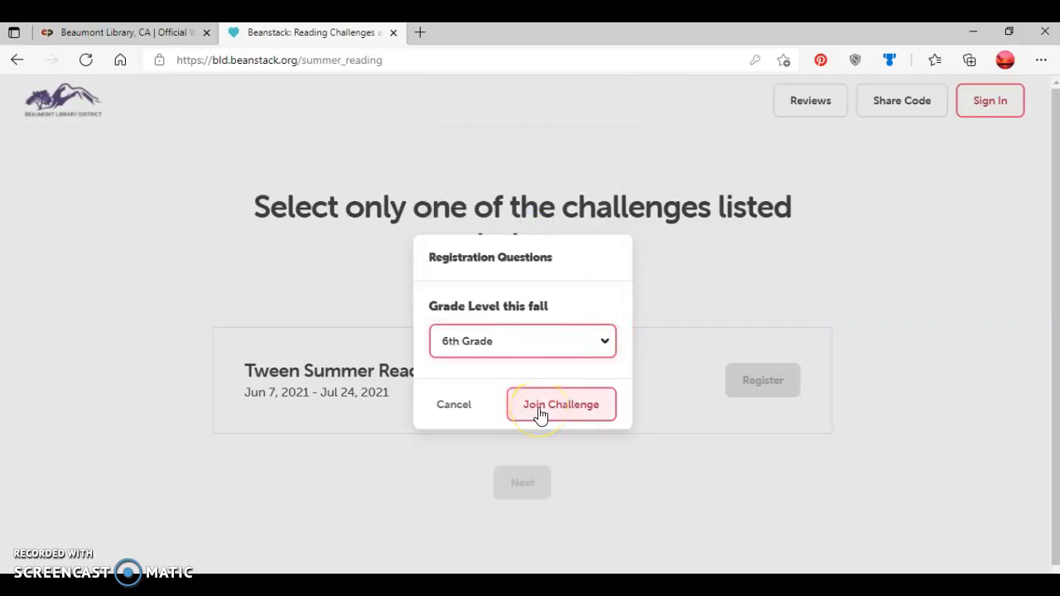
pyautogui.click(560, 404)
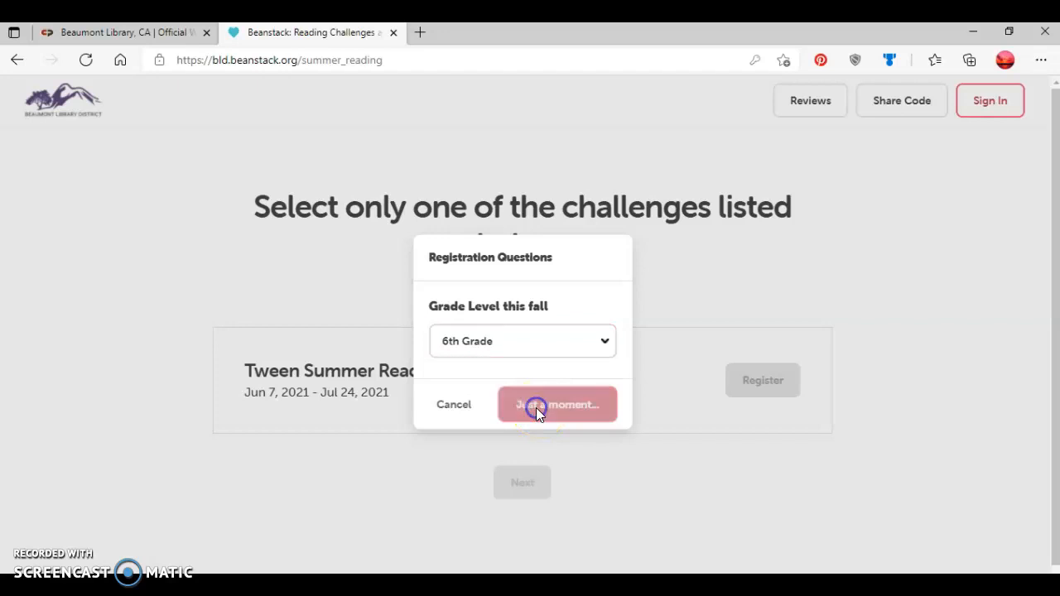
pyautogui.click(557, 404)
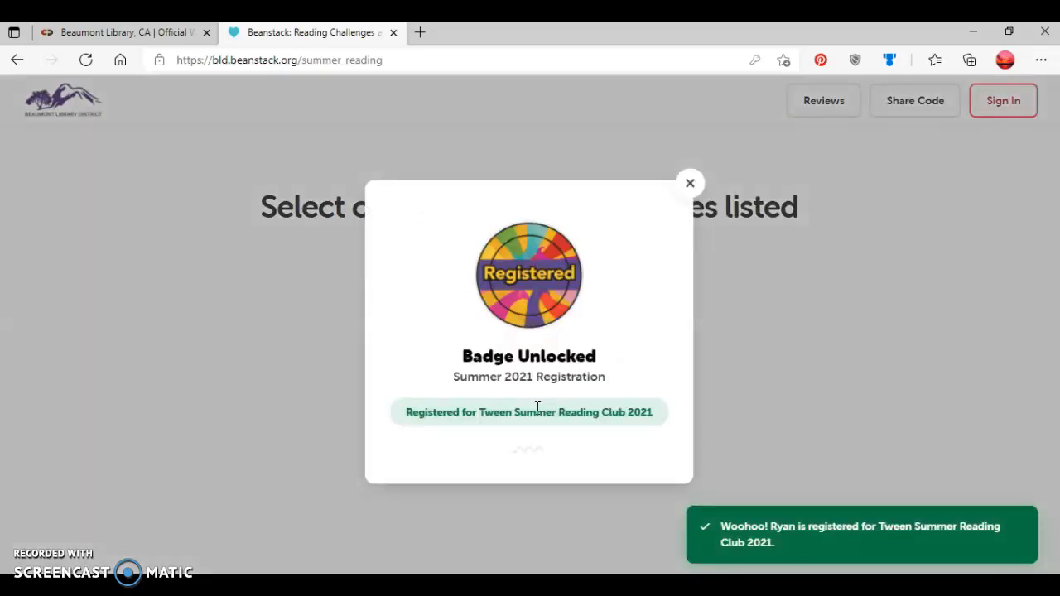
pyautogui.moveTo(650, 362)
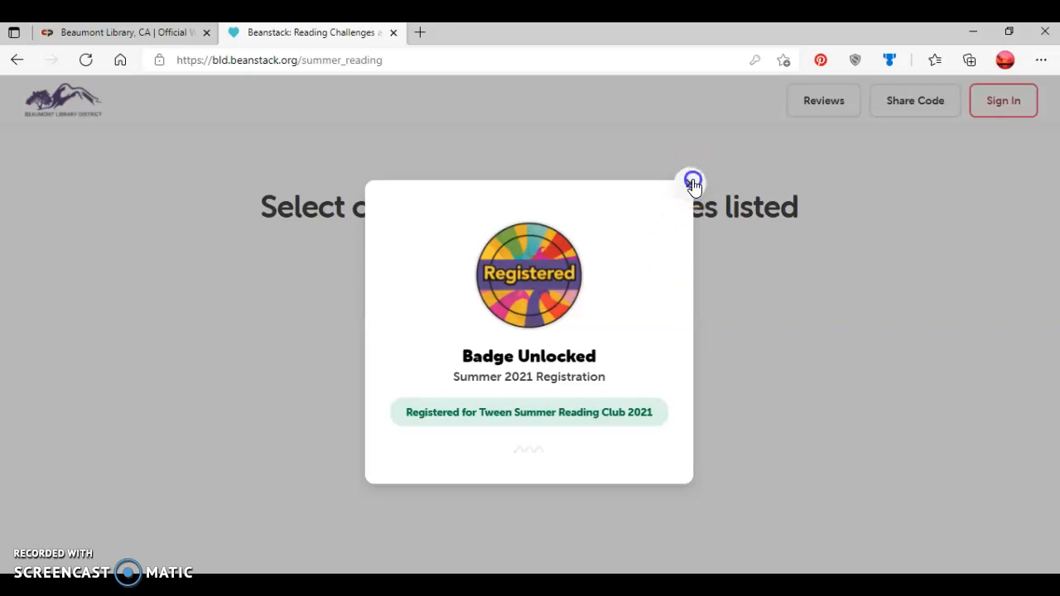
# Step: Dismiss the badge notice, continue past challenges, and decline adding another child
pyautogui.click(691, 182)
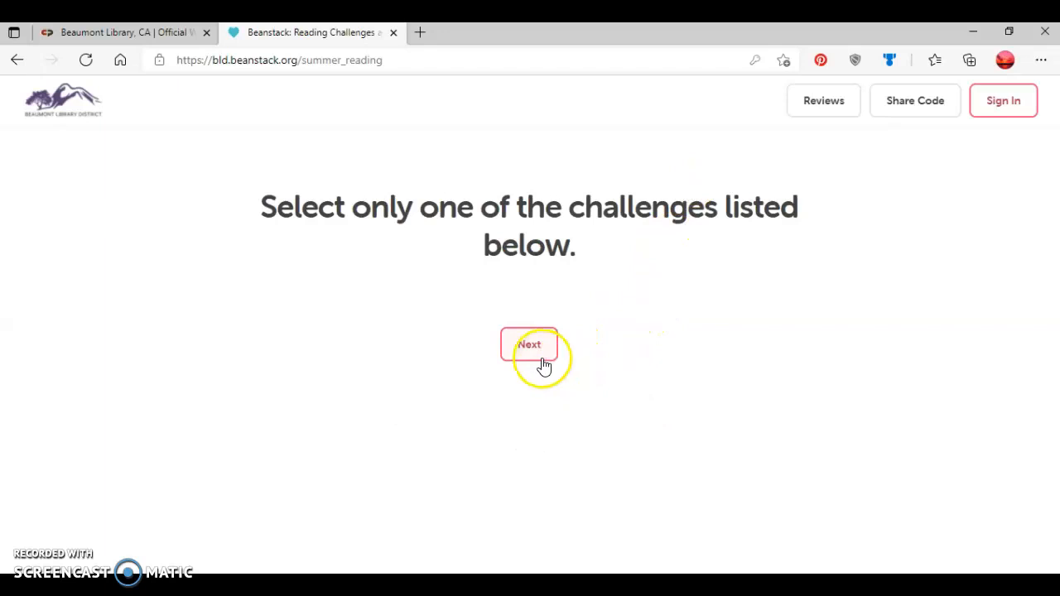
pyautogui.click(529, 344)
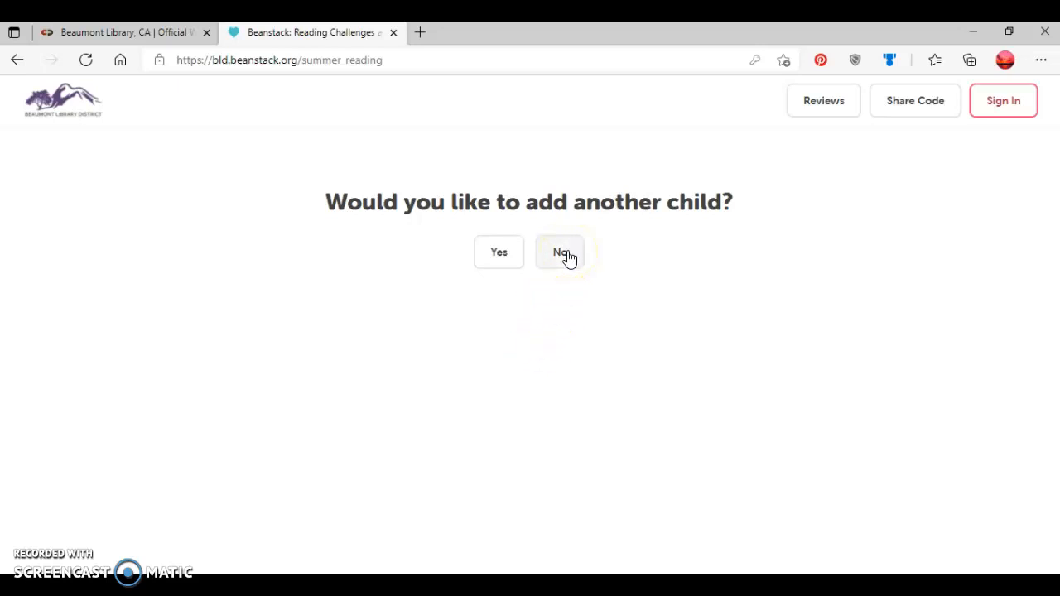
pyautogui.click(561, 251)
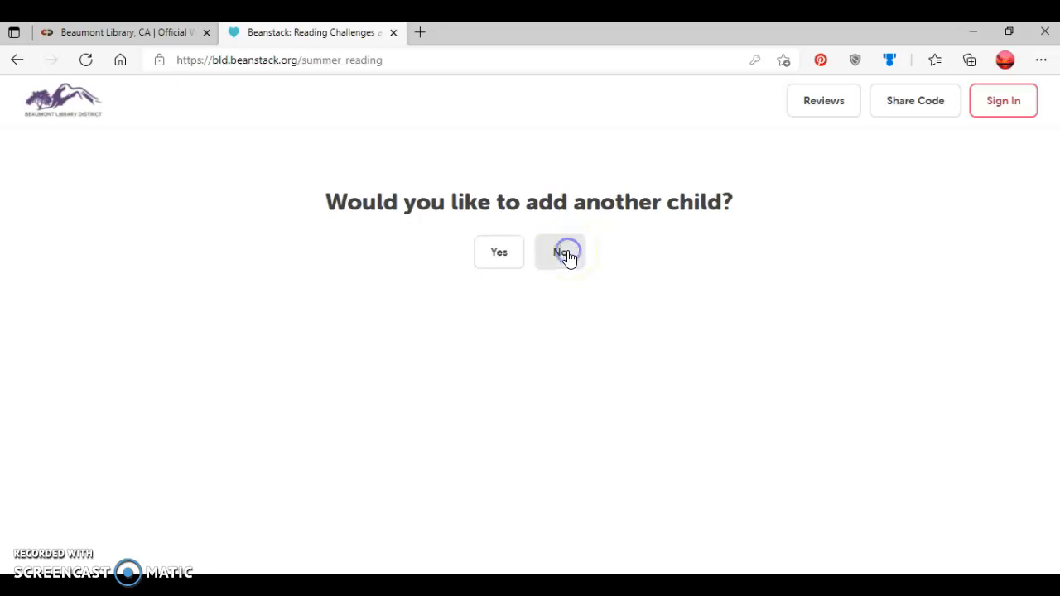
pyautogui.click(560, 252)
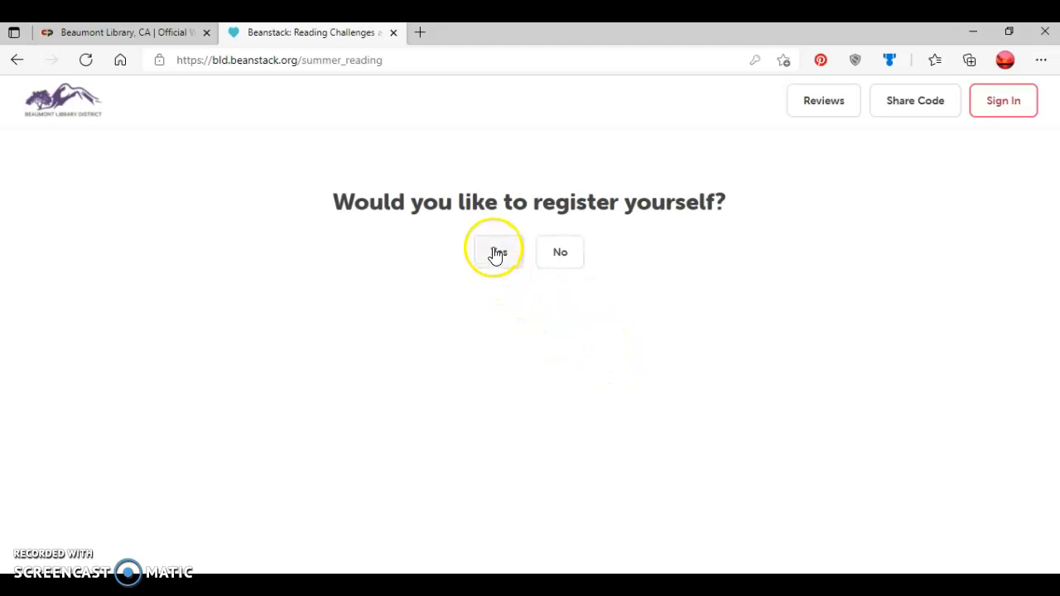
# Step: Agree to register yourself too and enter the adult reader's age as 42
pyautogui.click(497, 251)
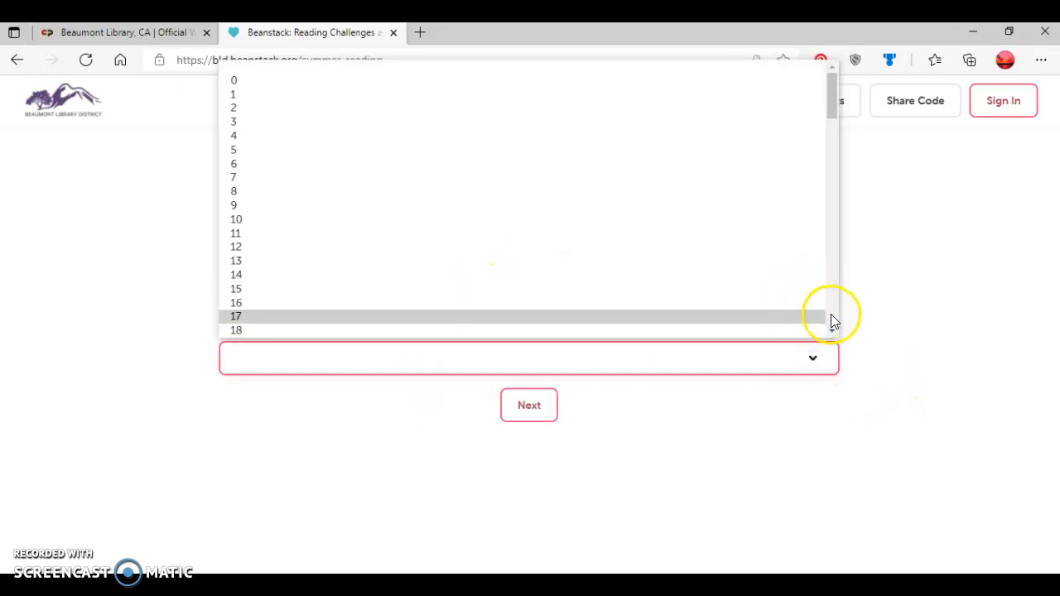
pyautogui.scroll(-3)
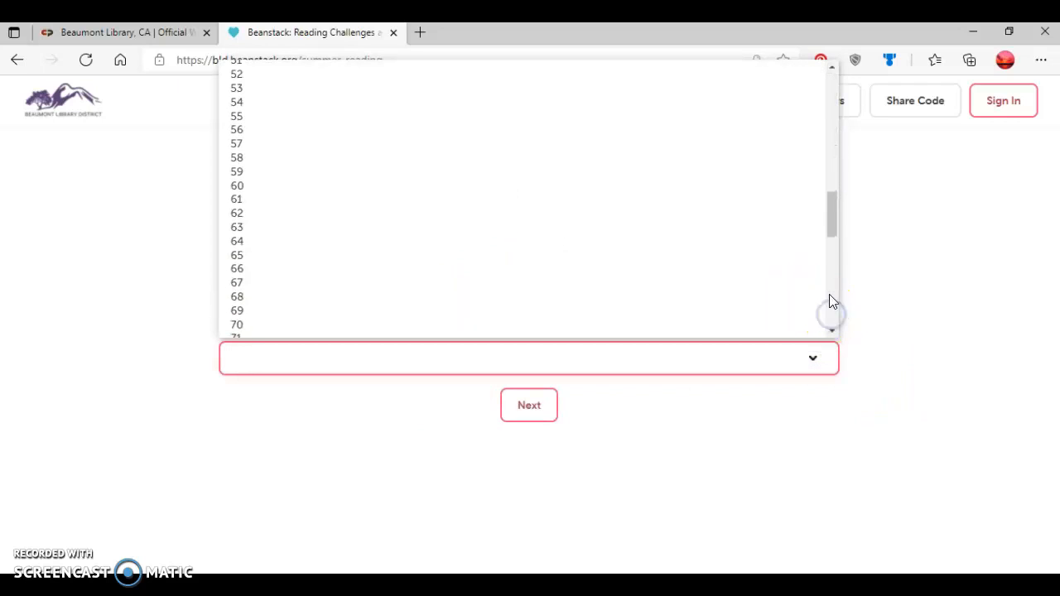
pyautogui.scroll(3)
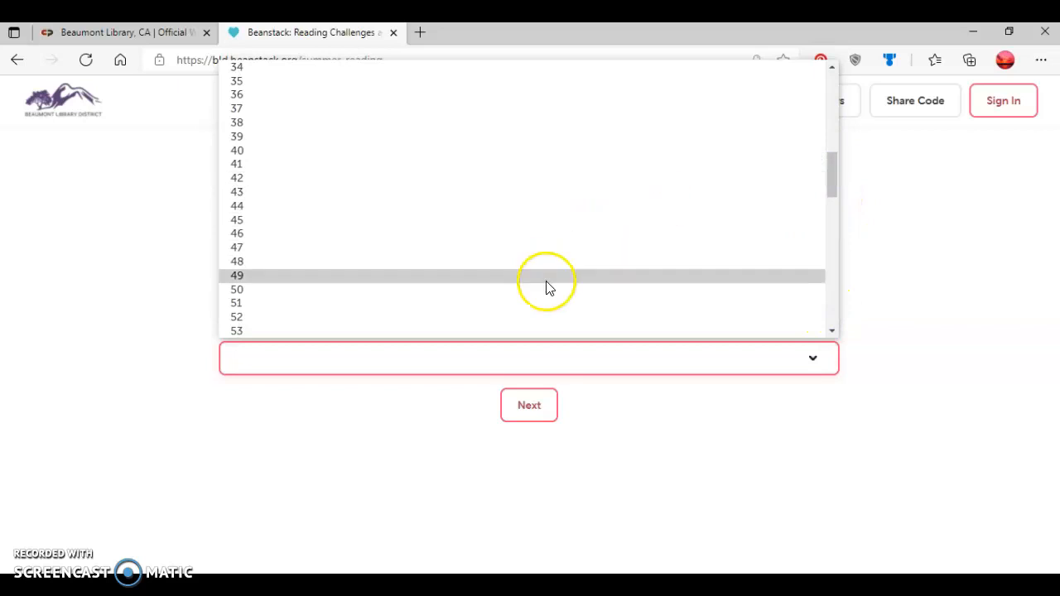
pyautogui.click(237, 177)
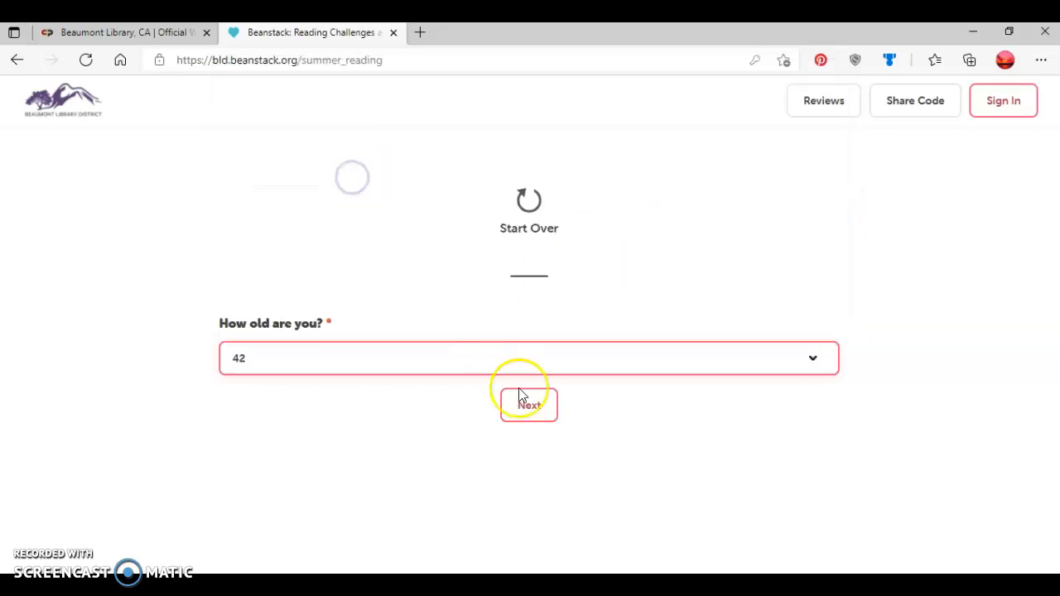
pyautogui.click(528, 405)
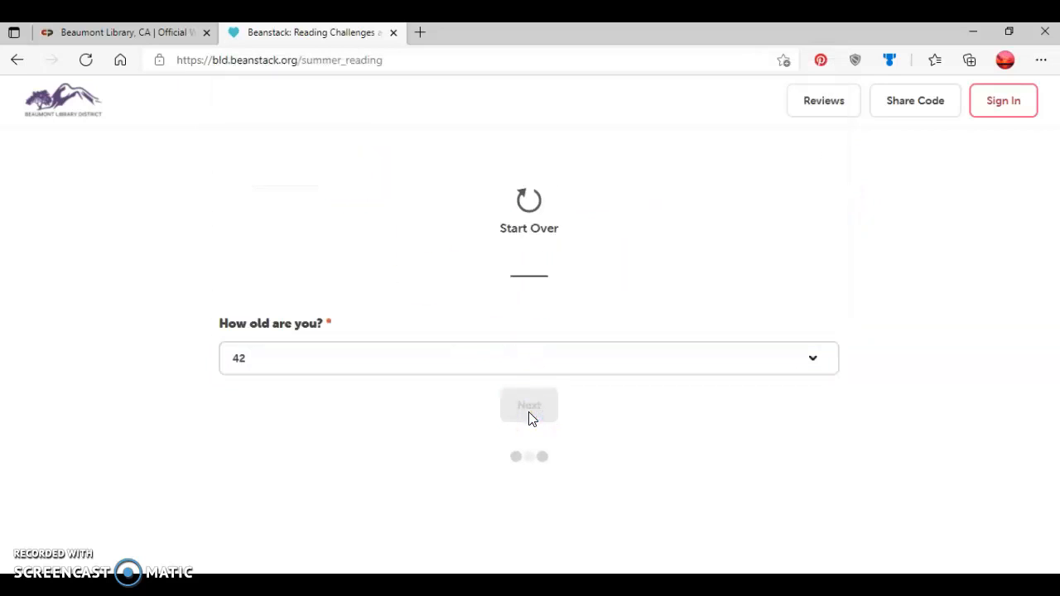
# Step: Finish Adult Summer Reading Club 2021 registration, dismiss the badge popup, and decline another adult
pyautogui.click(529, 405)
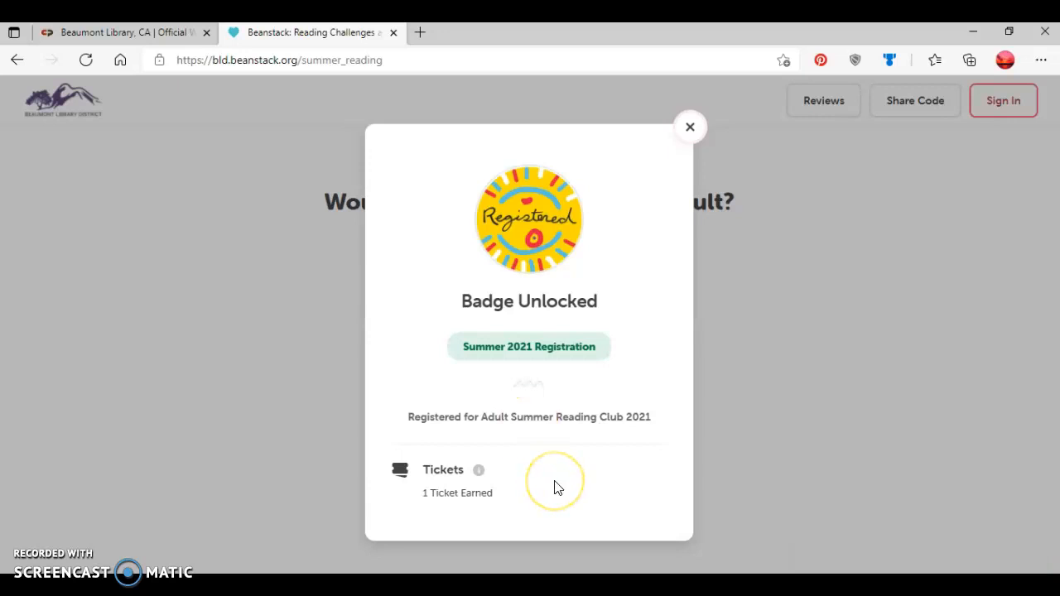
pyautogui.moveTo(625, 231)
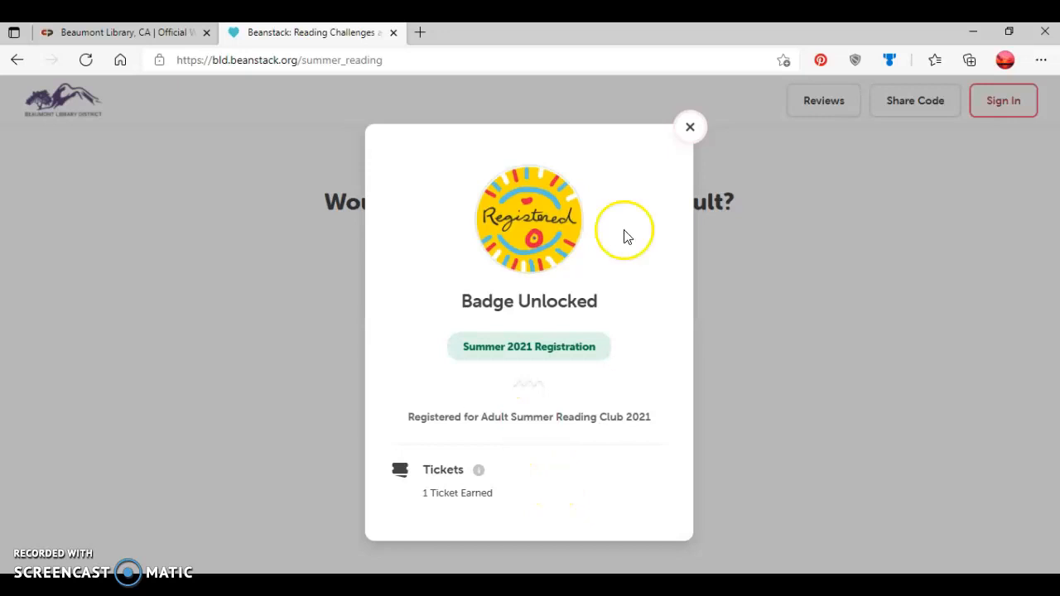
pyautogui.moveTo(690, 126)
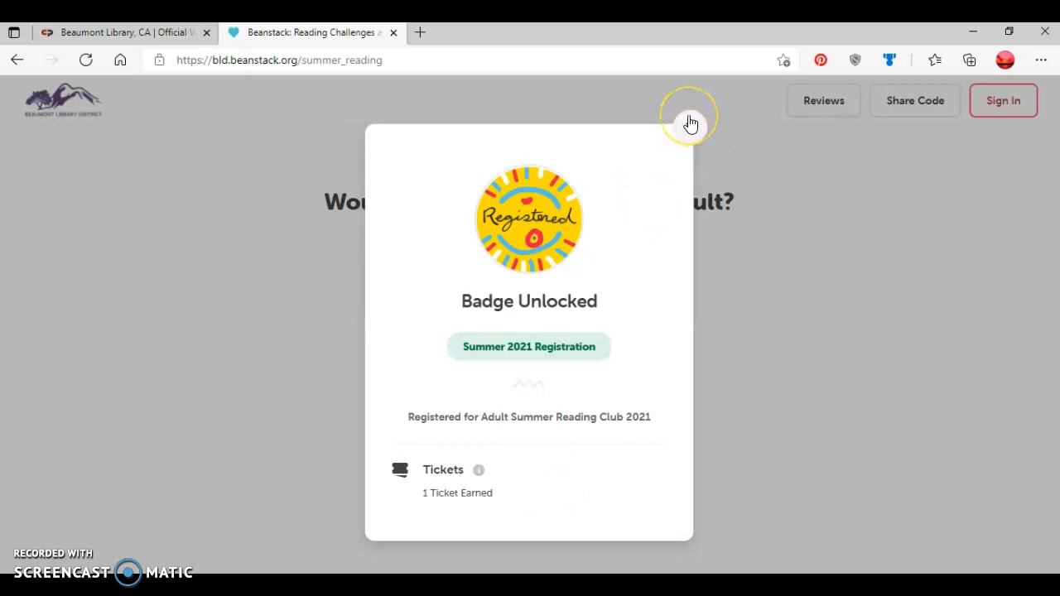
pyautogui.click(690, 124)
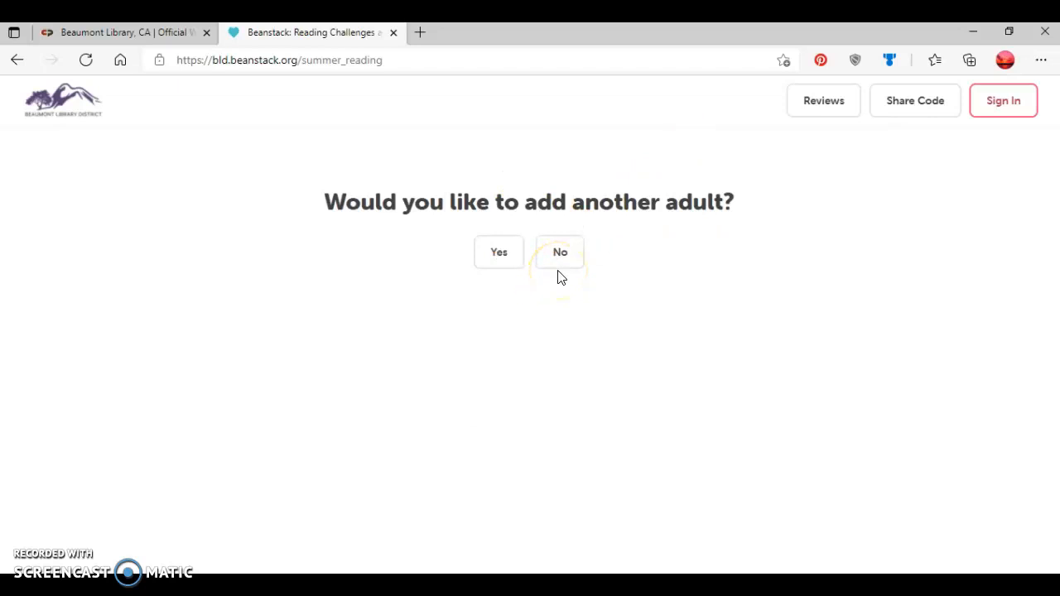
pyautogui.click(560, 252)
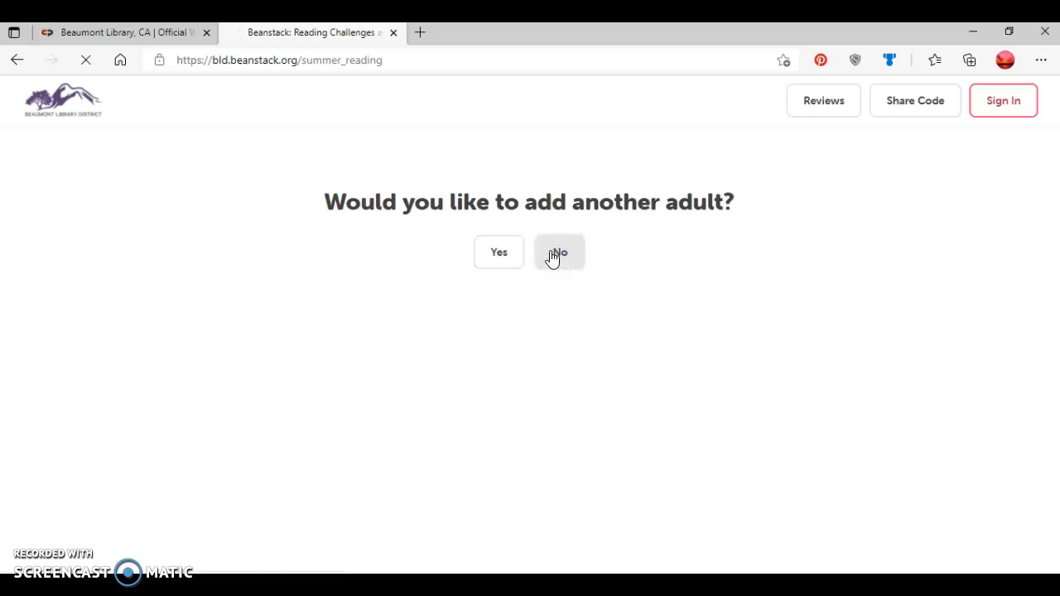
# Step: Decline adding another adult and scroll Ryan's challenges showing Tween Summer Reading Club 2021
pyautogui.click(560, 252)
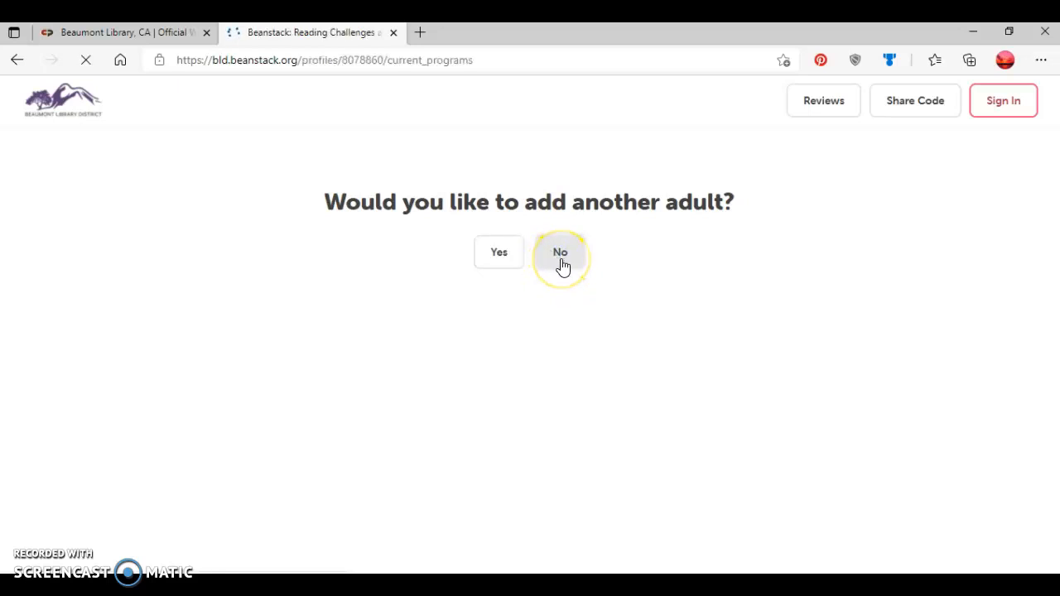
pyautogui.click(560, 252)
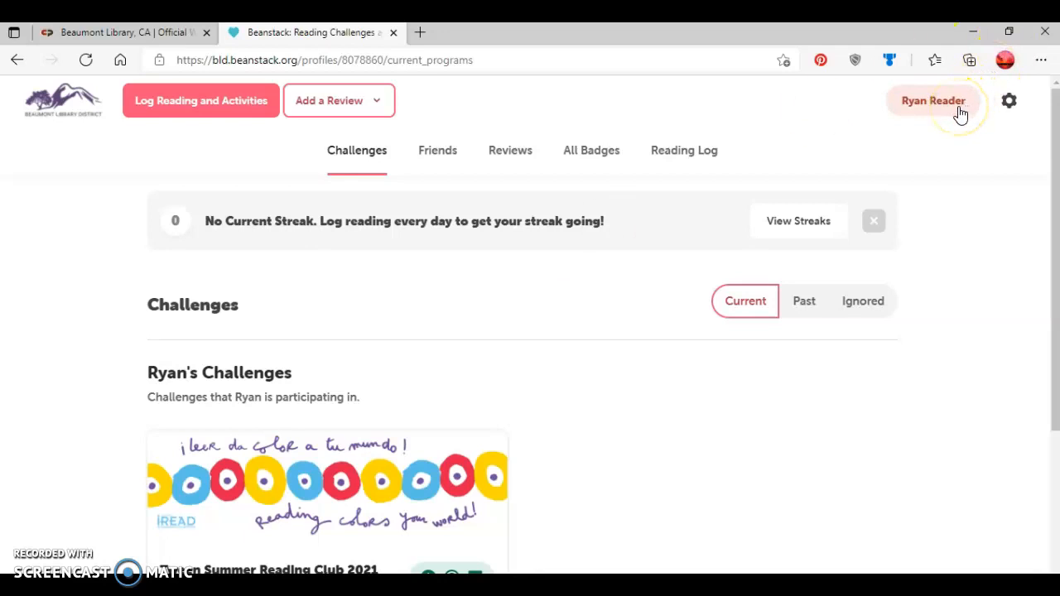
pyautogui.moveTo(961, 114)
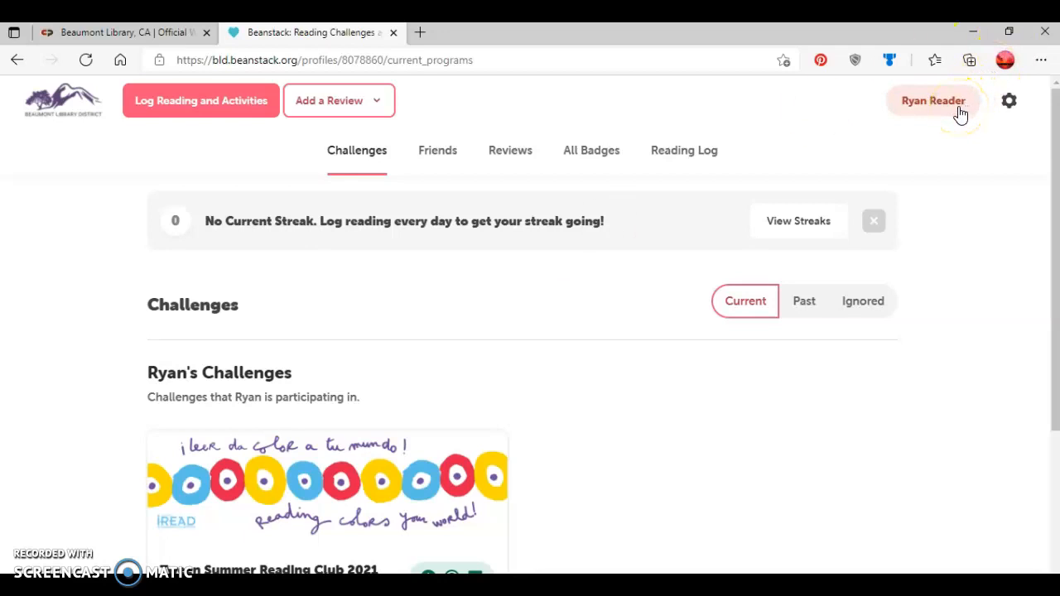
pyautogui.moveTo(968, 289)
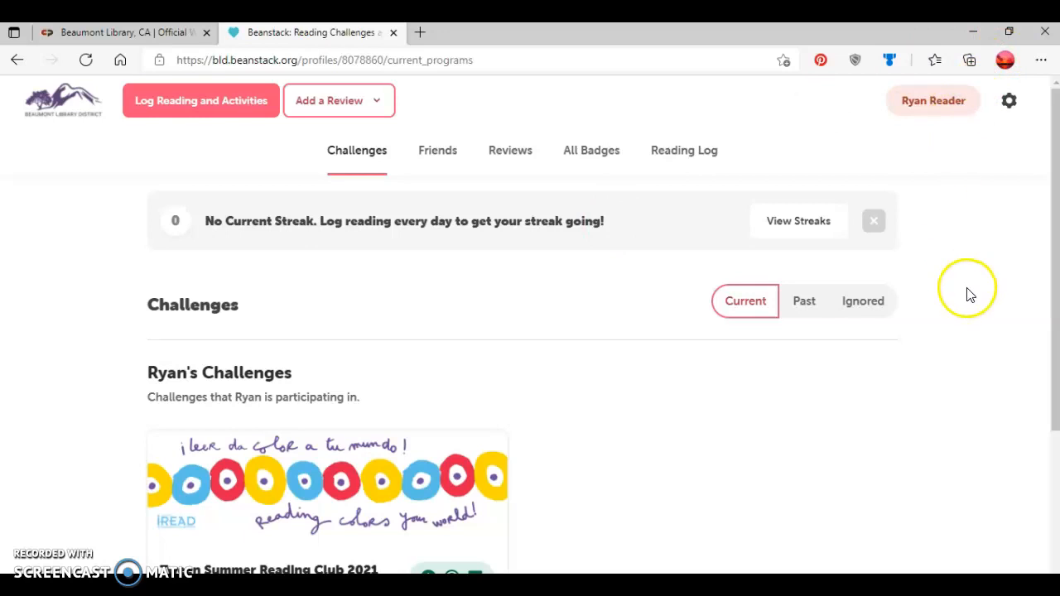
pyautogui.moveTo(116, 407)
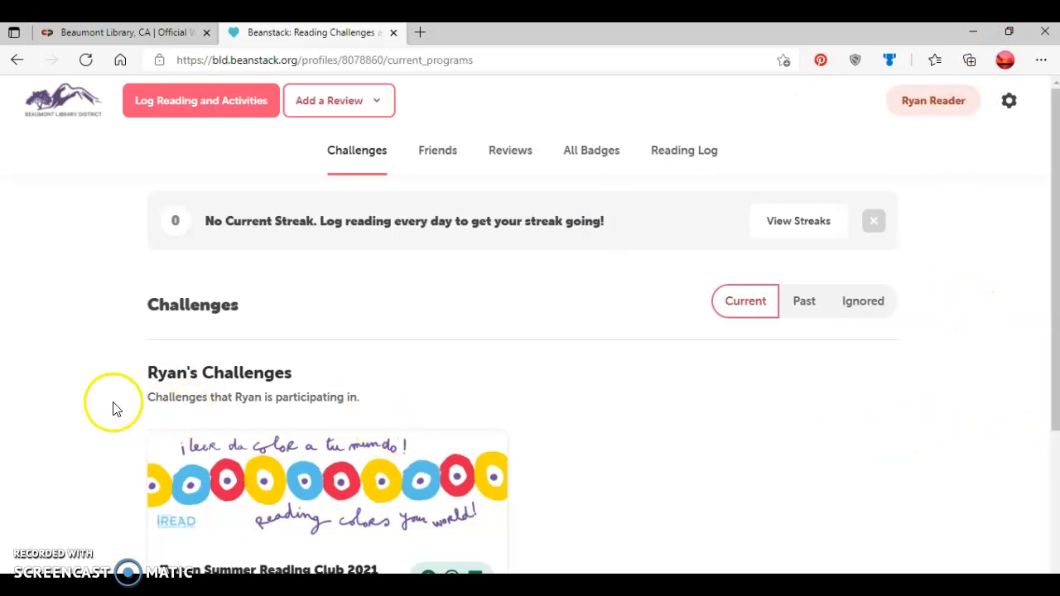
pyautogui.scroll(-3)
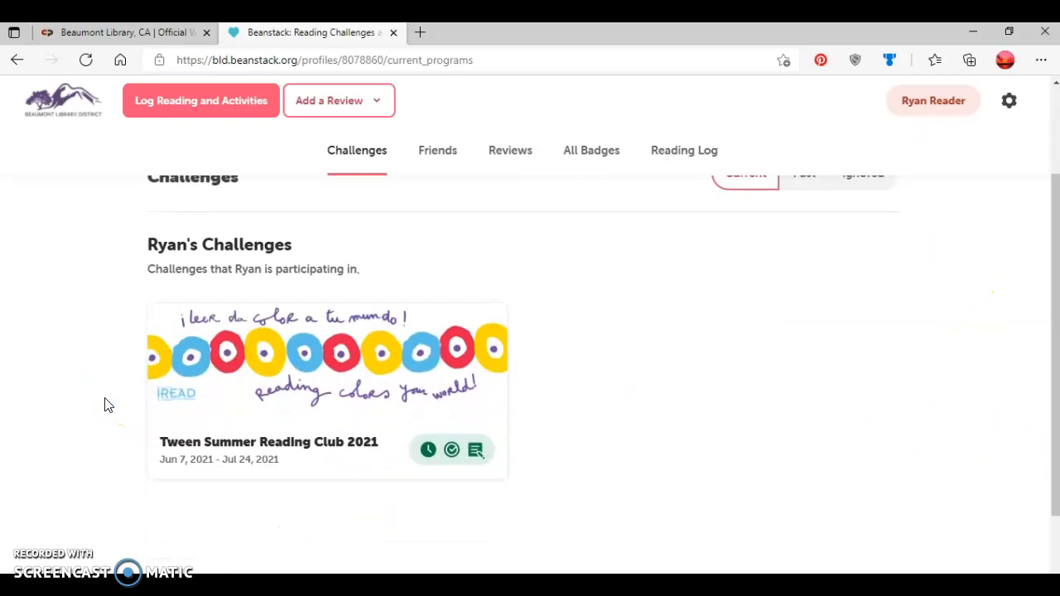
pyautogui.scroll(-3)
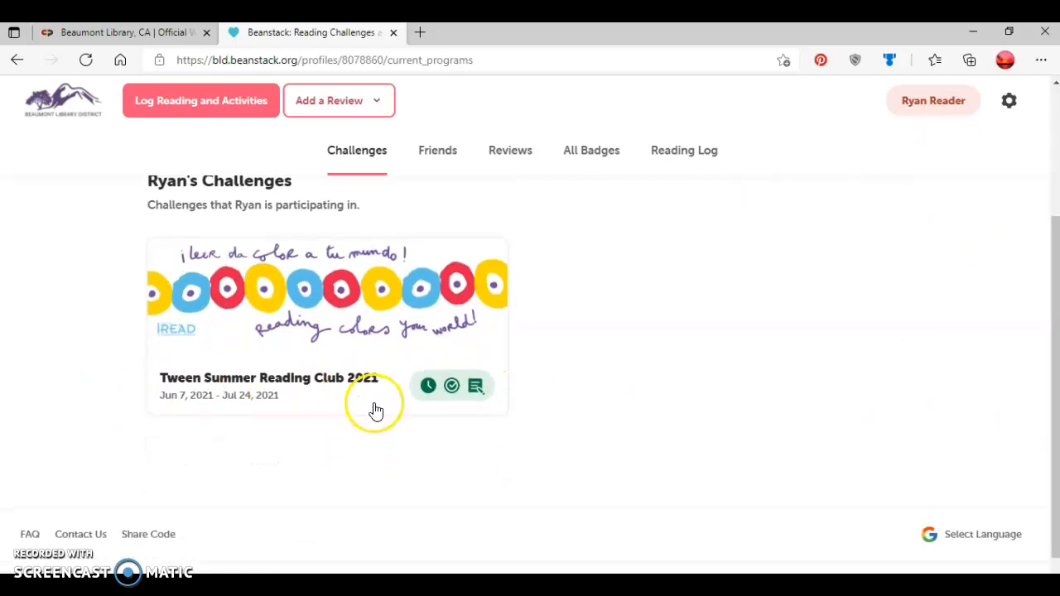
pyautogui.moveTo(429, 385)
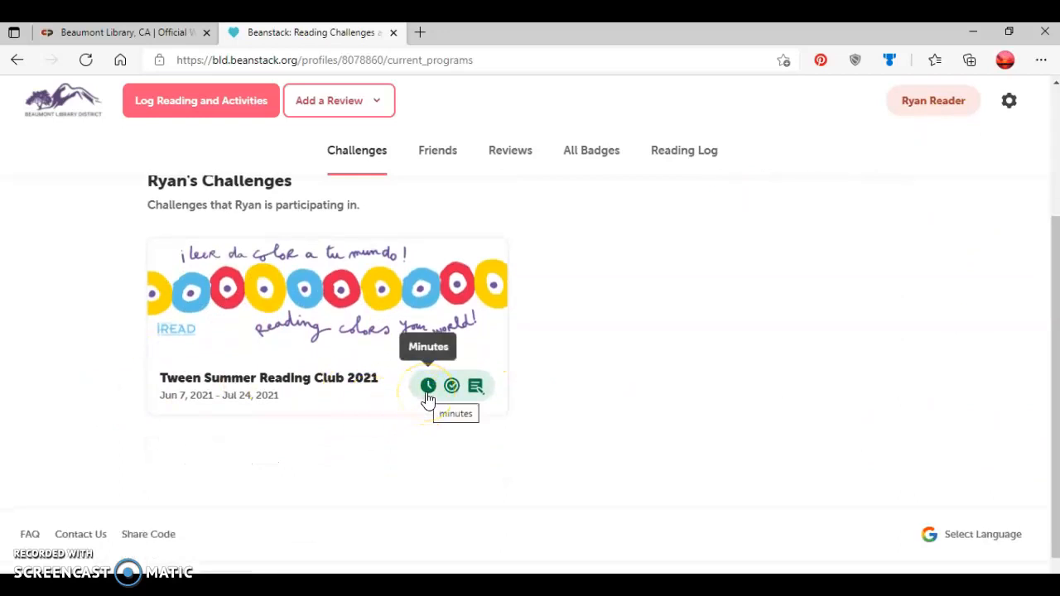
pyautogui.moveTo(451, 385)
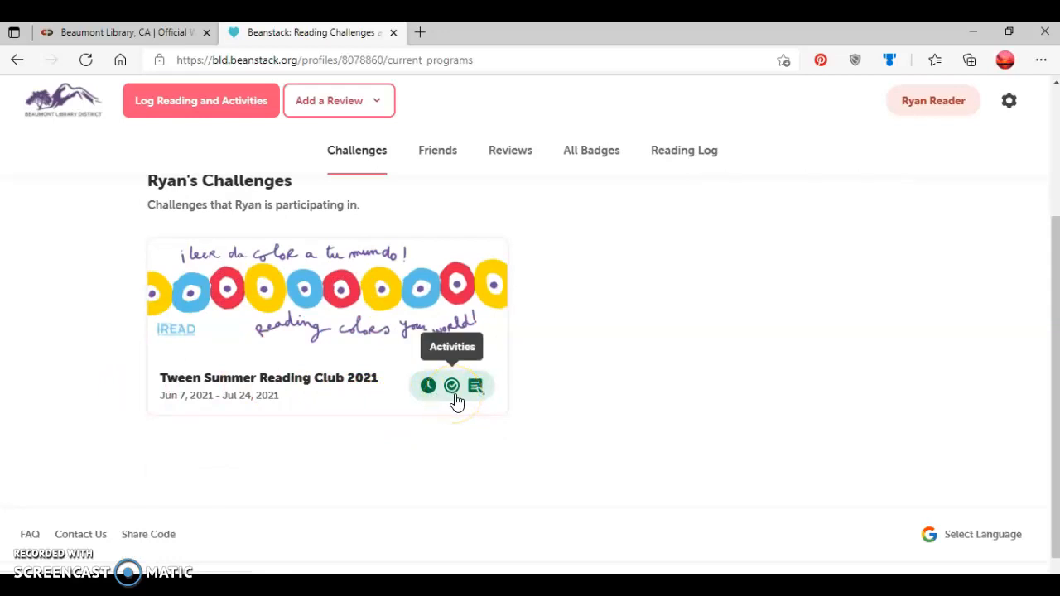
pyautogui.moveTo(693, 254)
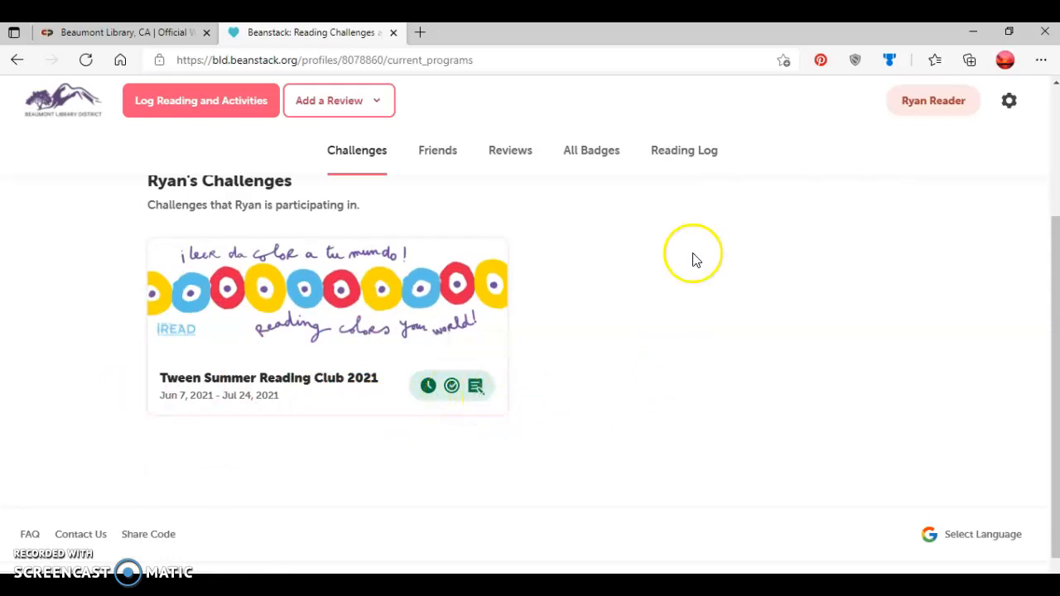
pyautogui.scroll(3)
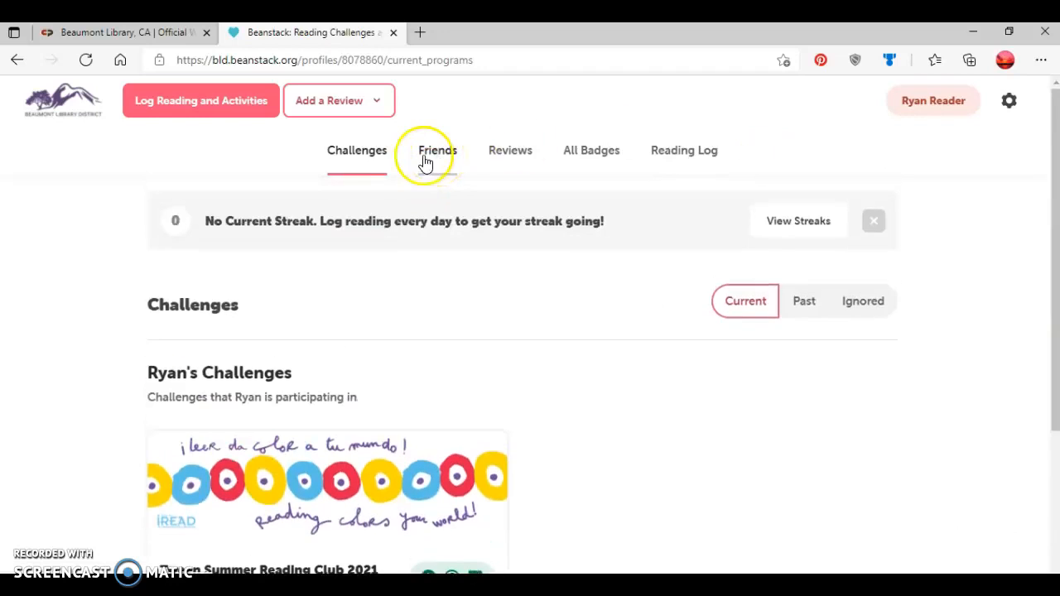
pyautogui.moveTo(439, 166)
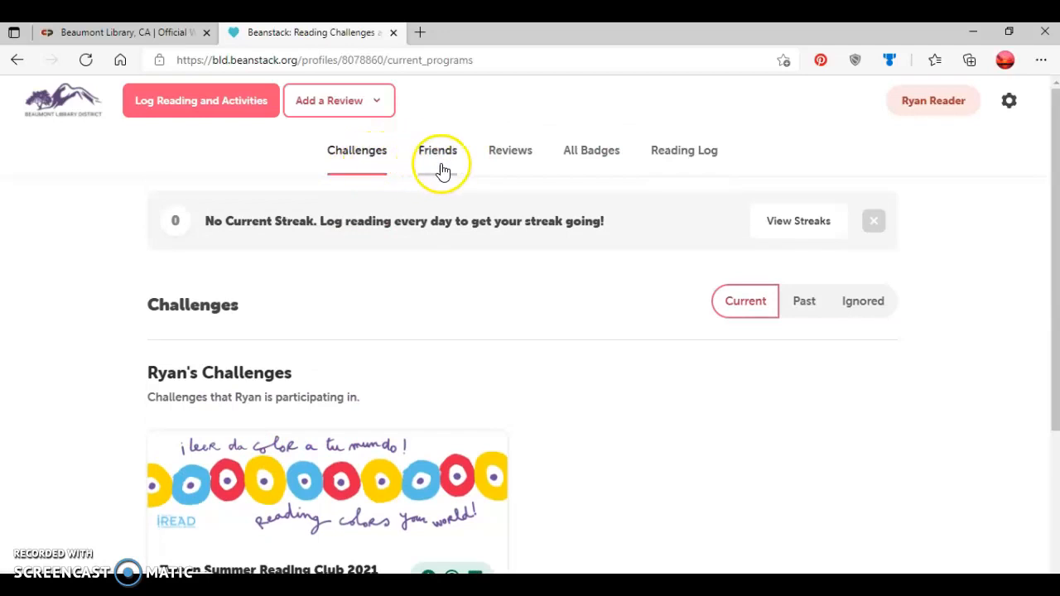
# Step: Browse Ryan's Friends, Reviews and Badges tabs, then his Reading Log's June 2021 streaks
pyautogui.click(437, 150)
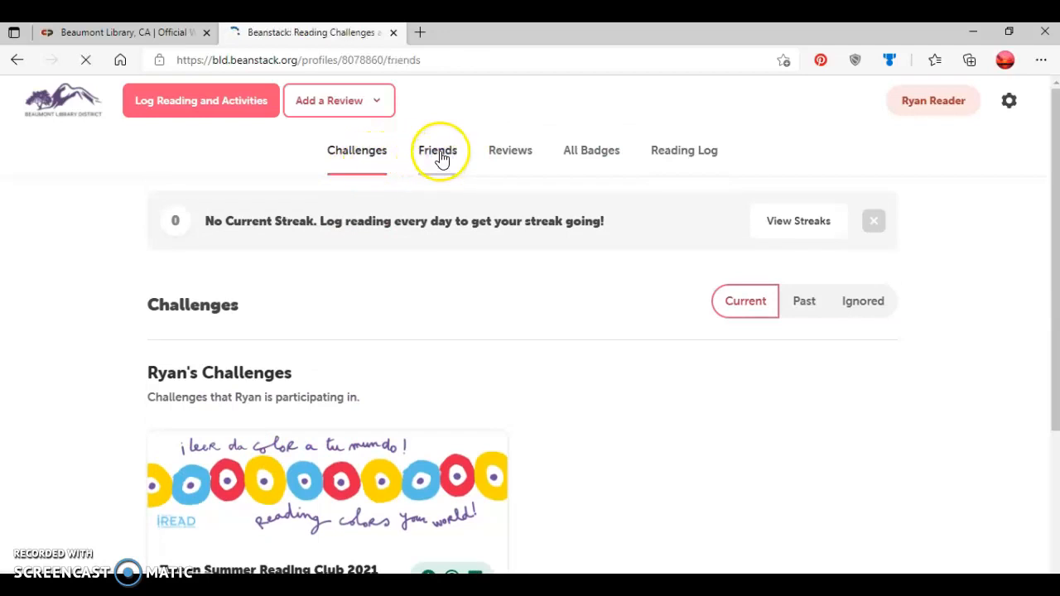
pyautogui.click(438, 150)
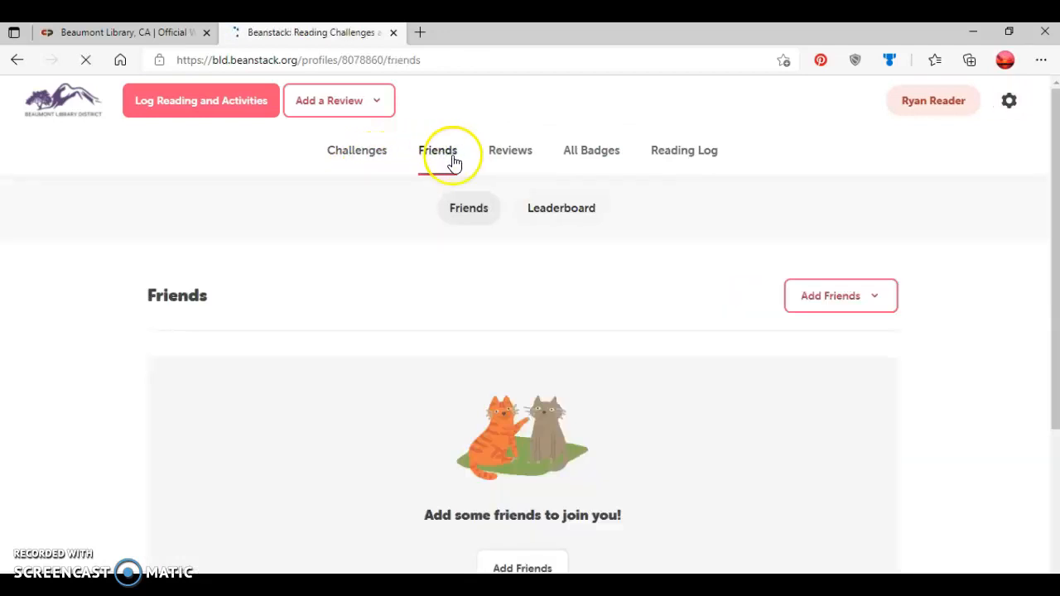
pyautogui.moveTo(511, 150)
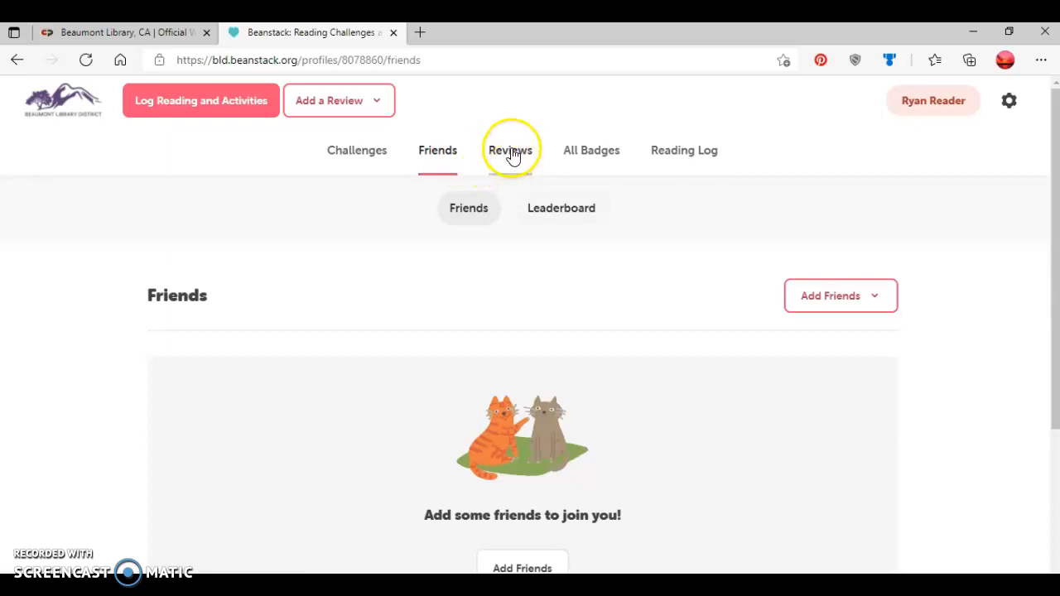
pyautogui.click(509, 149)
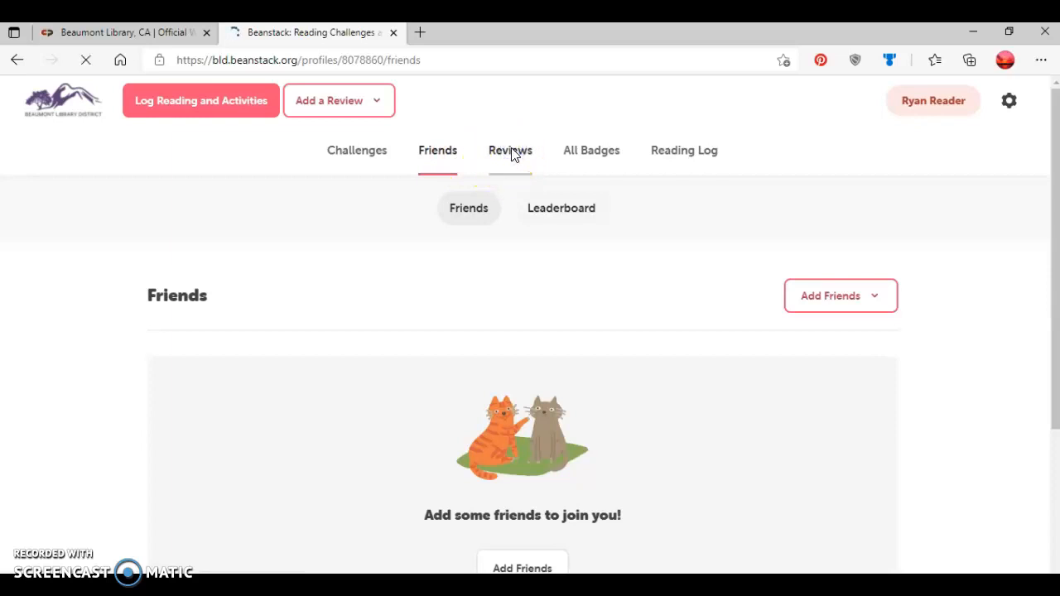
pyautogui.click(510, 150)
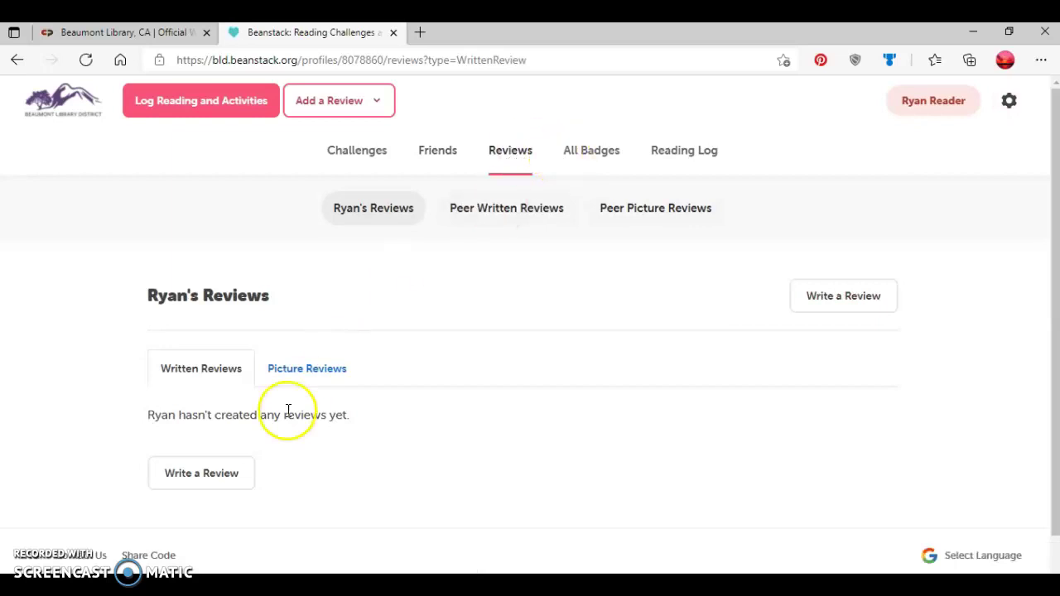
pyautogui.moveTo(654, 248)
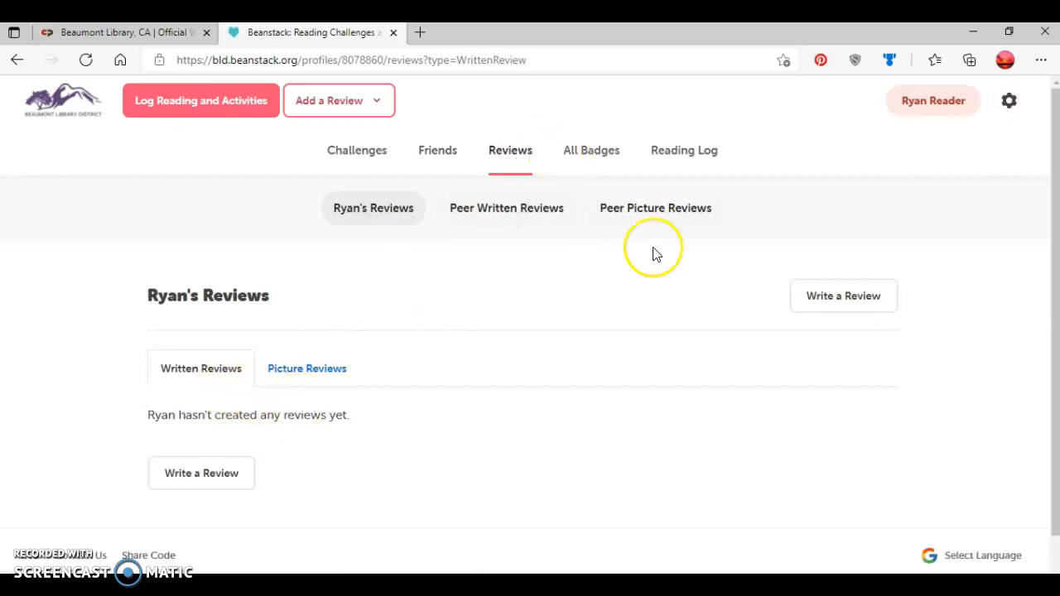
pyautogui.click(592, 150)
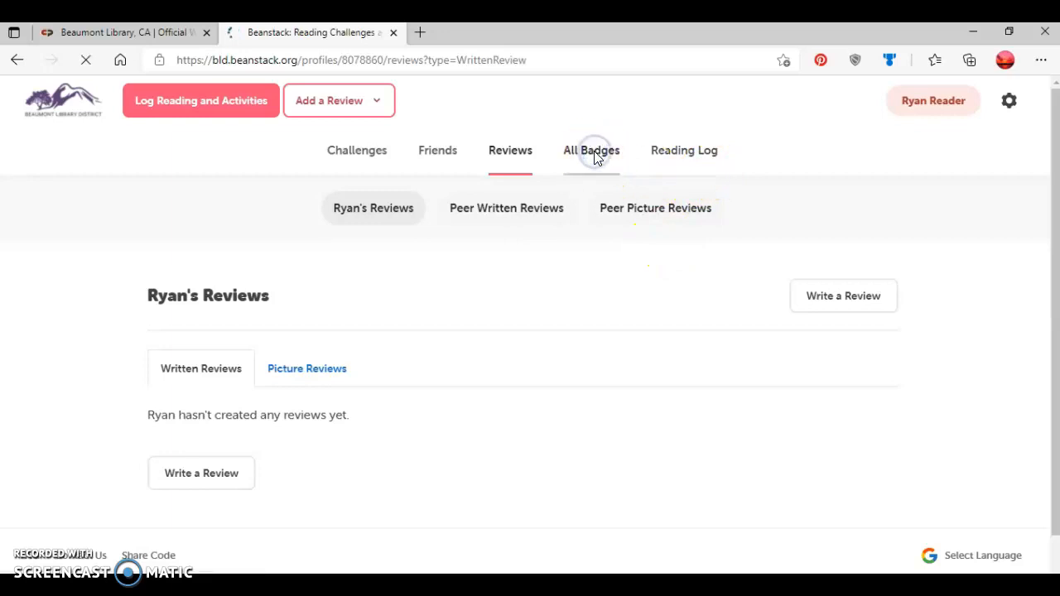
pyautogui.click(591, 150)
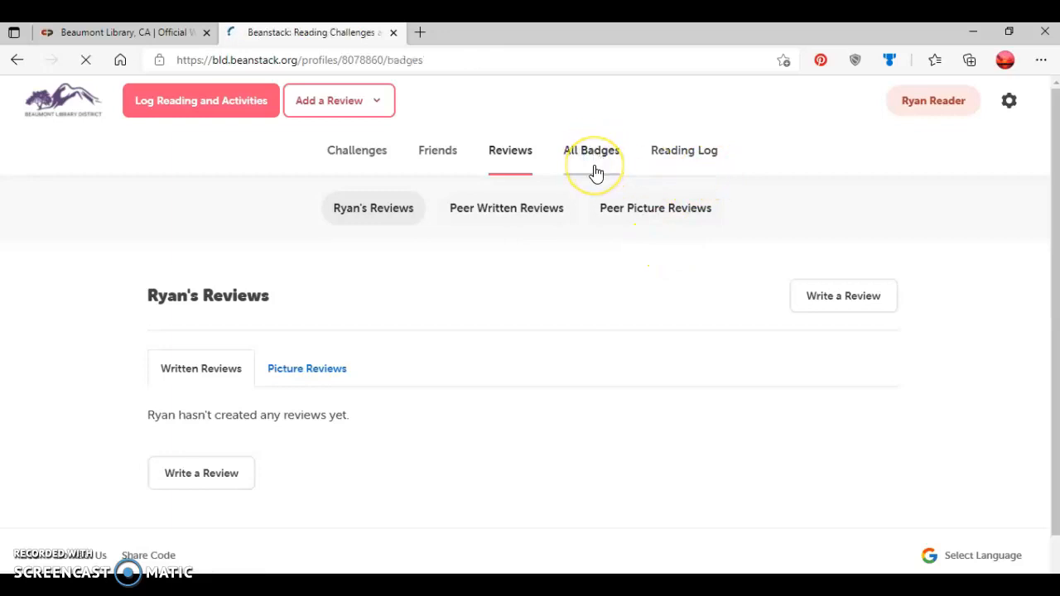
pyautogui.click(591, 150)
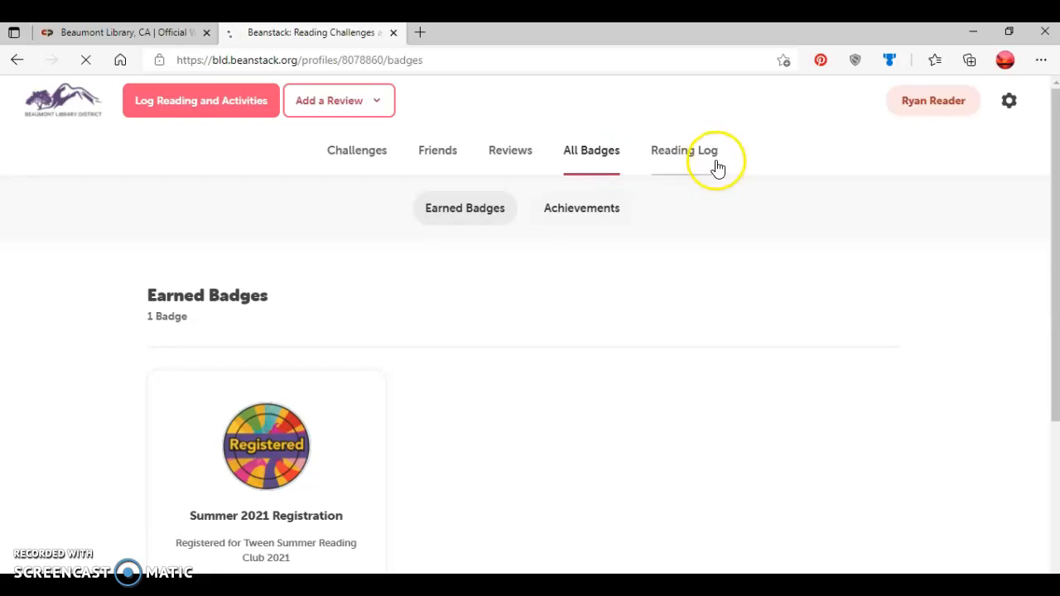
pyautogui.moveTo(688, 174)
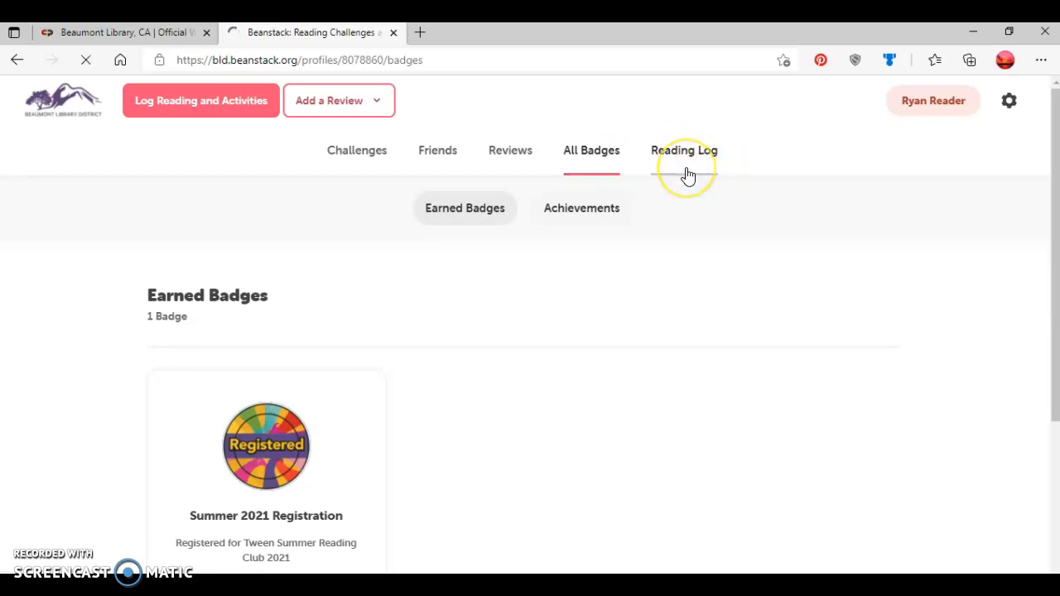
pyautogui.click(684, 150)
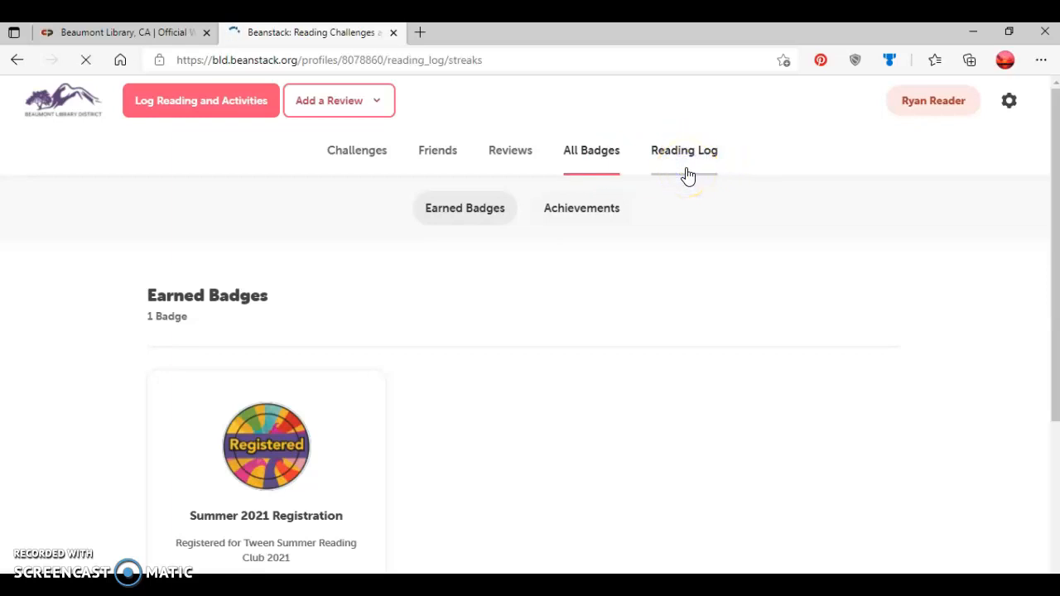
pyautogui.click(684, 150)
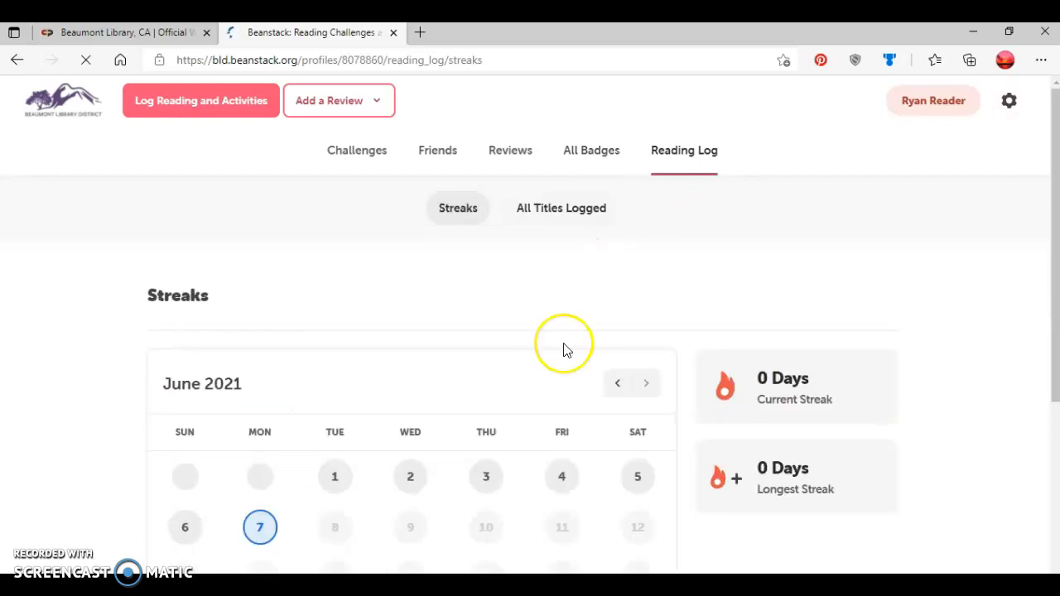
pyautogui.moveTo(899, 357)
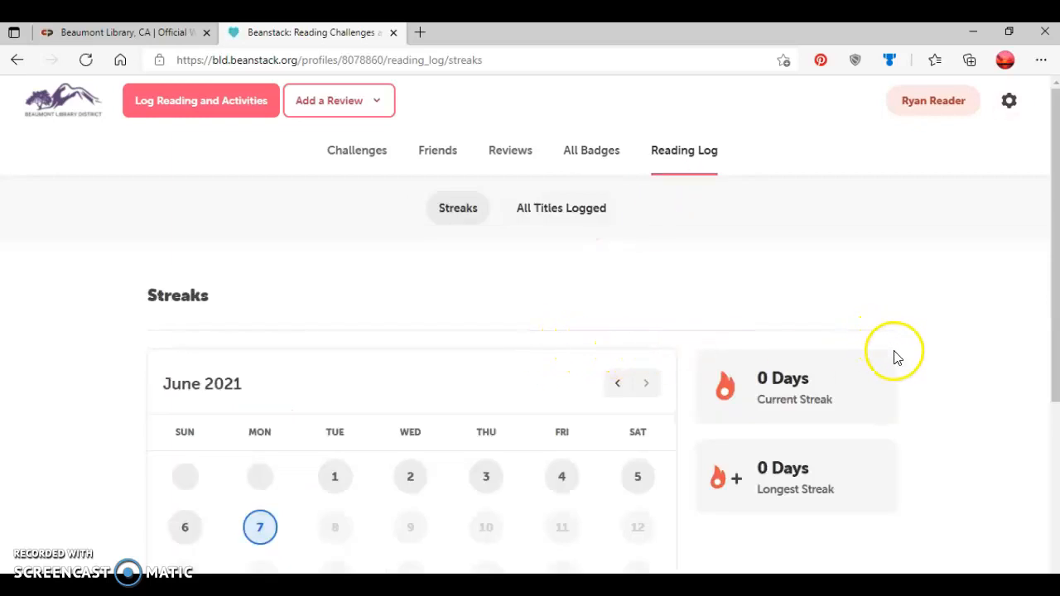
pyautogui.scroll(-3)
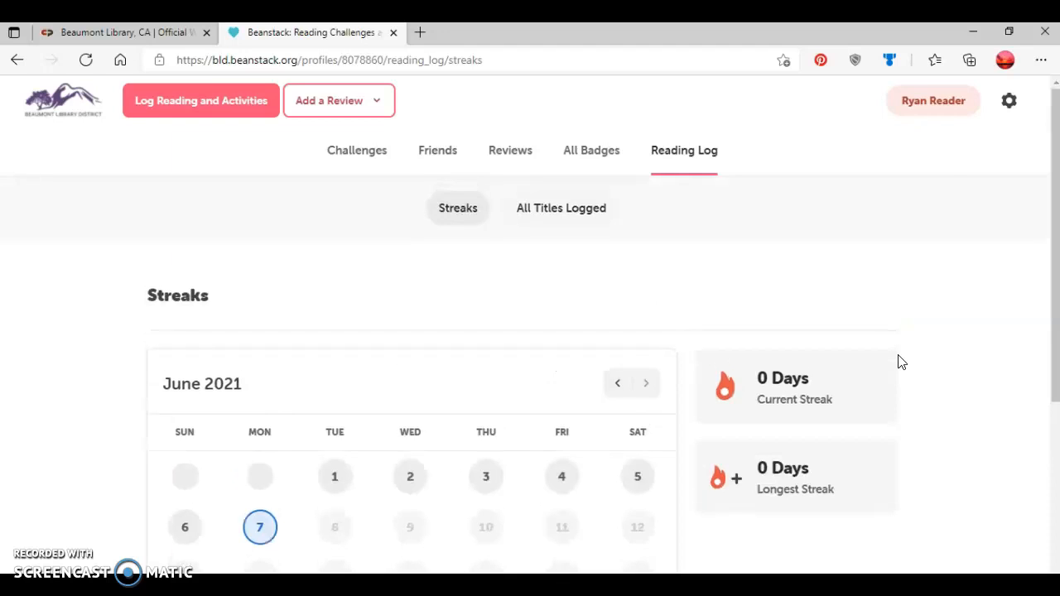
pyautogui.moveTo(934, 100)
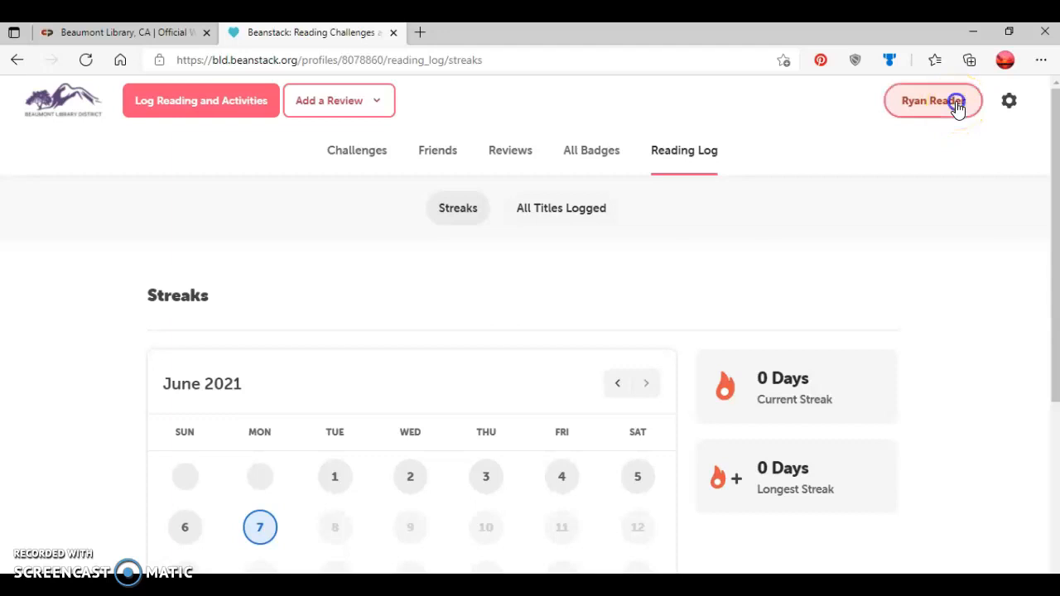
pyautogui.click(933, 100)
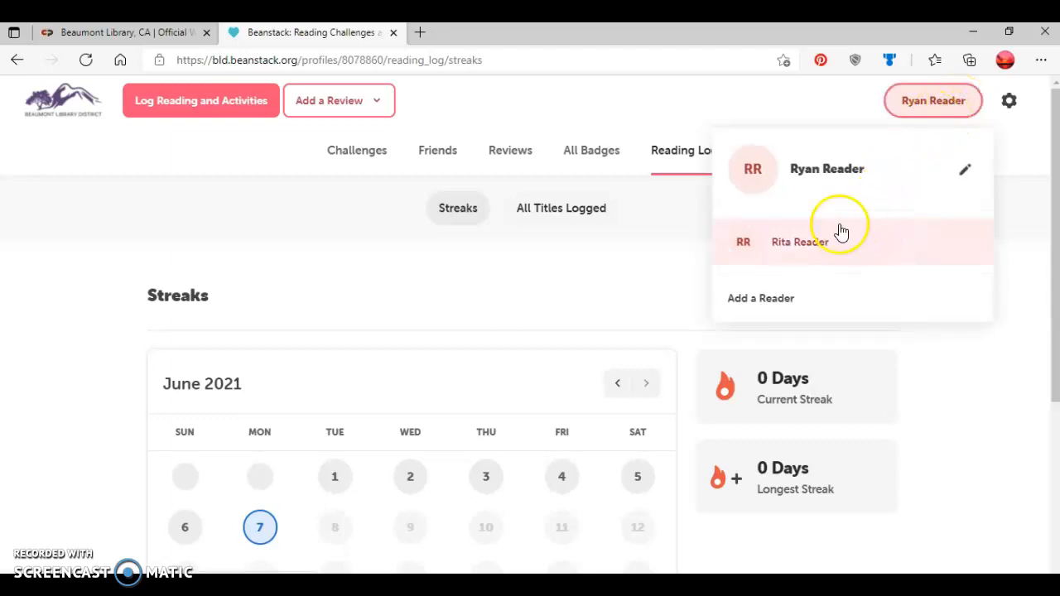
pyautogui.moveTo(841, 252)
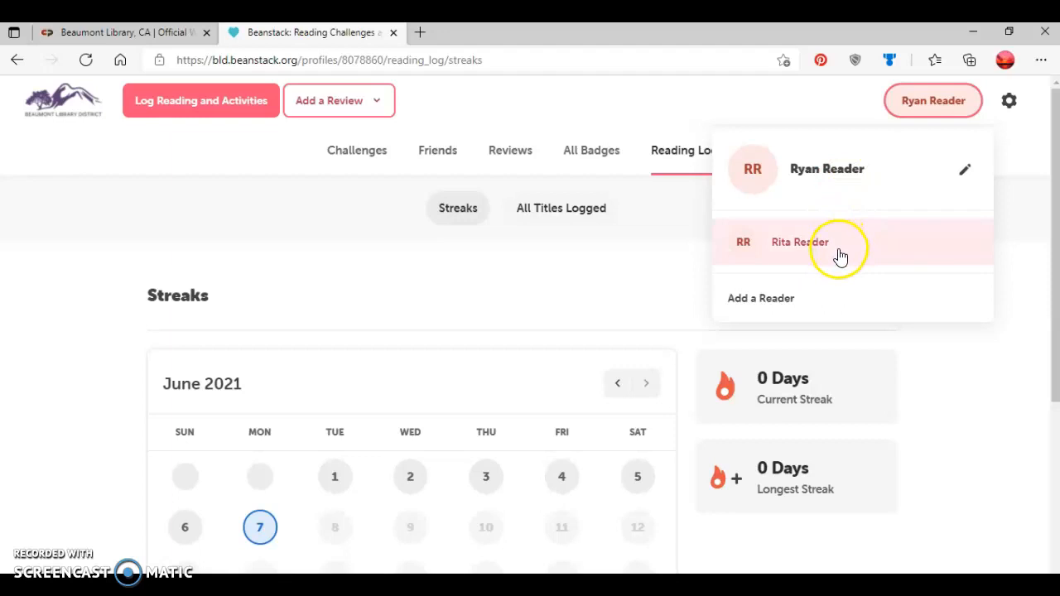
pyautogui.click(799, 242)
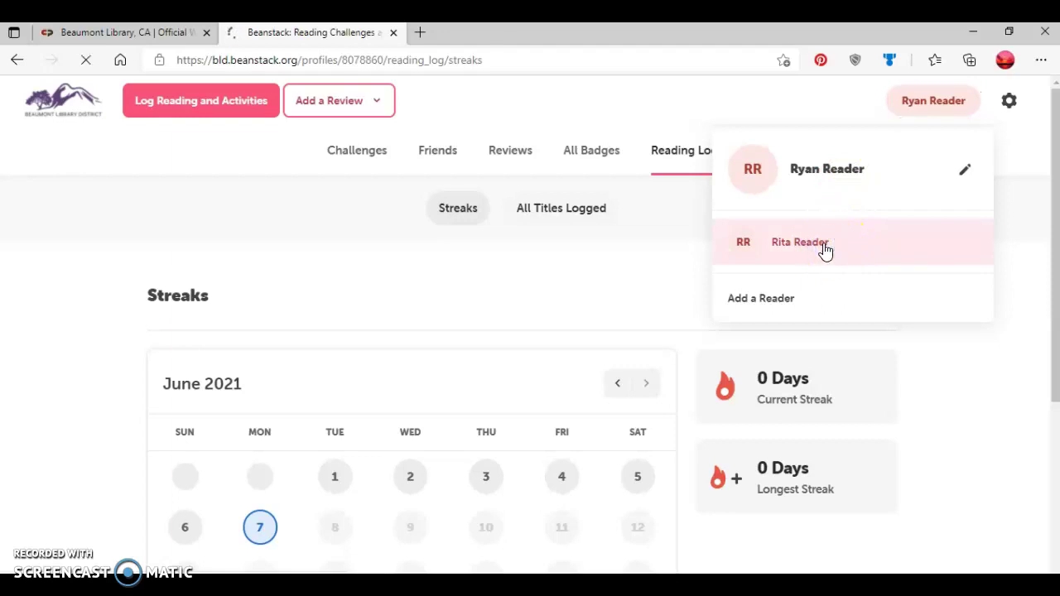
pyautogui.click(799, 241)
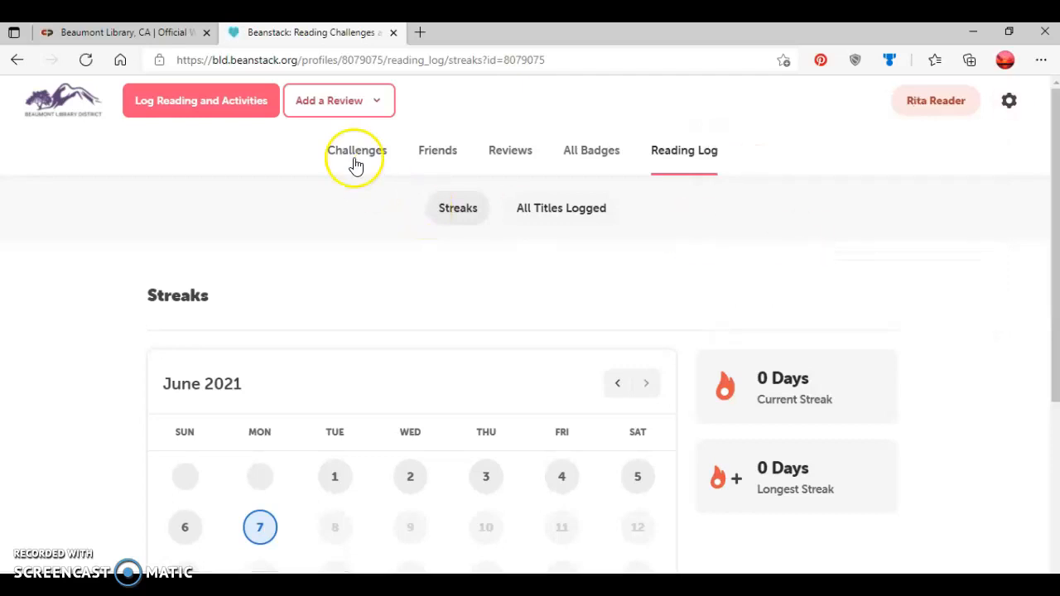
pyautogui.click(356, 150)
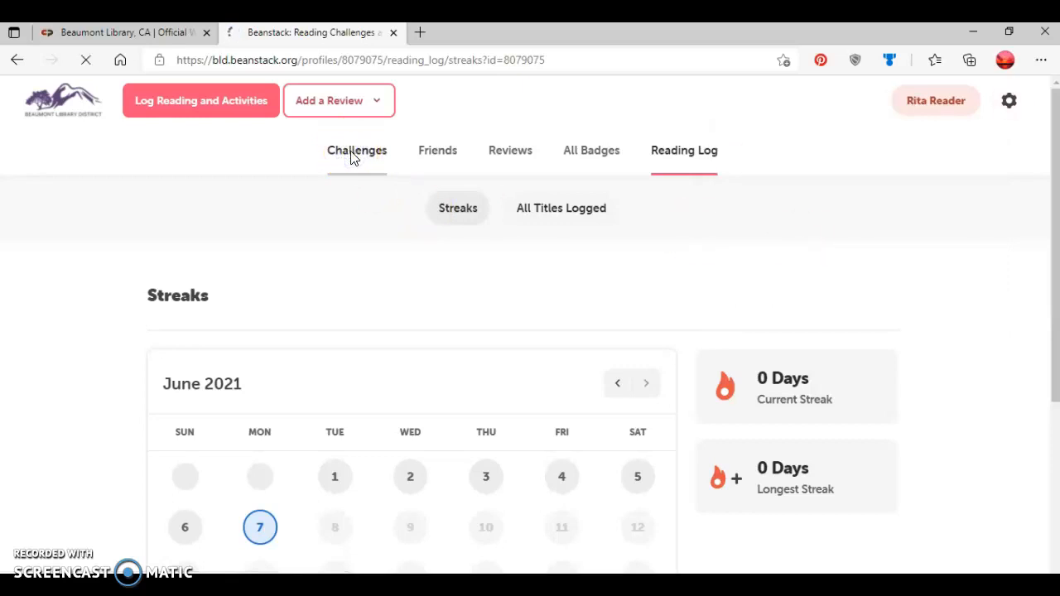
pyautogui.click(357, 150)
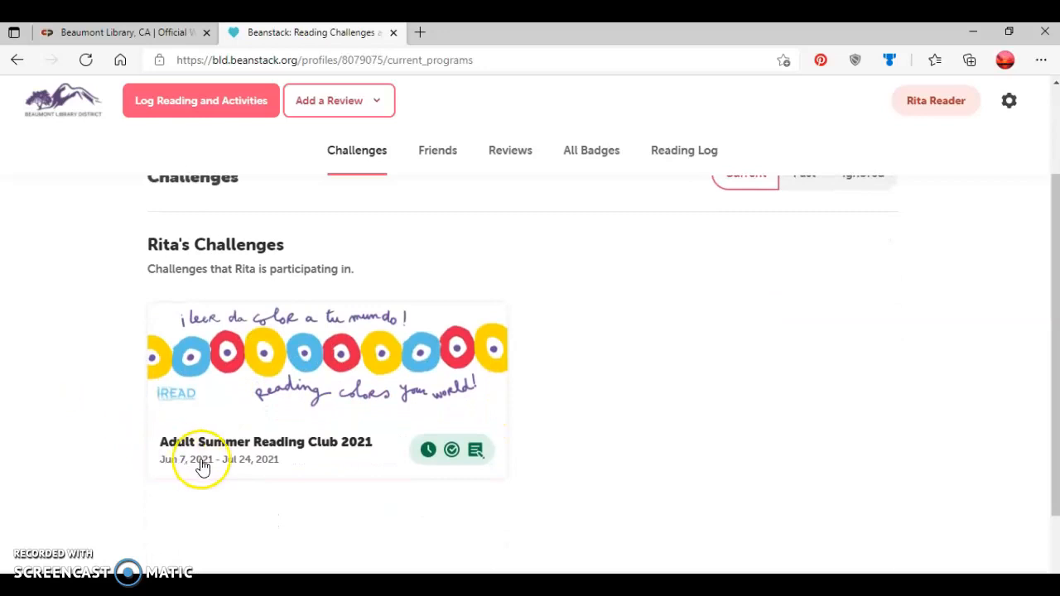
pyautogui.moveTo(430, 210)
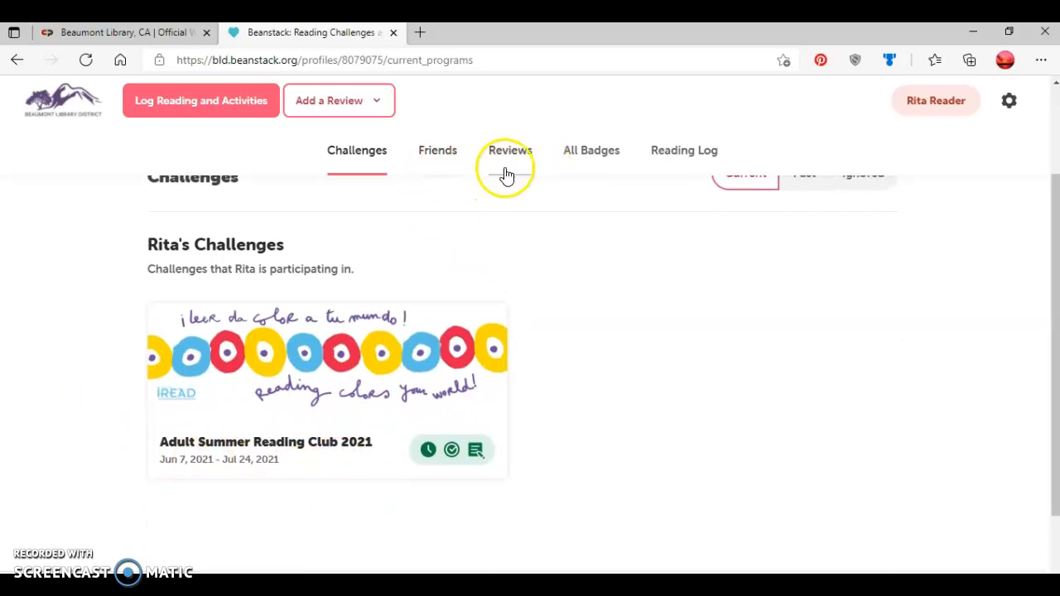
pyautogui.scroll(3)
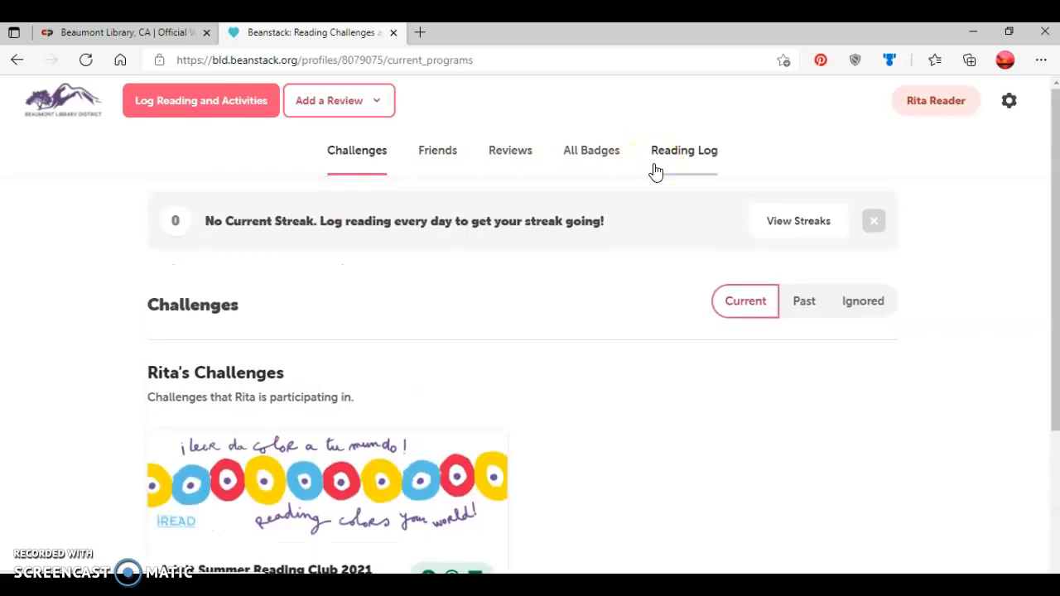
pyautogui.moveTo(816, 352)
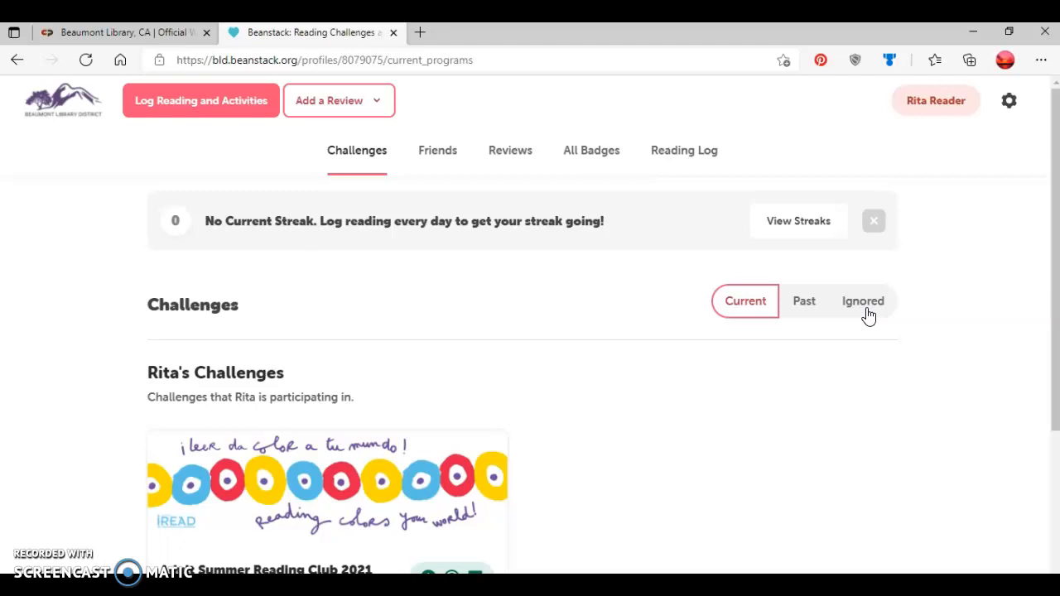
pyautogui.moveTo(1009, 101)
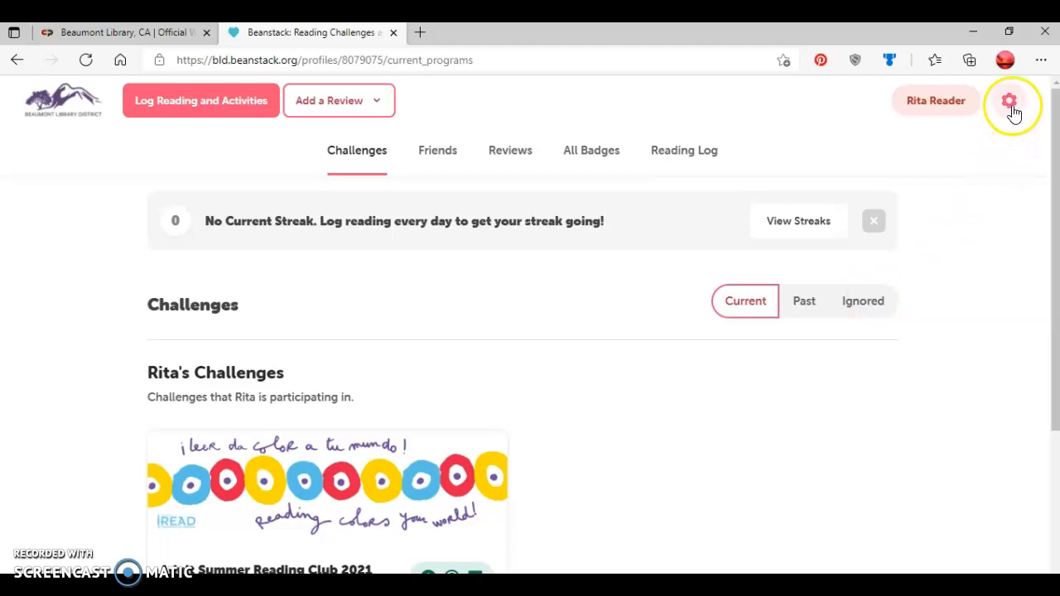
pyautogui.moveTo(1011, 106)
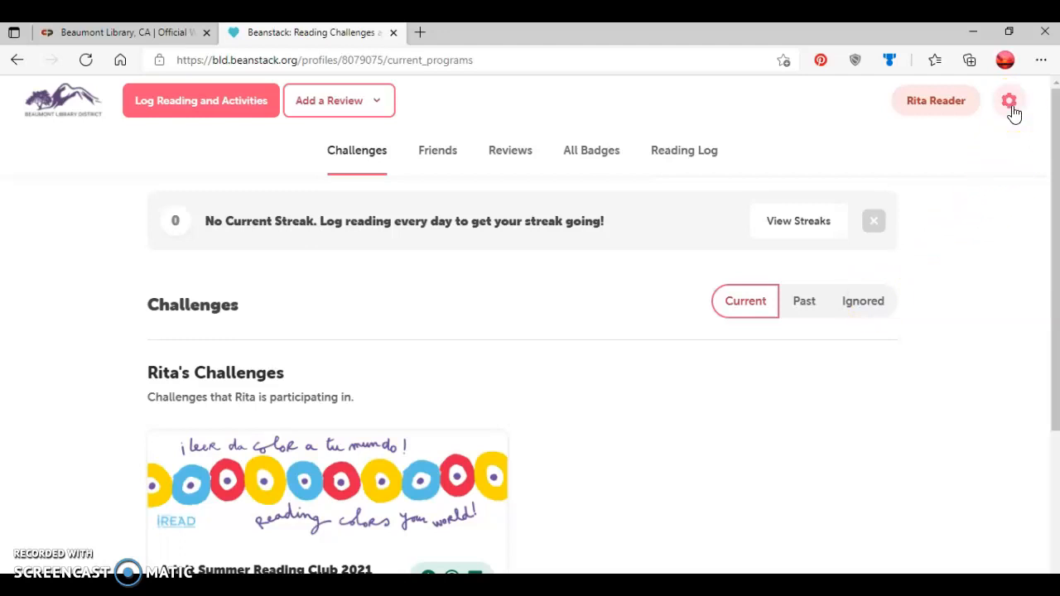
# Step: Sign out of the account from the gear menu
pyautogui.click(1010, 100)
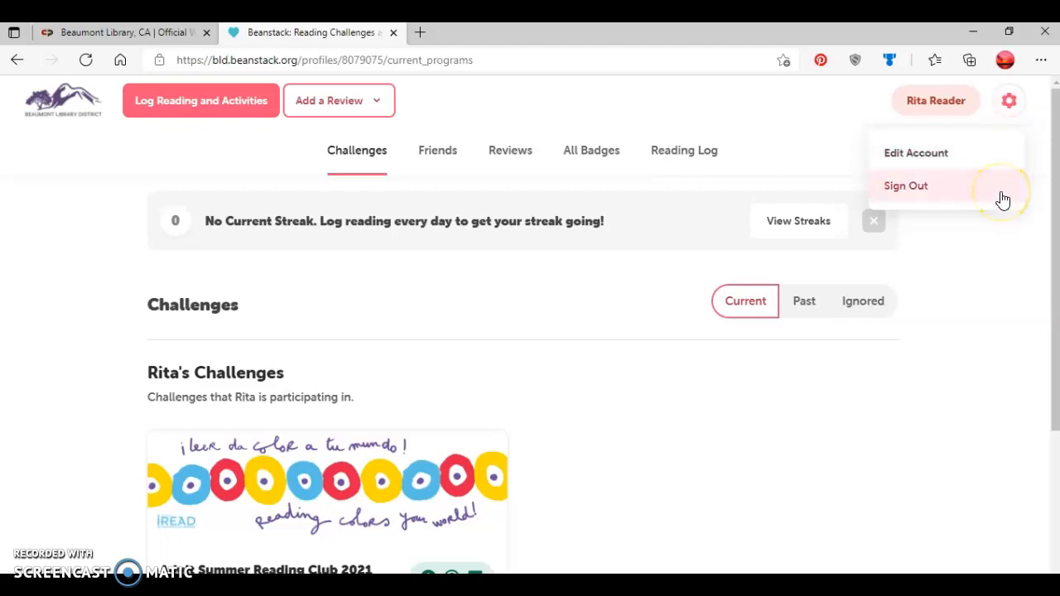
pyautogui.click(905, 186)
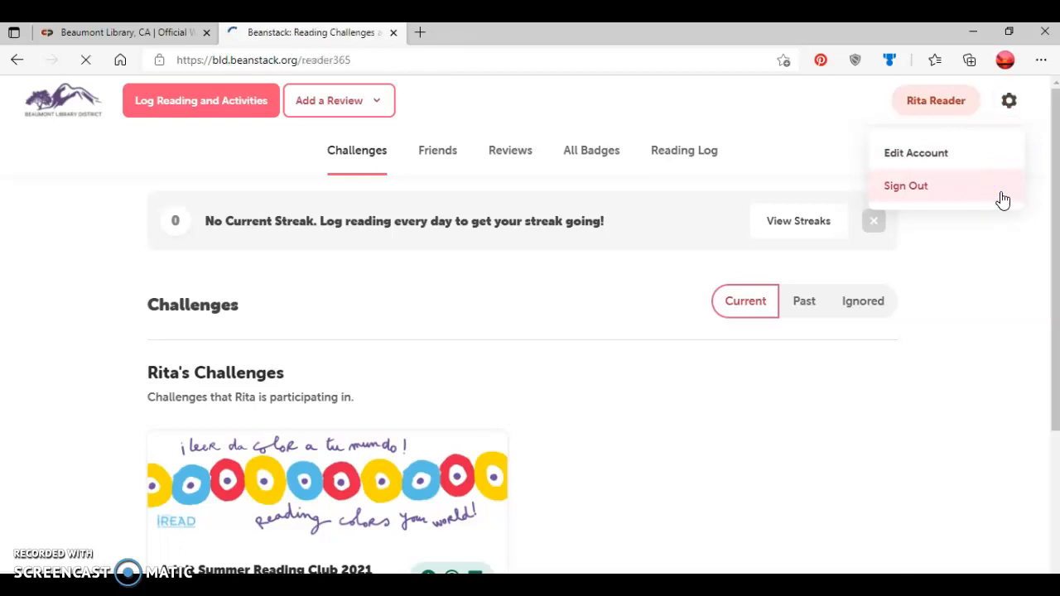
pyautogui.click(905, 186)
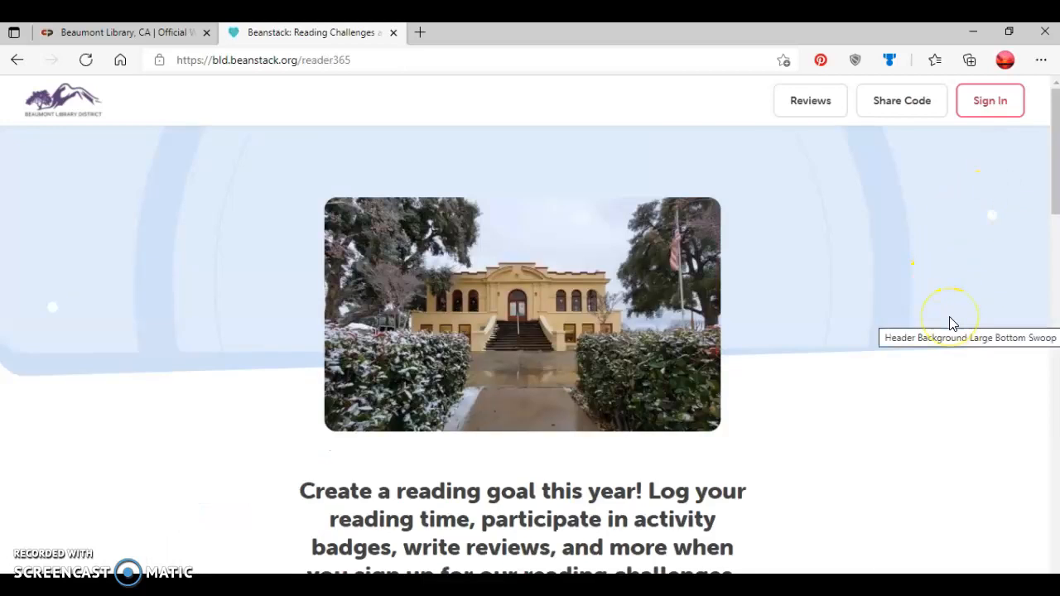
pyautogui.moveTo(951, 322)
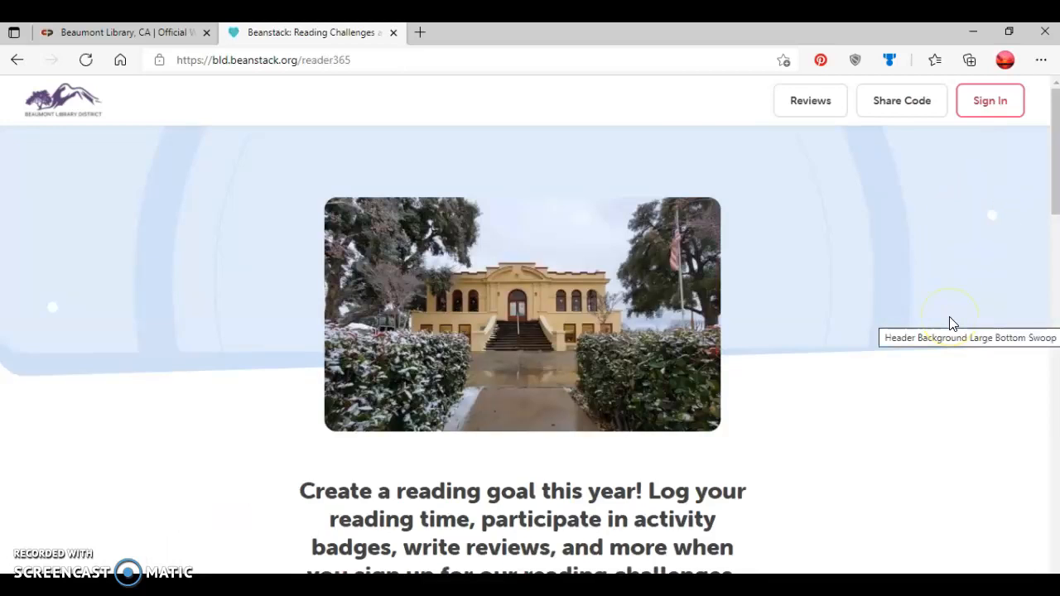
pyautogui.moveTo(212, 400)
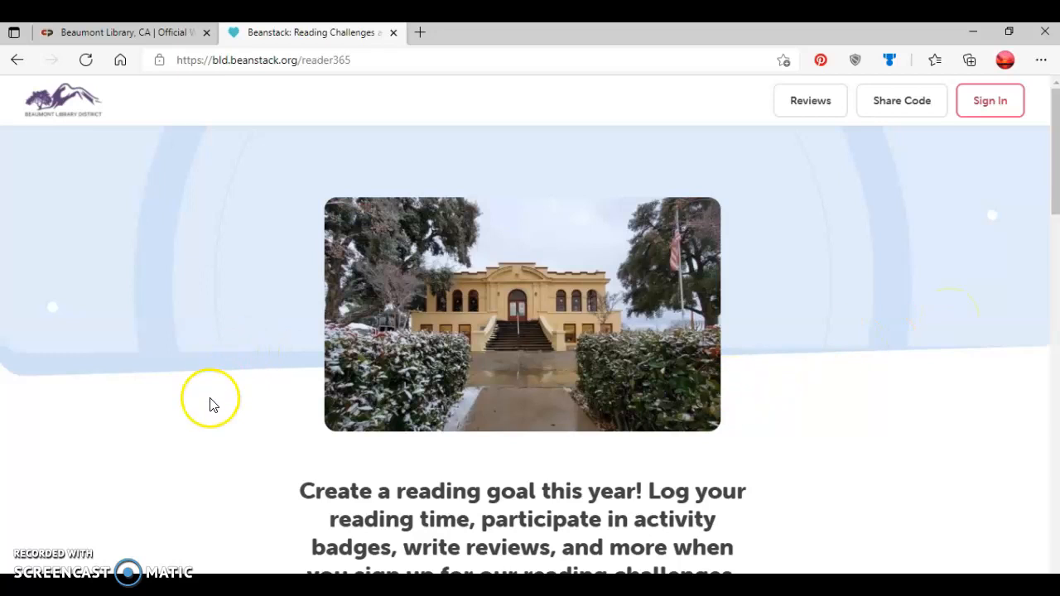
pyautogui.moveTo(139, 454)
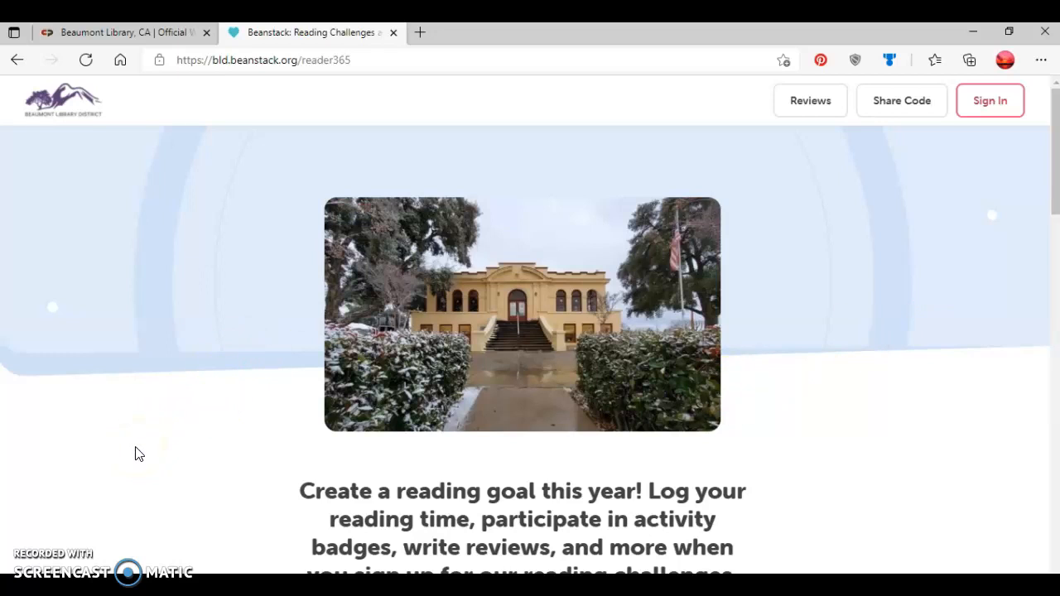